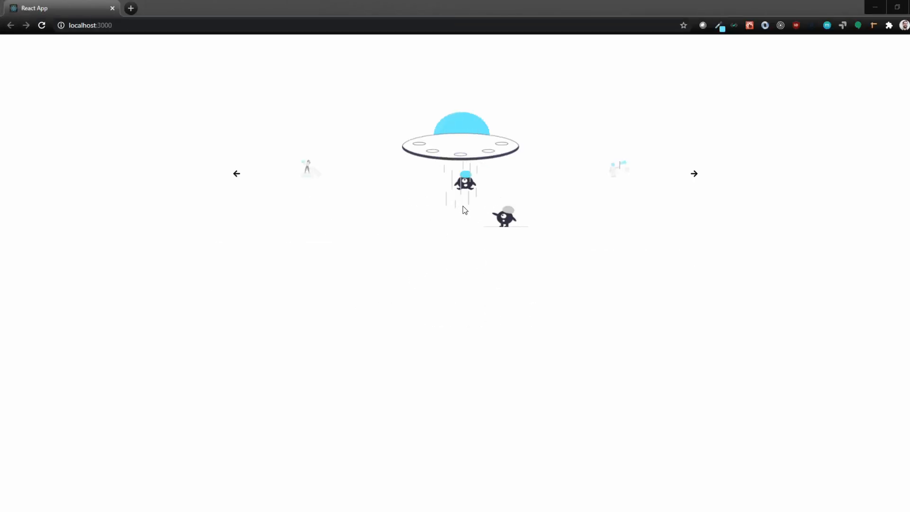
pyautogui.moveTo(239, 233)
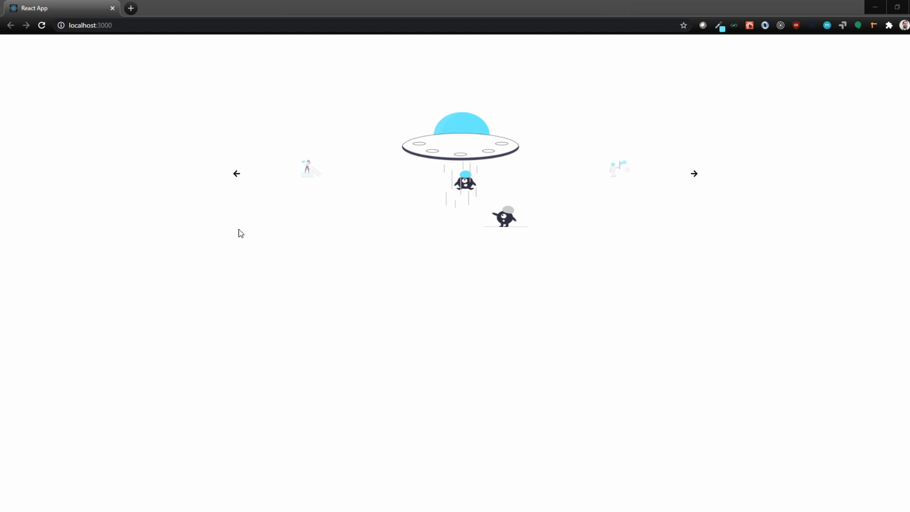
pyautogui.moveTo(240, 231)
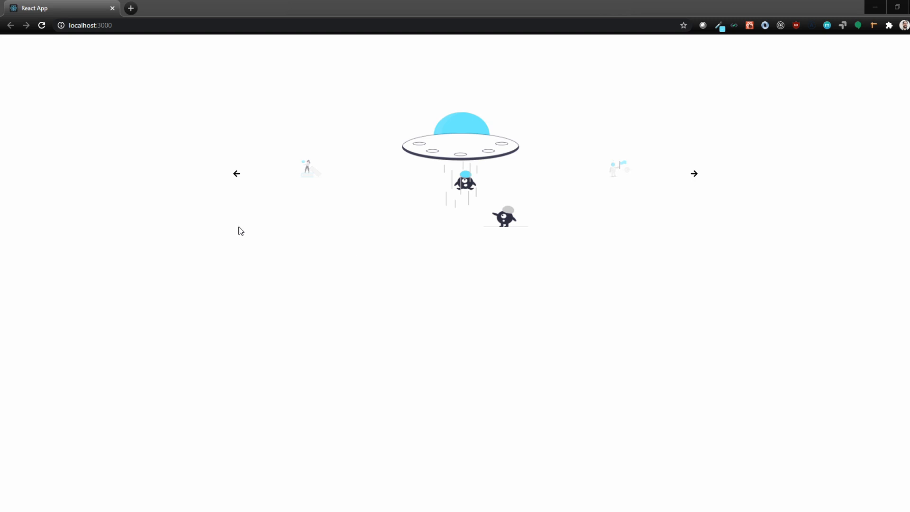
pyautogui.moveTo(248, 237)
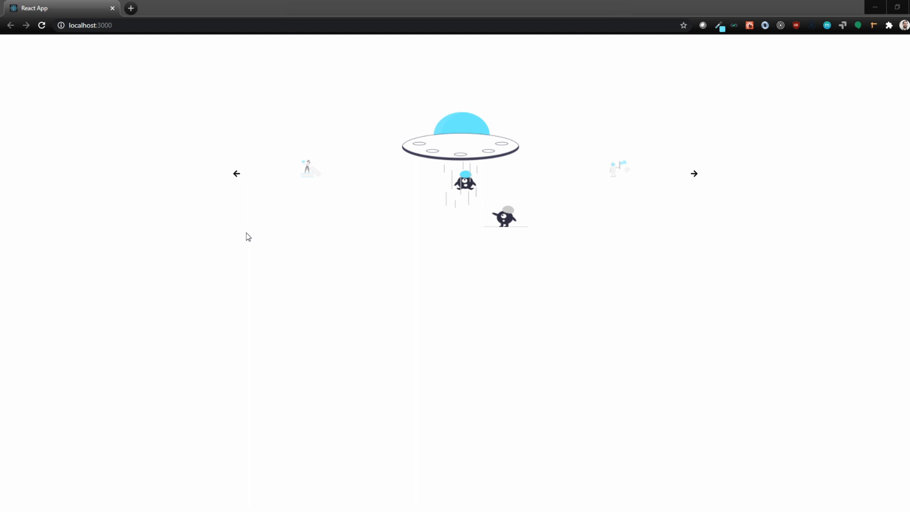
pyautogui.moveTo(247, 238)
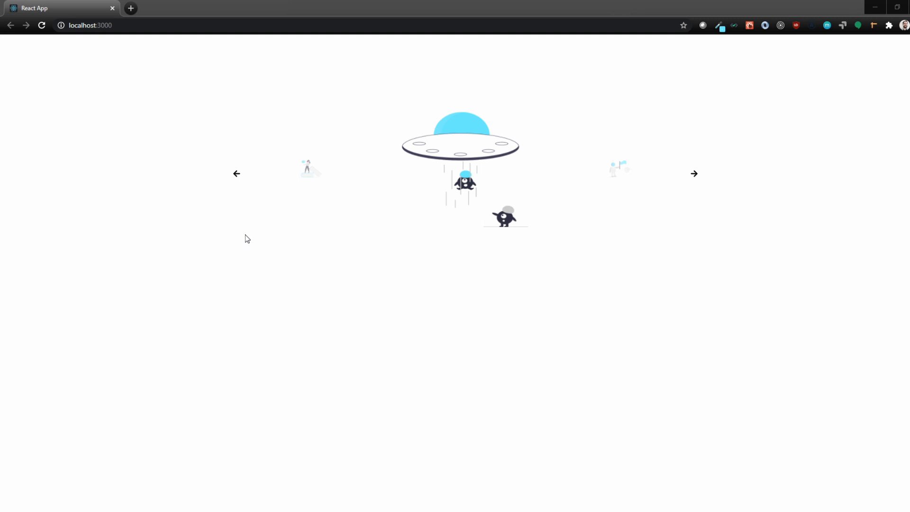
pyautogui.moveTo(271, 251)
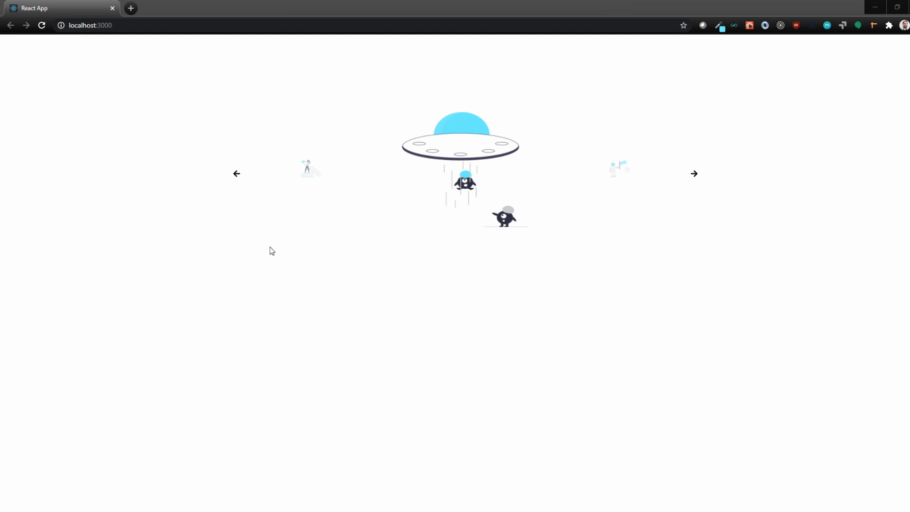
pyautogui.moveTo(479, 255)
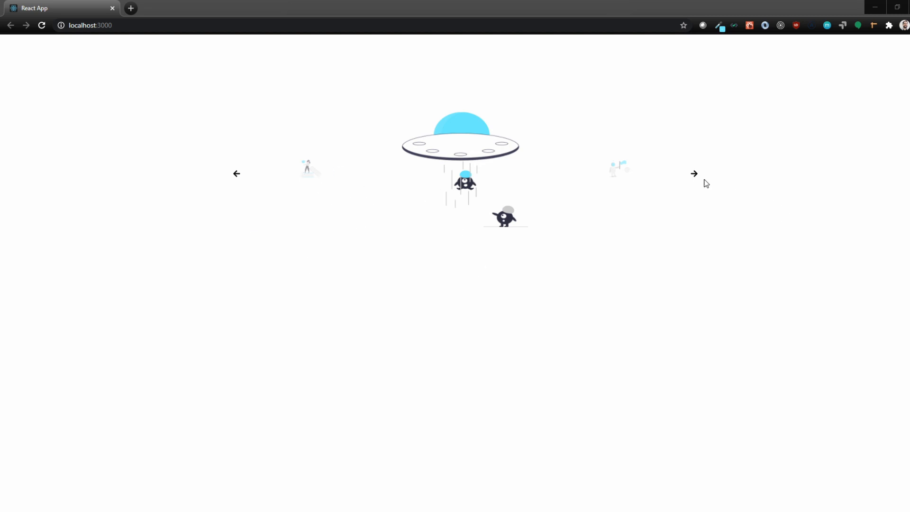
# Preview the demo carousel, then expand src/assets and widen the sidebar to show the PNG names.
pyautogui.click(694, 174)
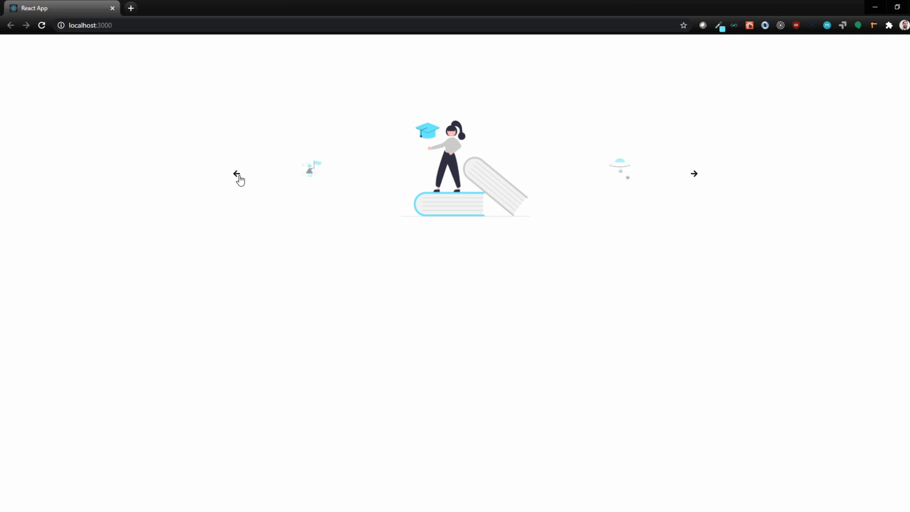
pyautogui.click(237, 174)
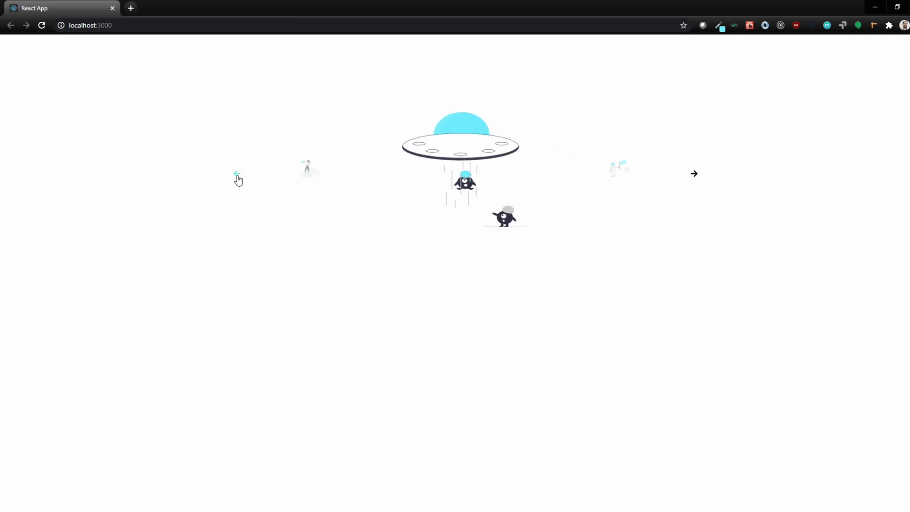
pyautogui.moveTo(238, 179)
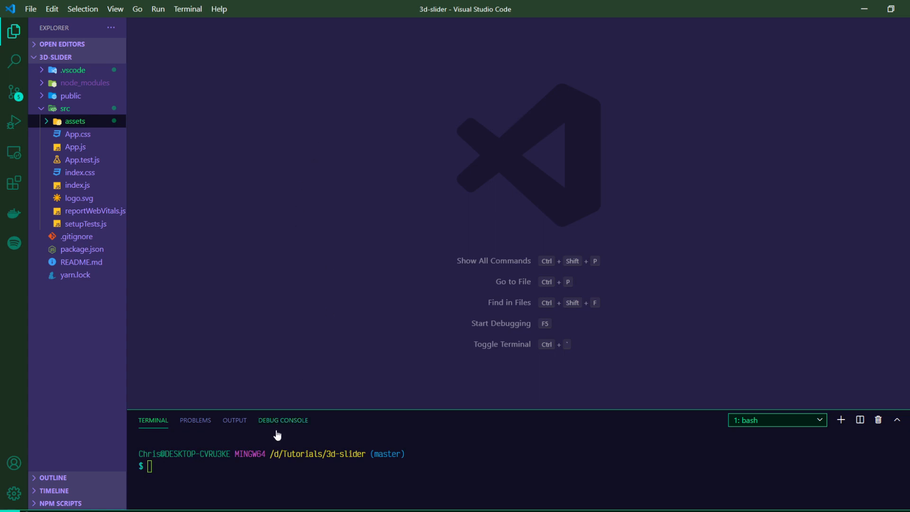
pyautogui.moveTo(187, 342)
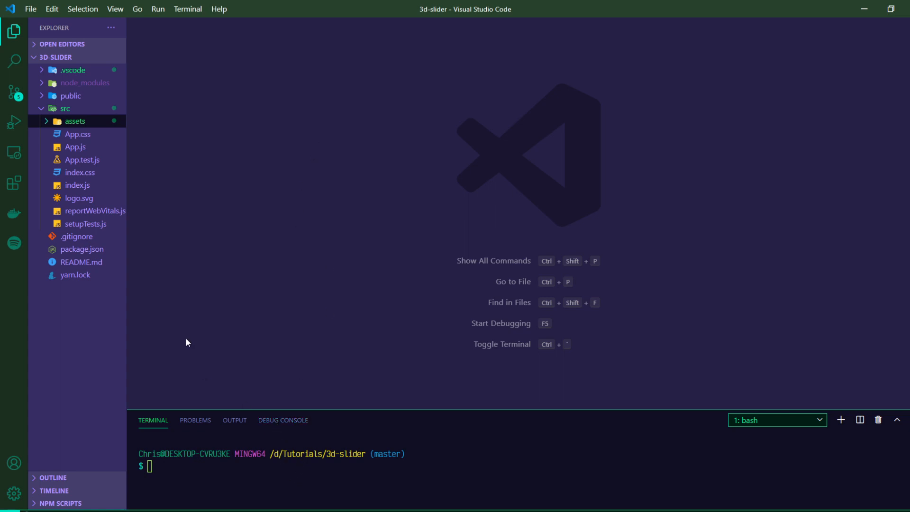
pyautogui.moveTo(68, 137)
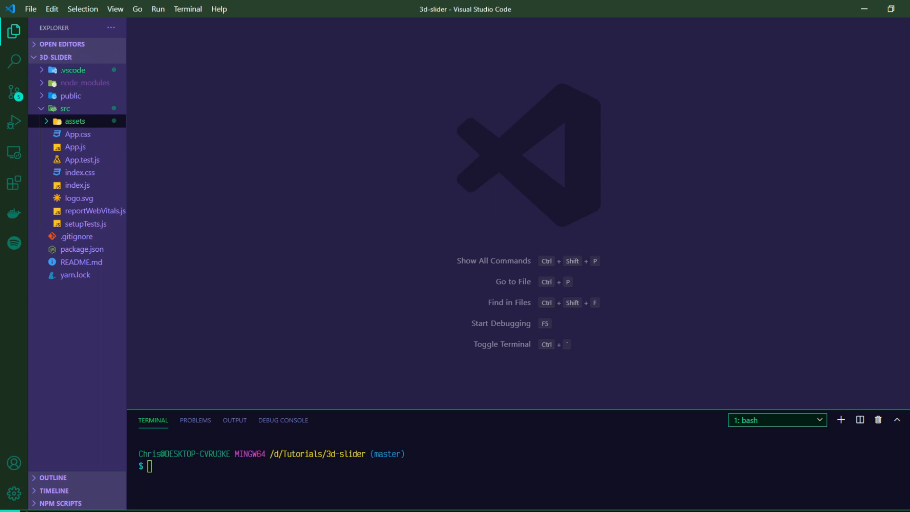
pyautogui.click(75, 121)
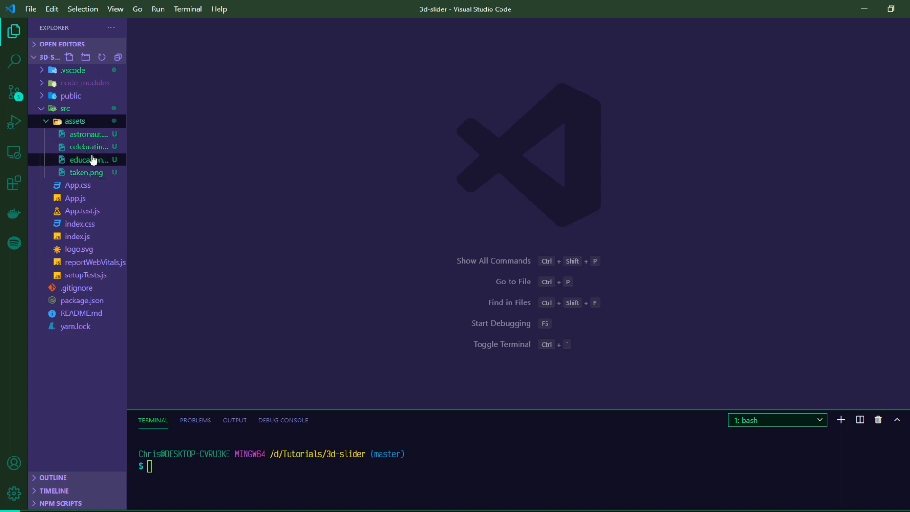
pyautogui.moveTo(126, 145); pyautogui.dragTo(137, 145)
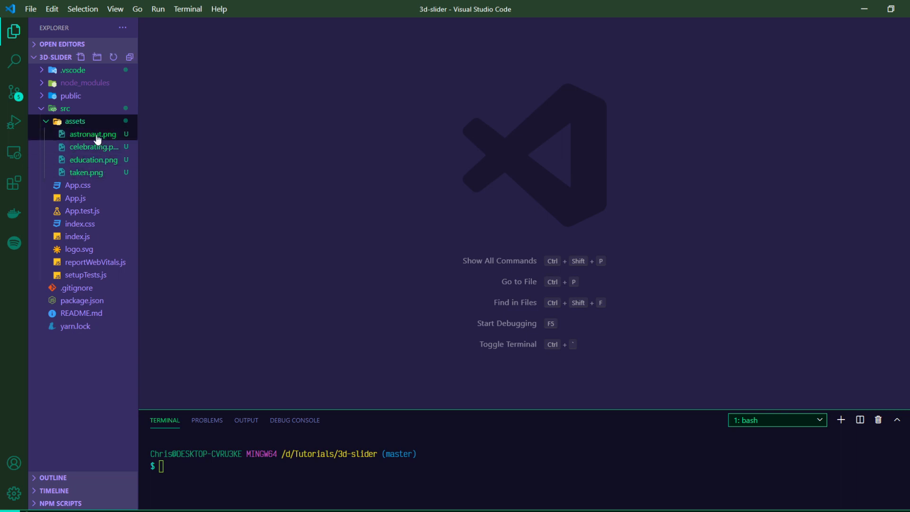
pyautogui.click(94, 146)
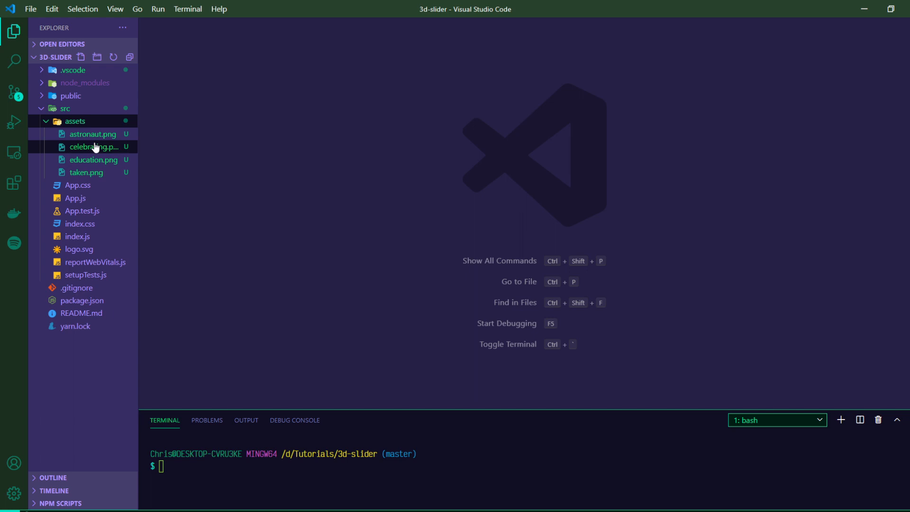
pyautogui.moveTo(96, 147)
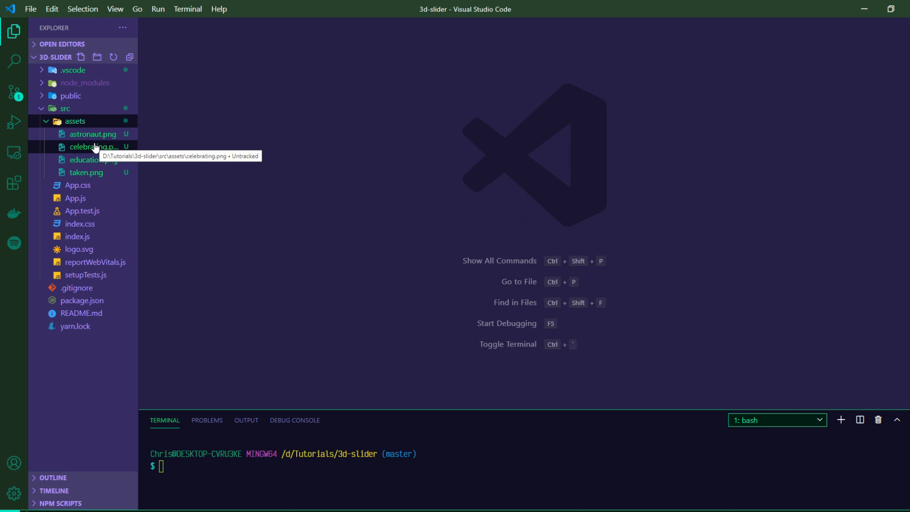
pyautogui.moveTo(106, 153)
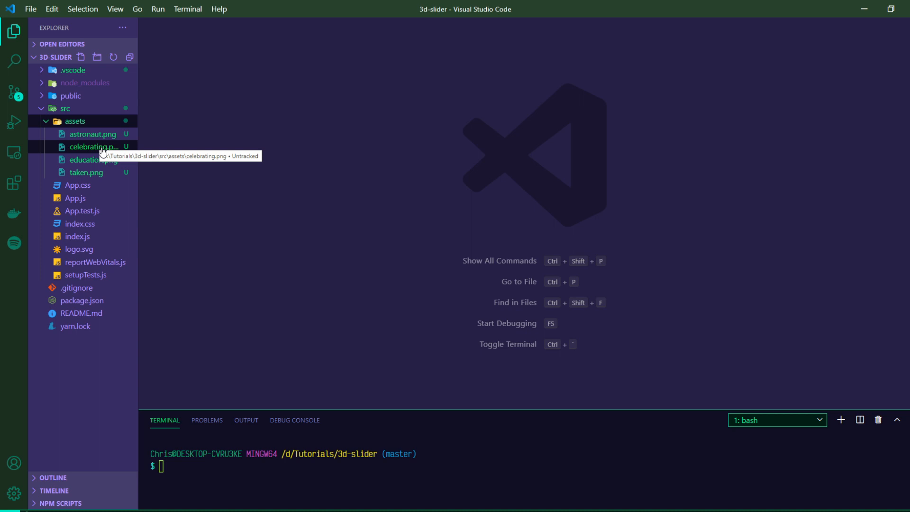
pyautogui.moveTo(158, 176)
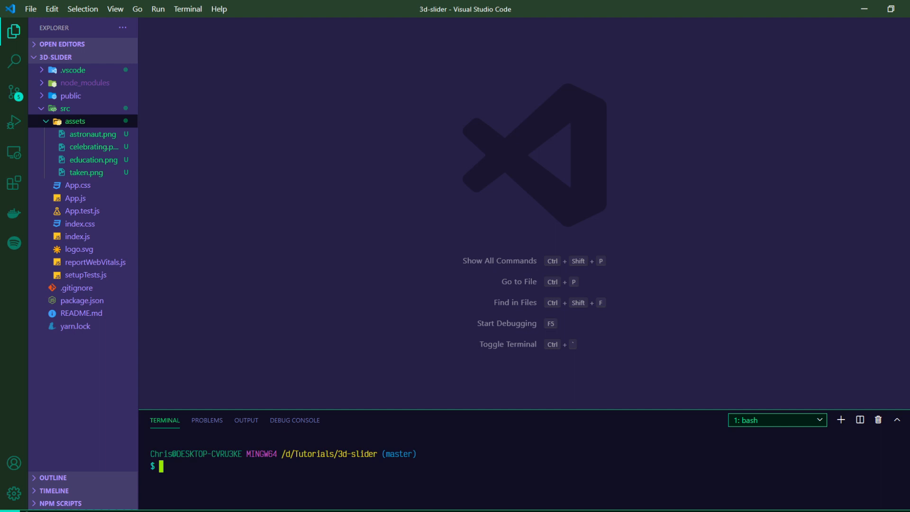
# Run yarn add react-icons react-slick slick-carousel, then yarn start.
pyautogui.write('yarn add')
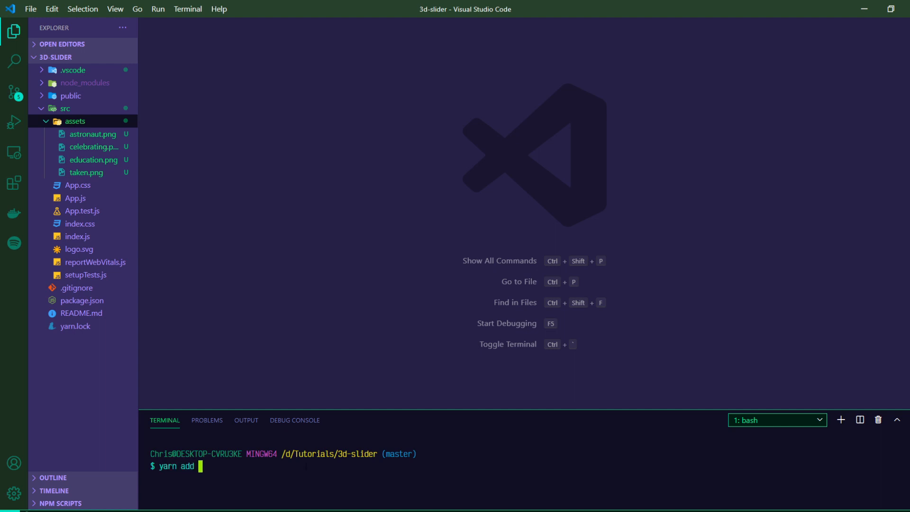
pyautogui.write('react-ic')
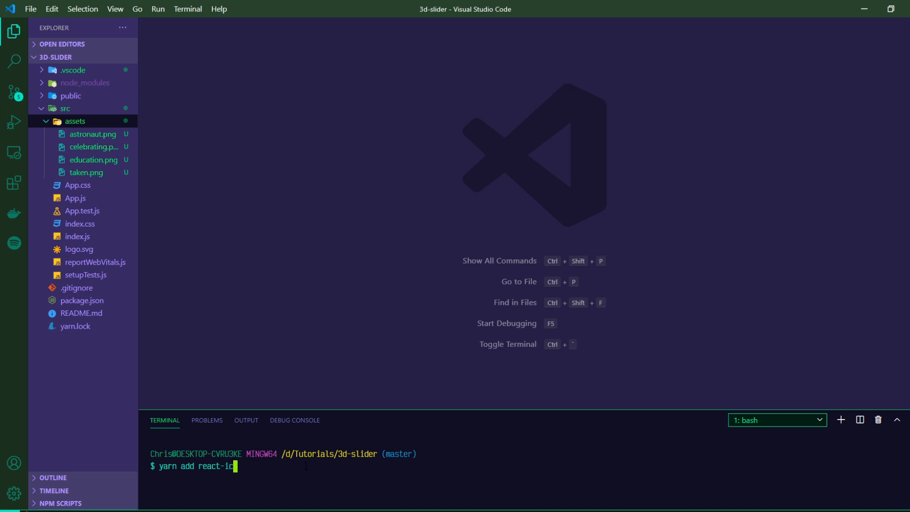
pyautogui.write('ons')
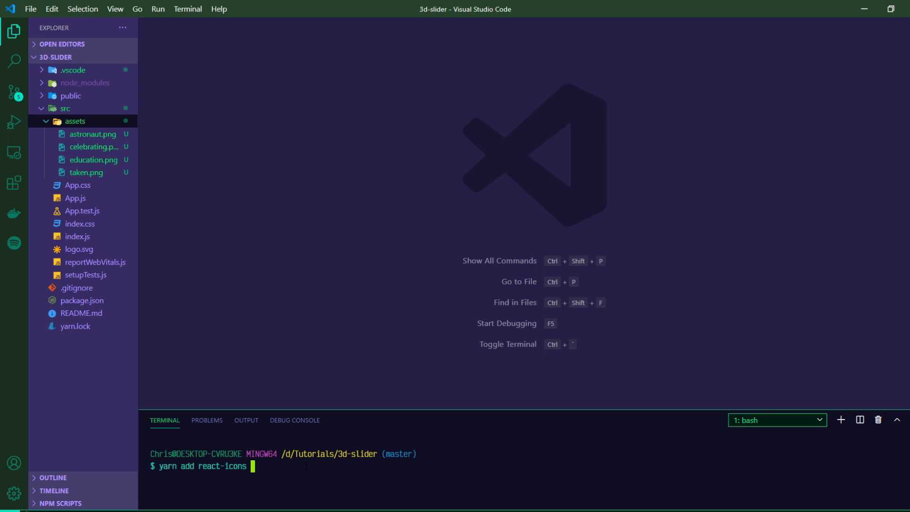
pyautogui.write('react-sli')
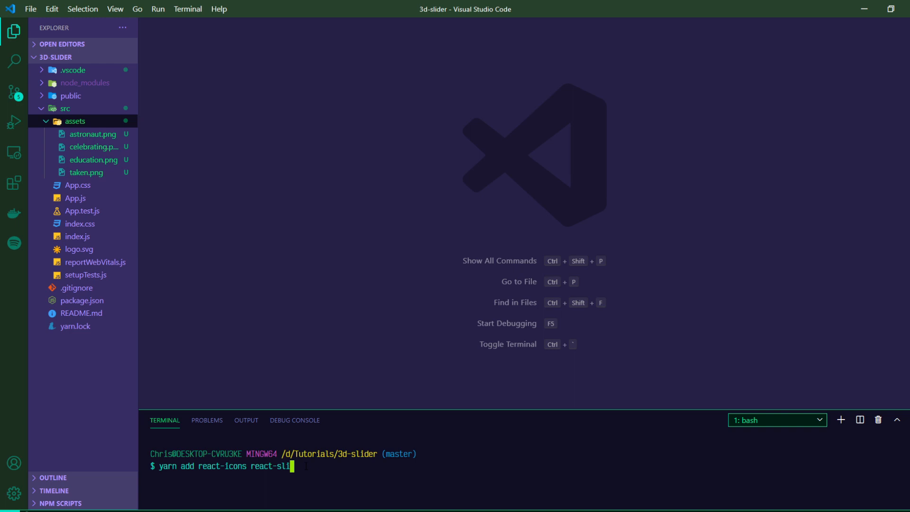
pyautogui.write('ck slick')
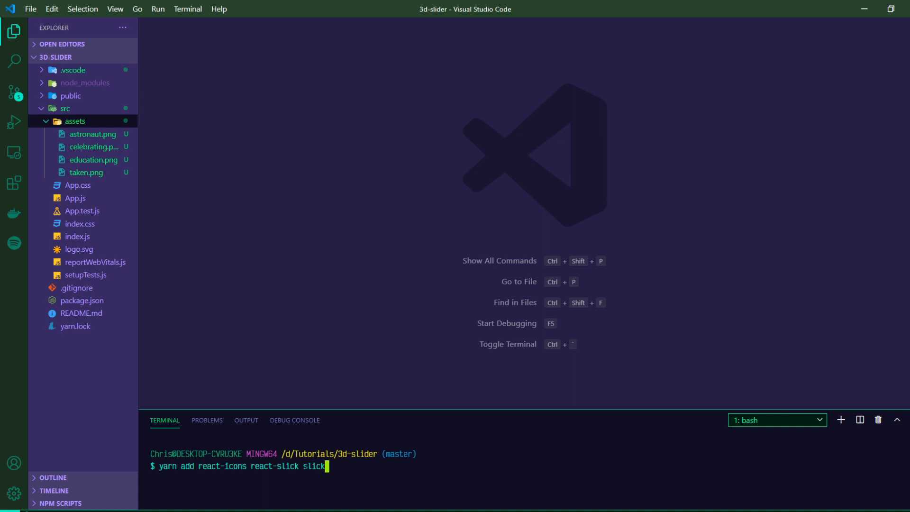
pyautogui.write('-carousel')
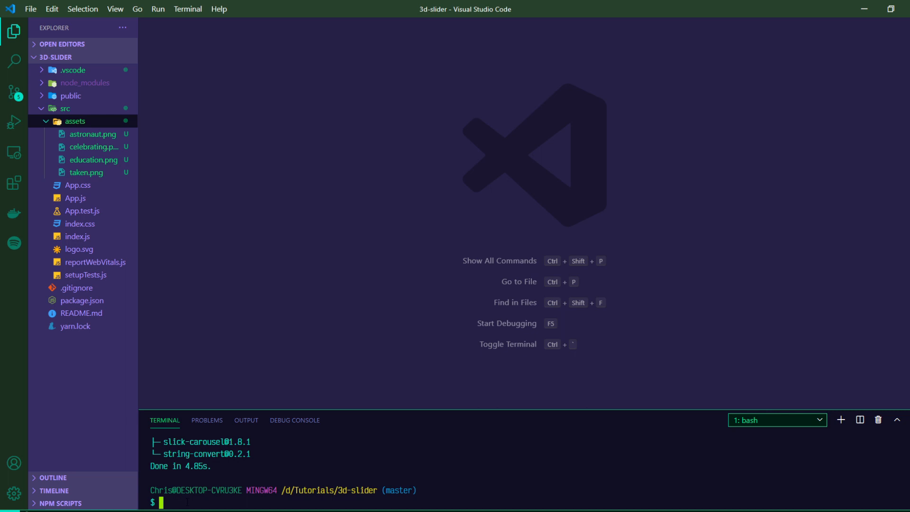
pyautogui.write('yarn start')
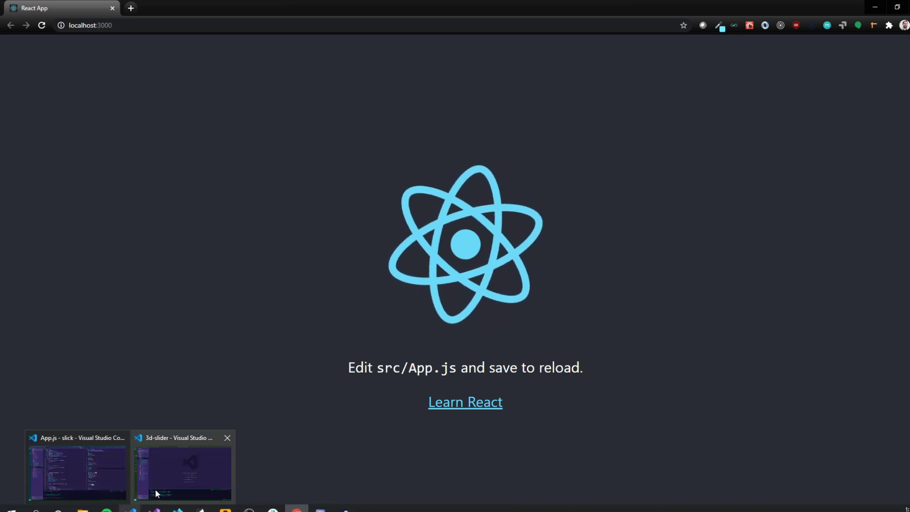
# In the 3d-slider editor, delete App.js's logo import and starter header markup.
pyautogui.click(181, 474)
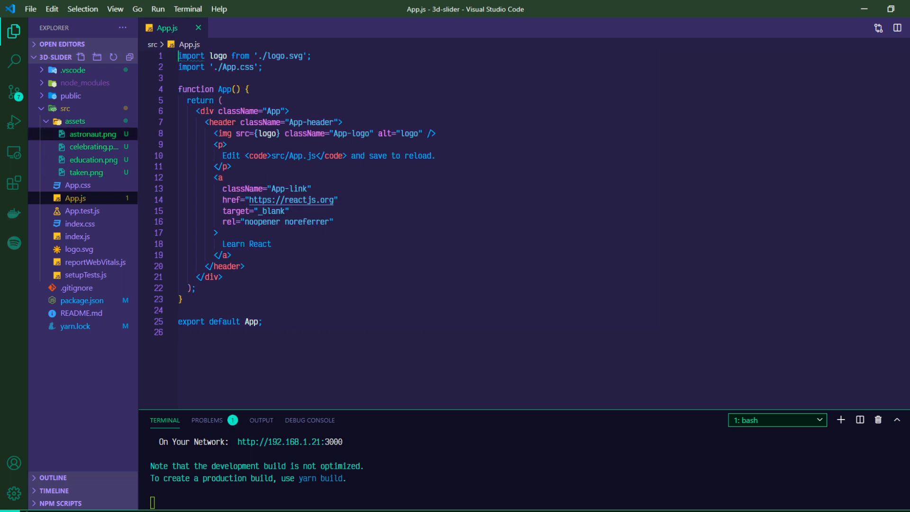
pyautogui.click(76, 197)
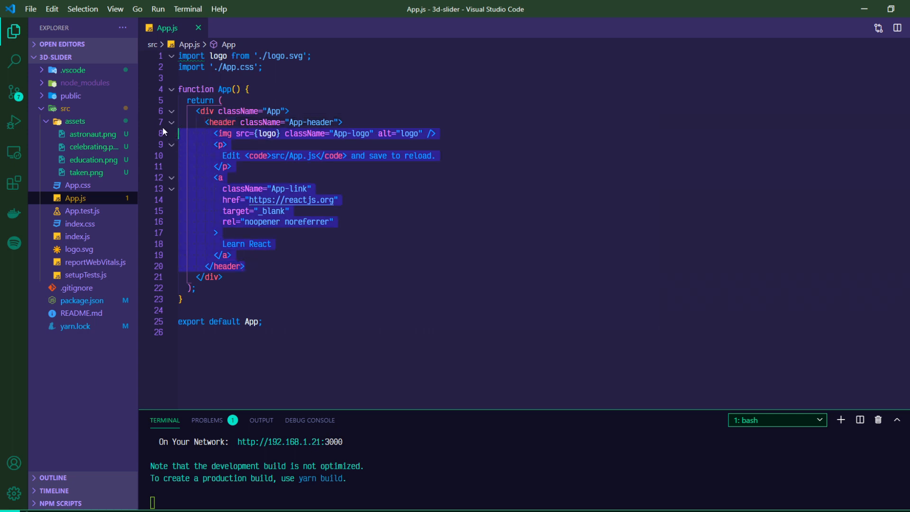
pyautogui.press('Delete')
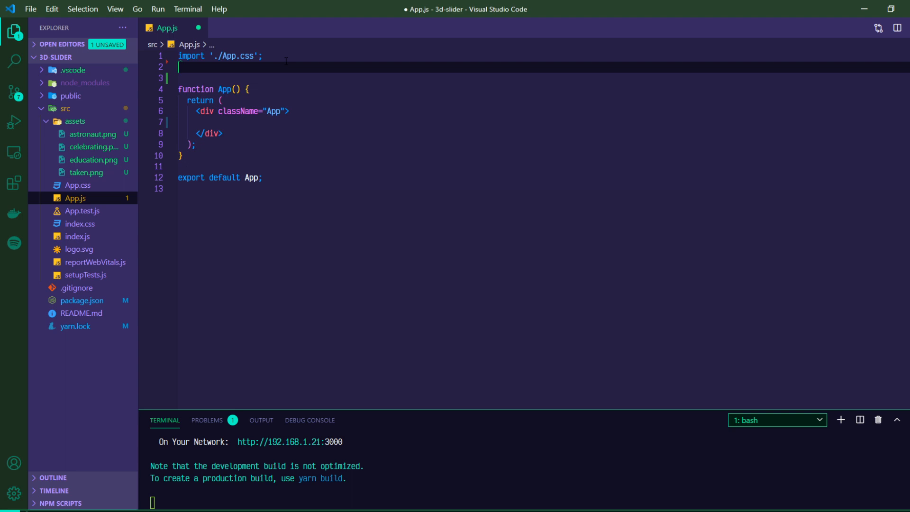
# Import useState from react and Slider from react-slick in App.js.
pyautogui.write('import { useState')
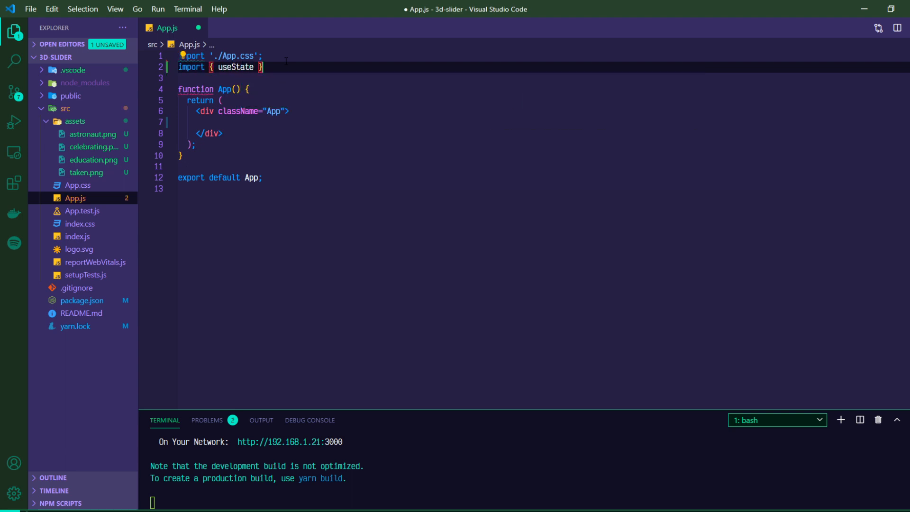
pyautogui.write('from "rea')
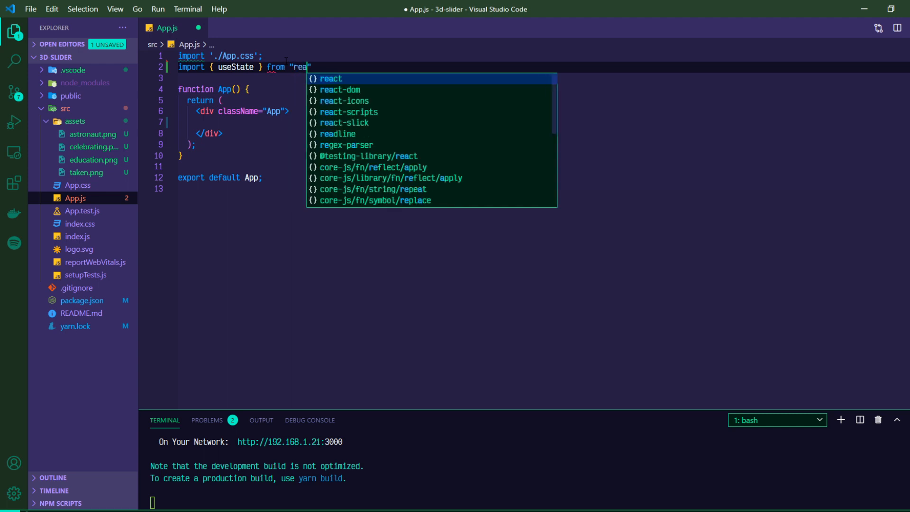
pyautogui.write('t')
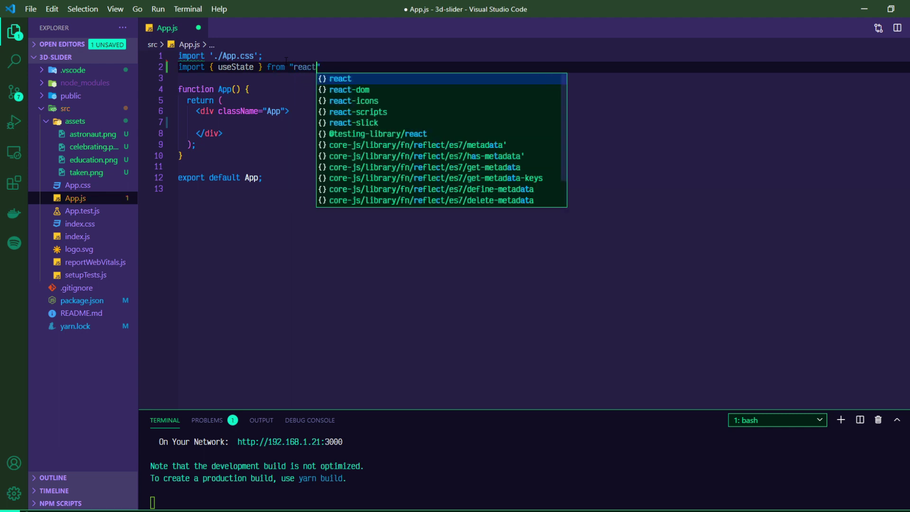
pyautogui.write('i')
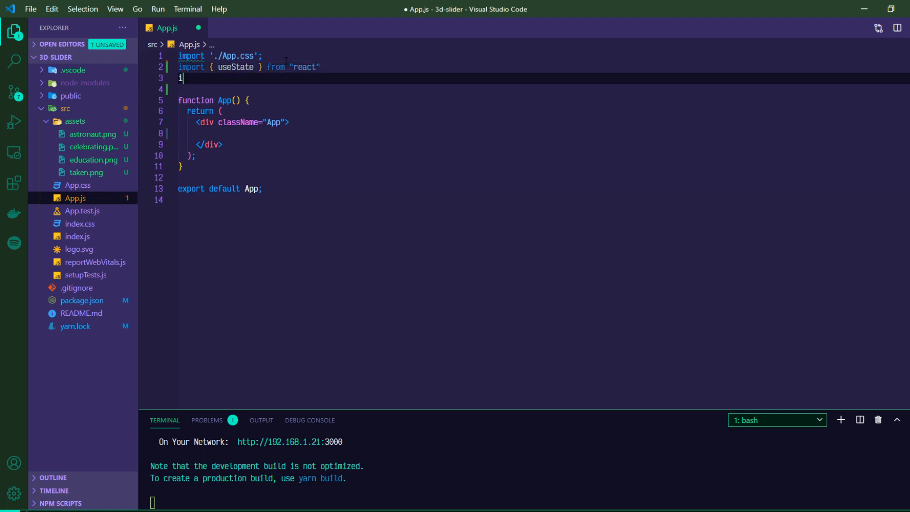
pyautogui.write('mport S')
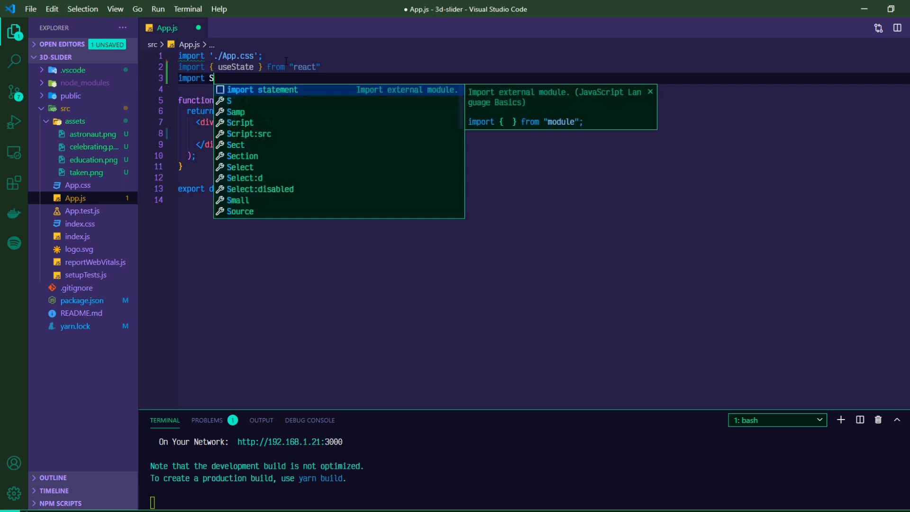
pyautogui.write('lider from')
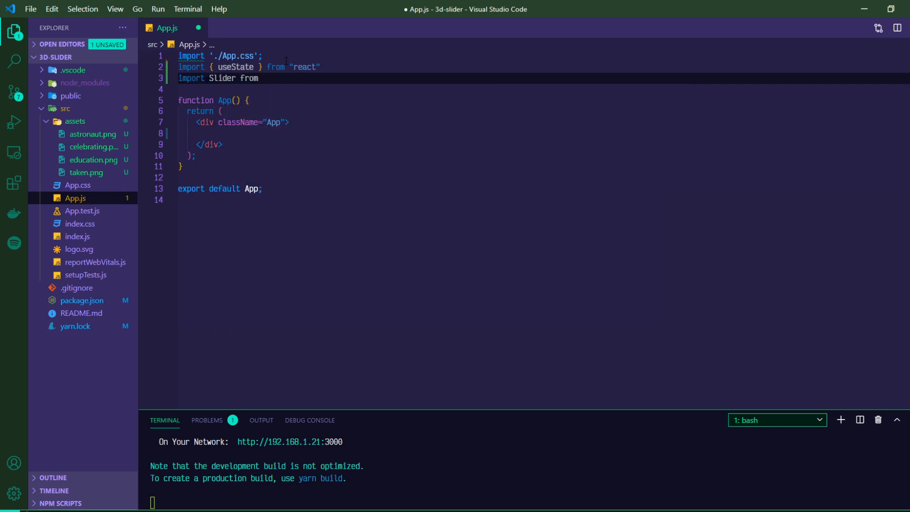
pyautogui.write('"react-slick"')
pyautogui.write('import')
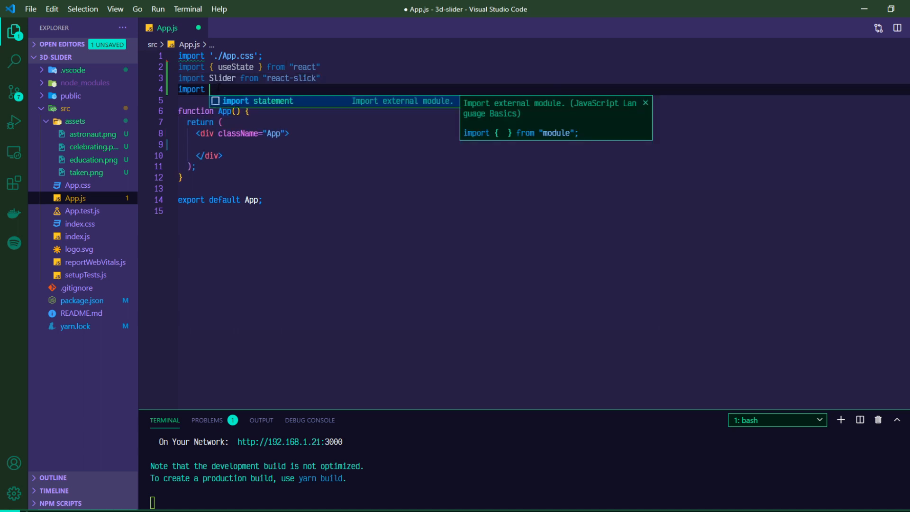
# Import the astronaut, celebrating, education and taken PNGs from ./assets and save.
pyautogui.write('ast')
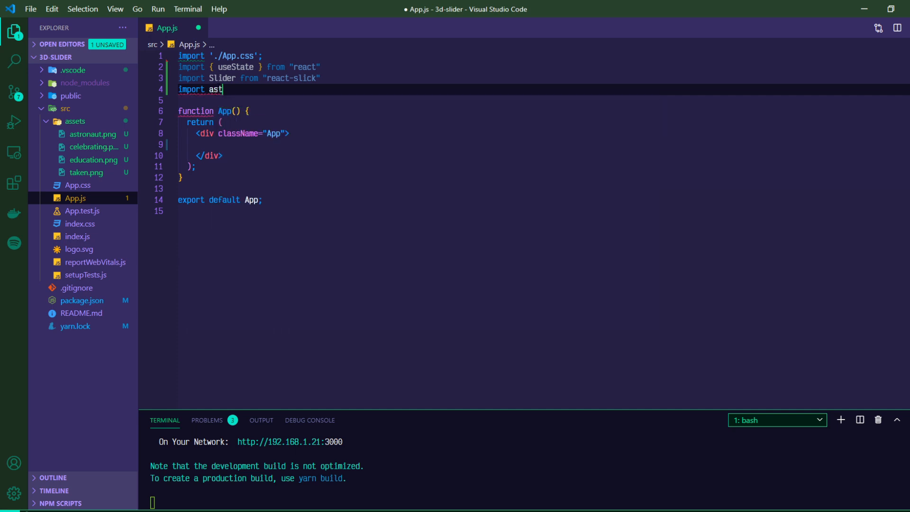
pyautogui.write('ronaut')
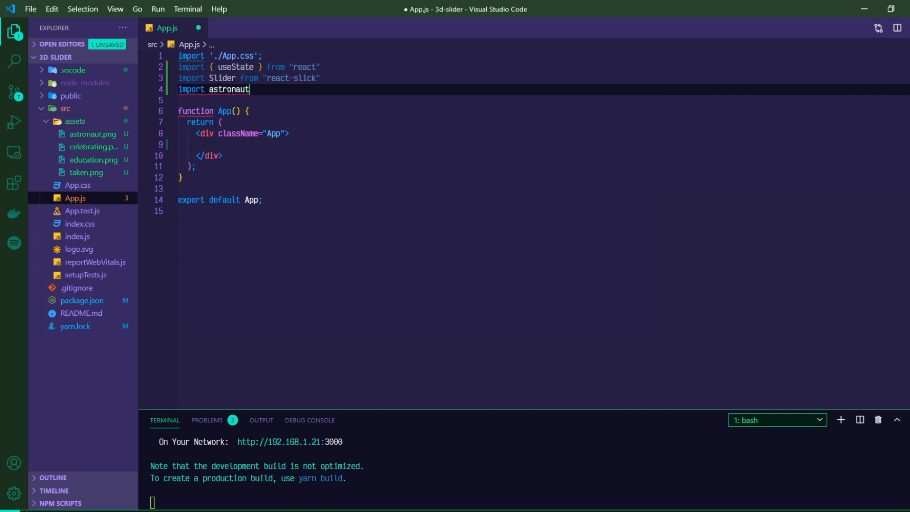
pyautogui.write('from')
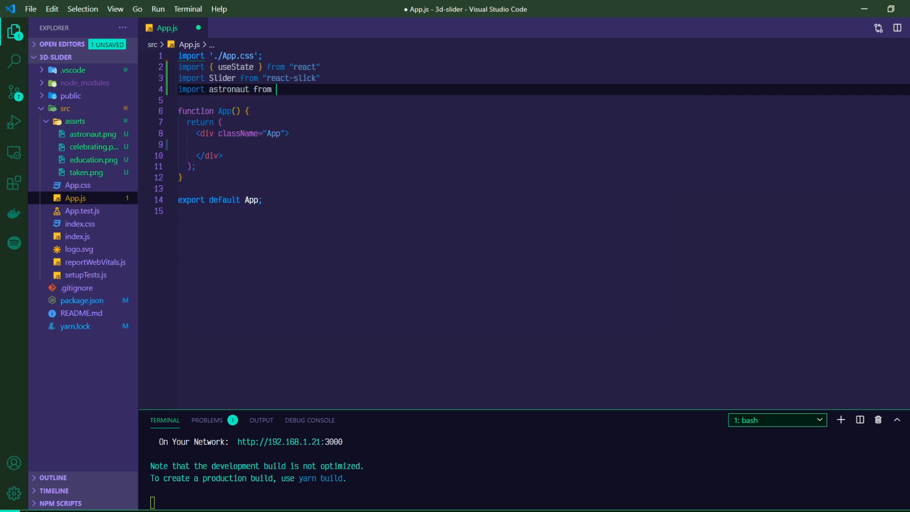
pyautogui.write('"./assets/astron')
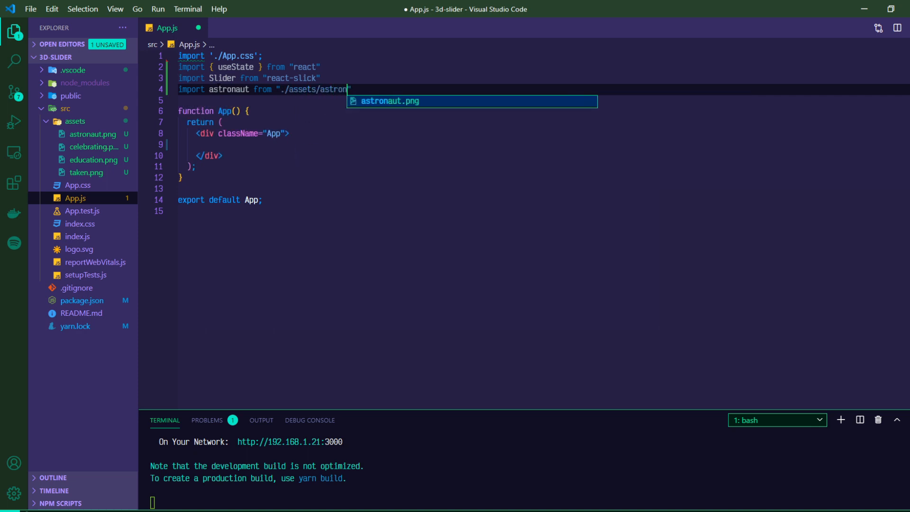
pyautogui.write('ut"')
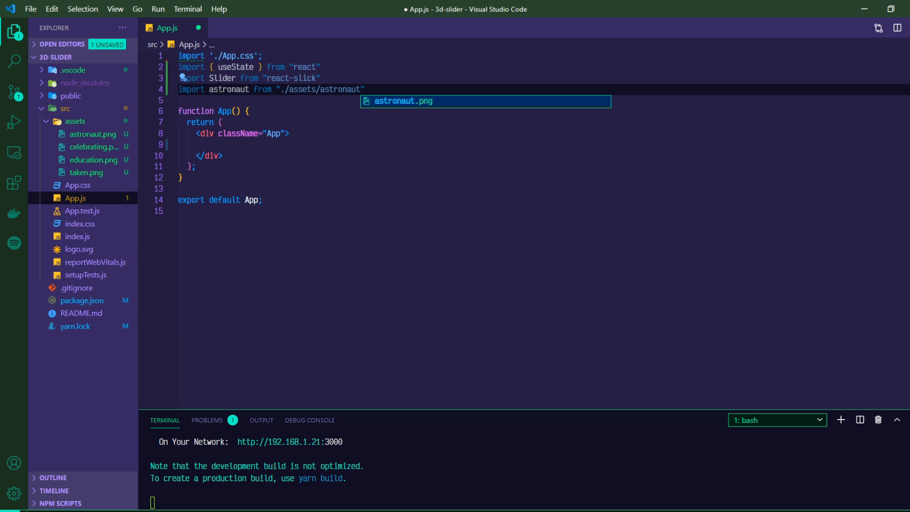
pyautogui.write('.png')
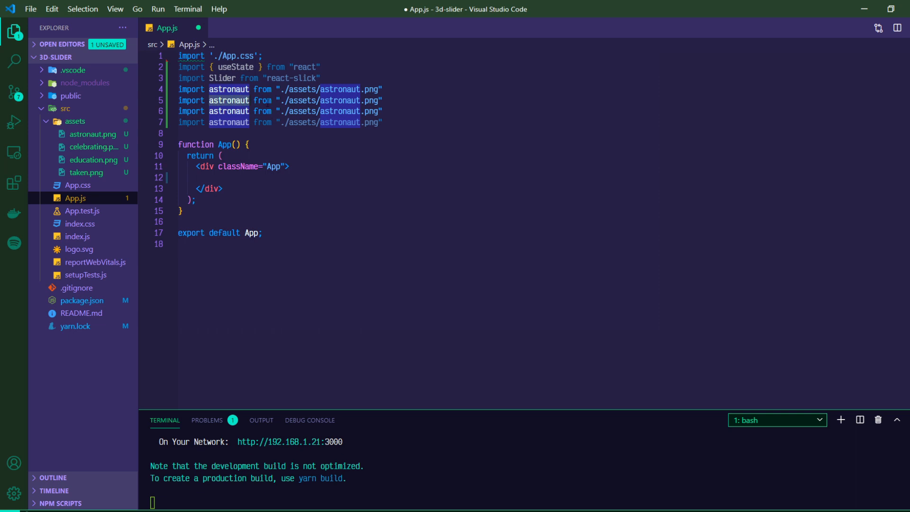
pyautogui.write('celebrating')
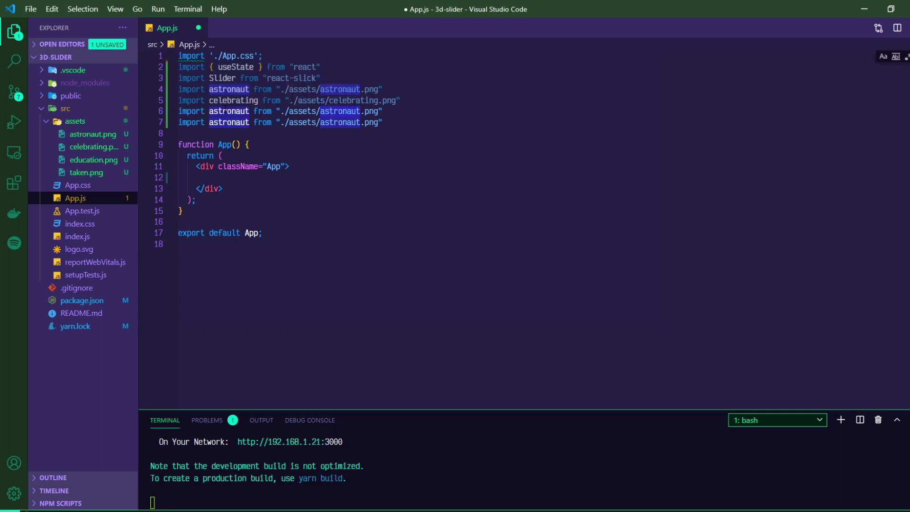
pyautogui.write('education')
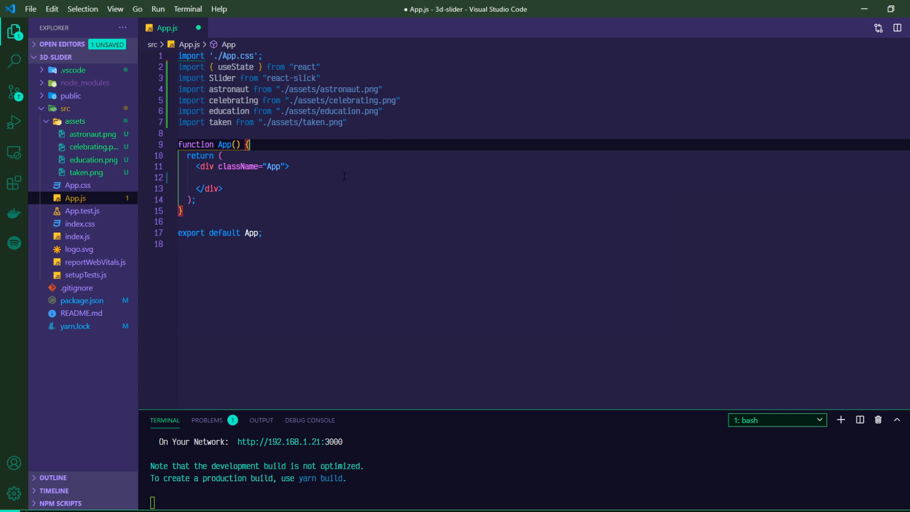
pyautogui.press('Ctrl+s')
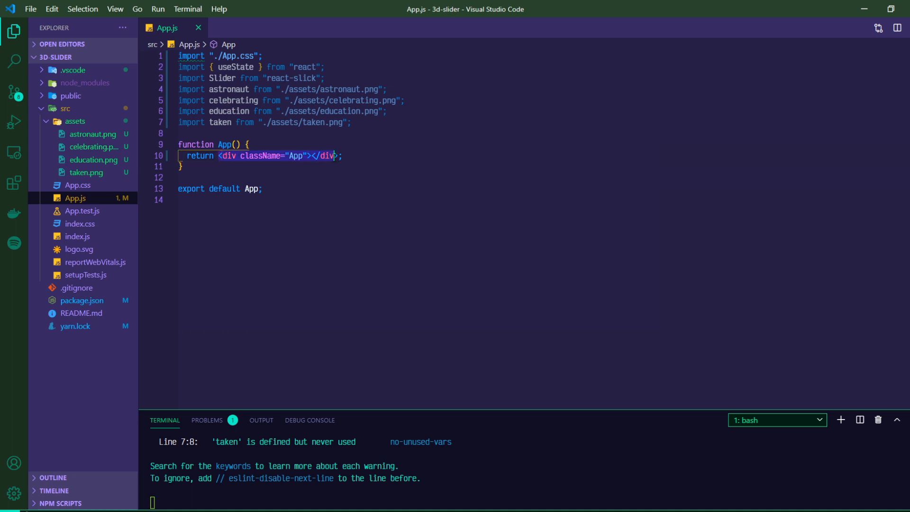
# Make return output a parenthesized, multi-line App div containing <Slider></Slider>.
pyautogui.press('Delete')
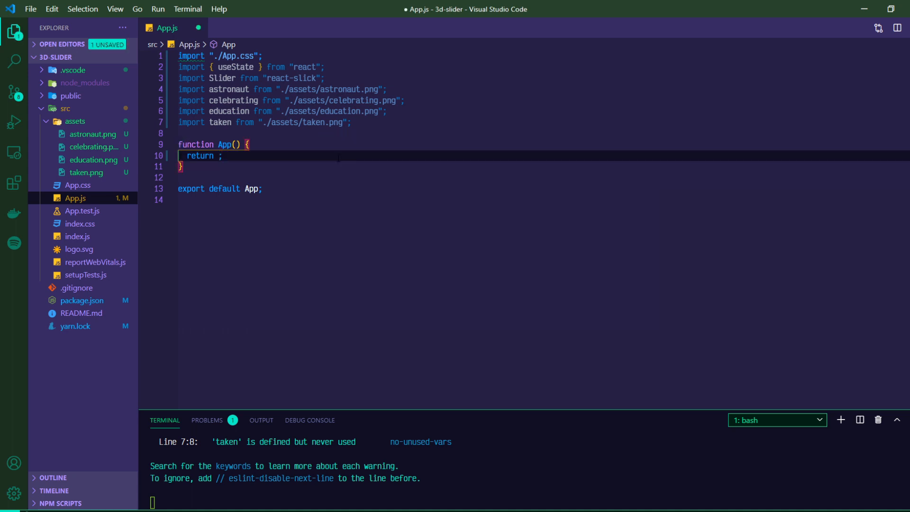
pyautogui.write('(')
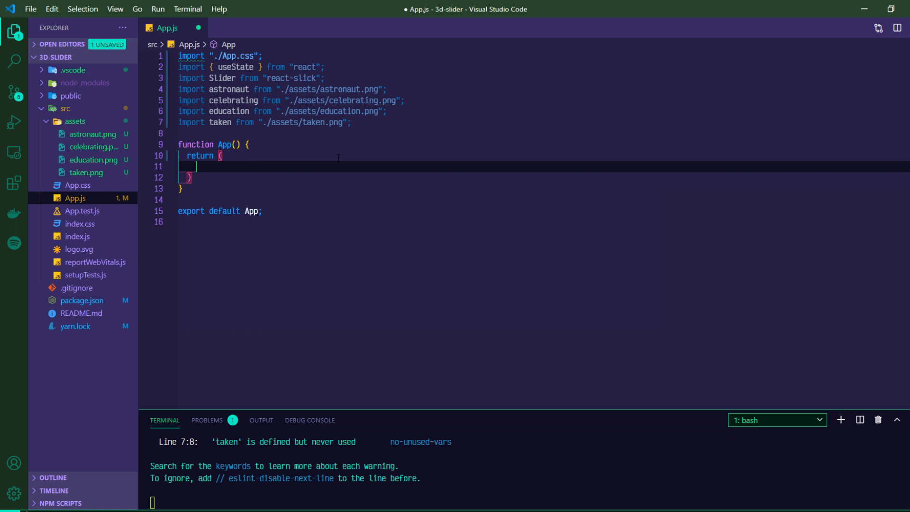
pyautogui.write('<div className="App"></div>')
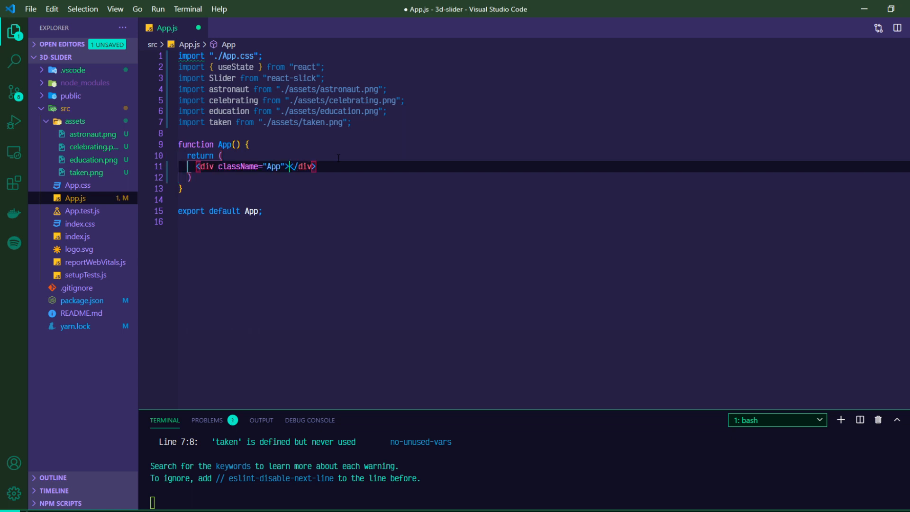
pyautogui.press('Enter')
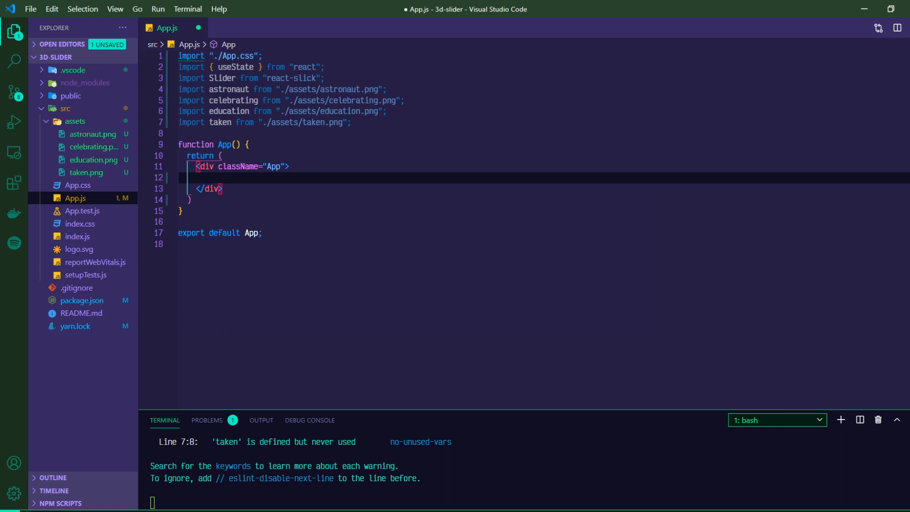
pyautogui.write('Slider')
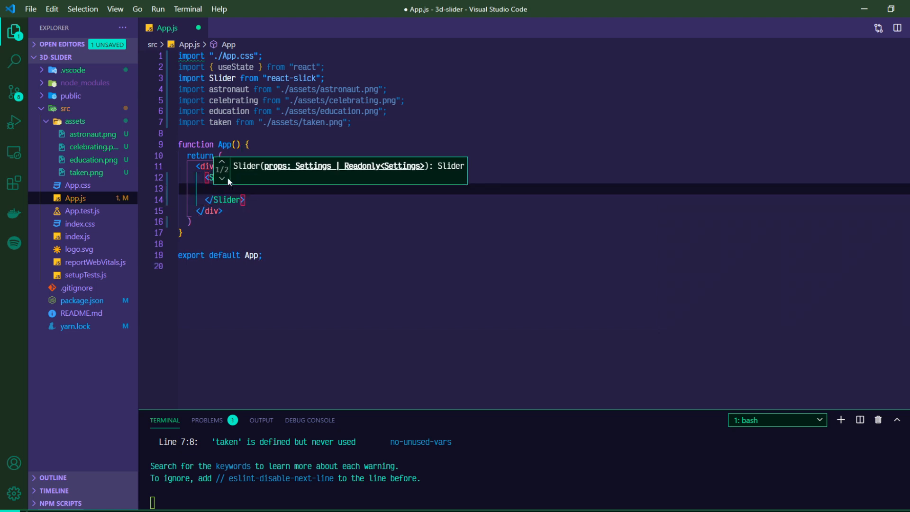
pyautogui.moveTo(229, 89)
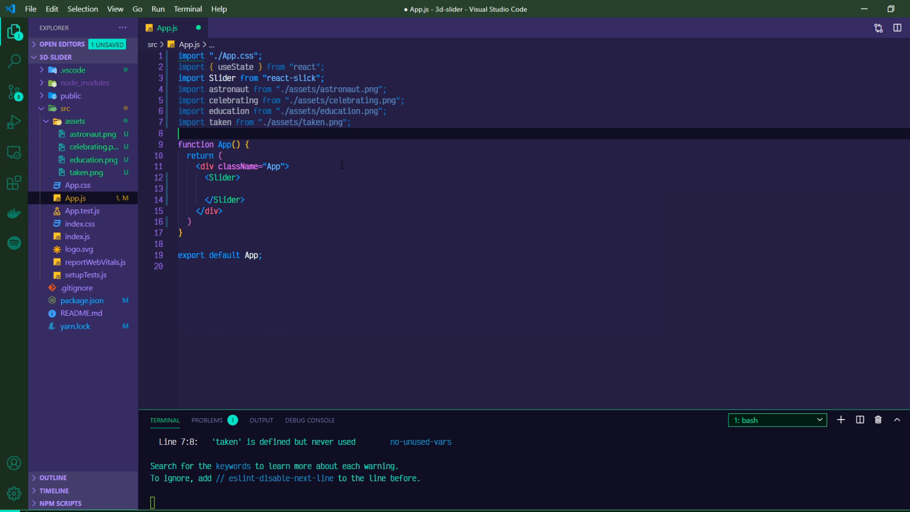
pyautogui.moveTo(314, 176)
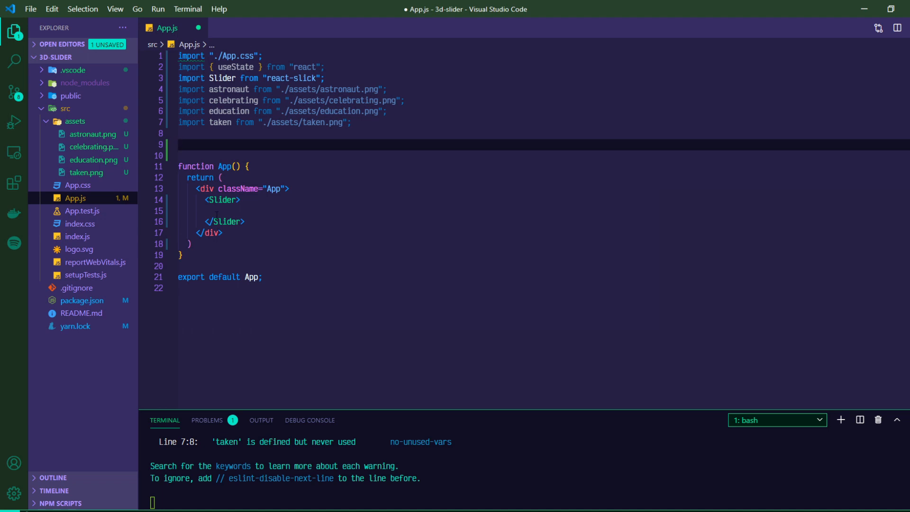
# Add const images = [astronaut, celebrating, education, taken] above function App.
pyautogui.write('const')
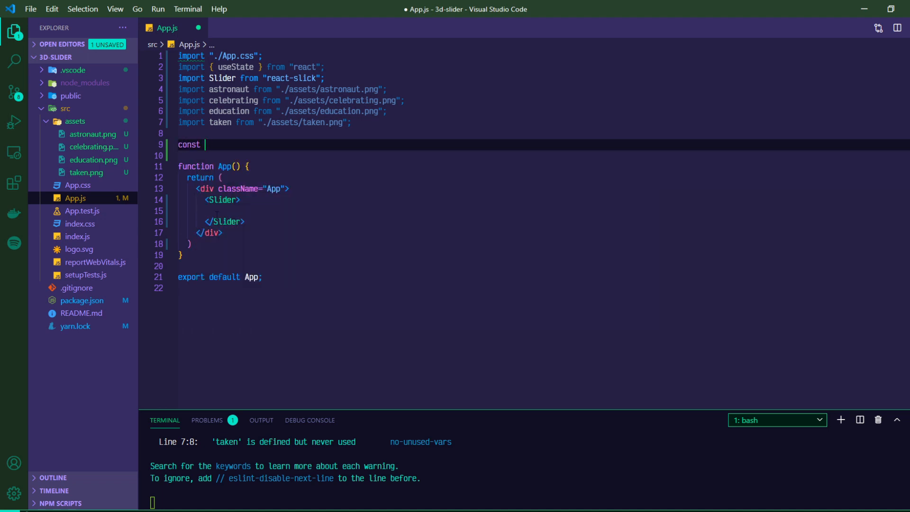
pyautogui.write('images')
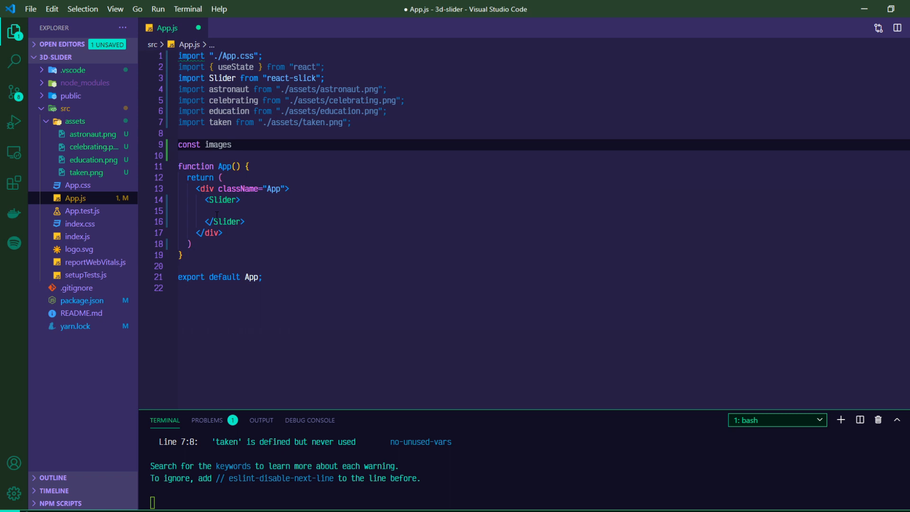
pyautogui.write('= []')
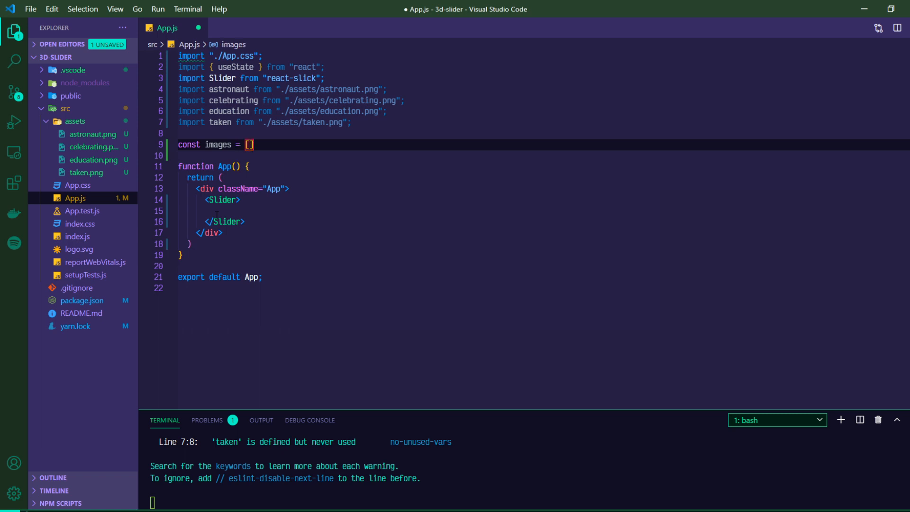
pyautogui.write('astronaut')
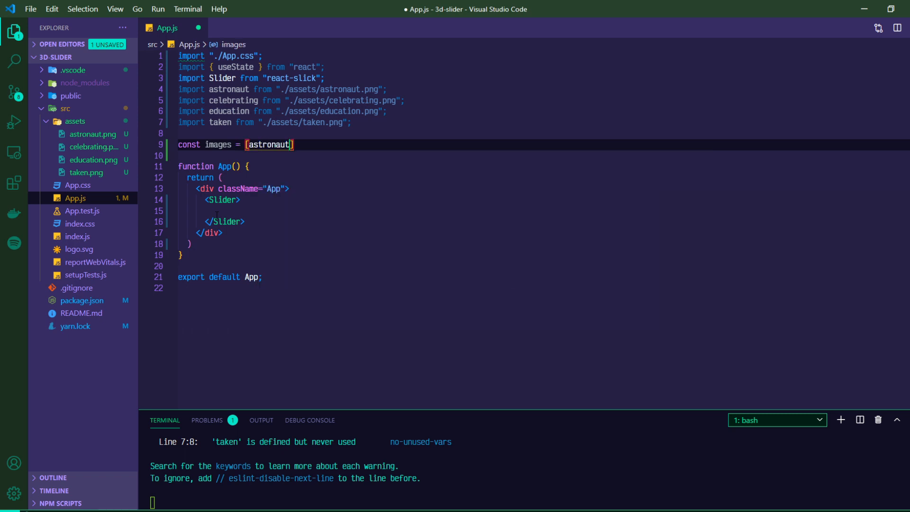
pyautogui.write(', celebrating, education,')
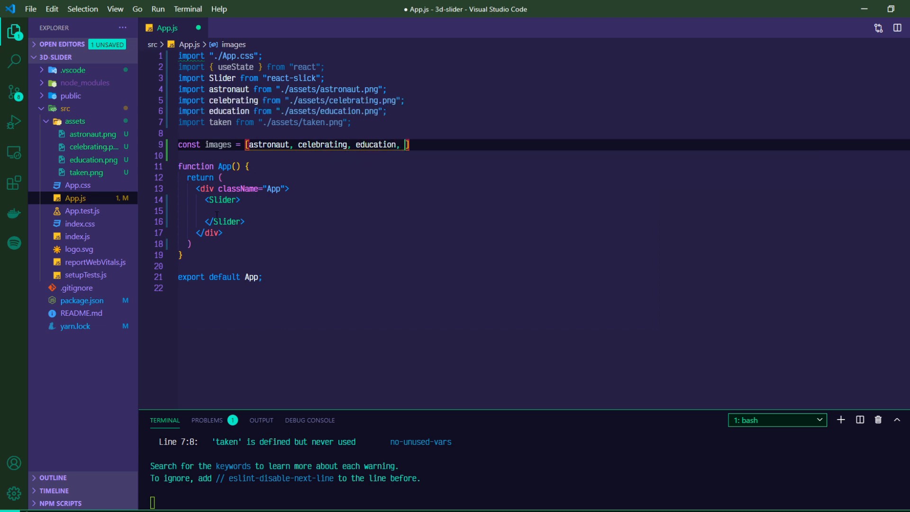
pyautogui.write('taken')
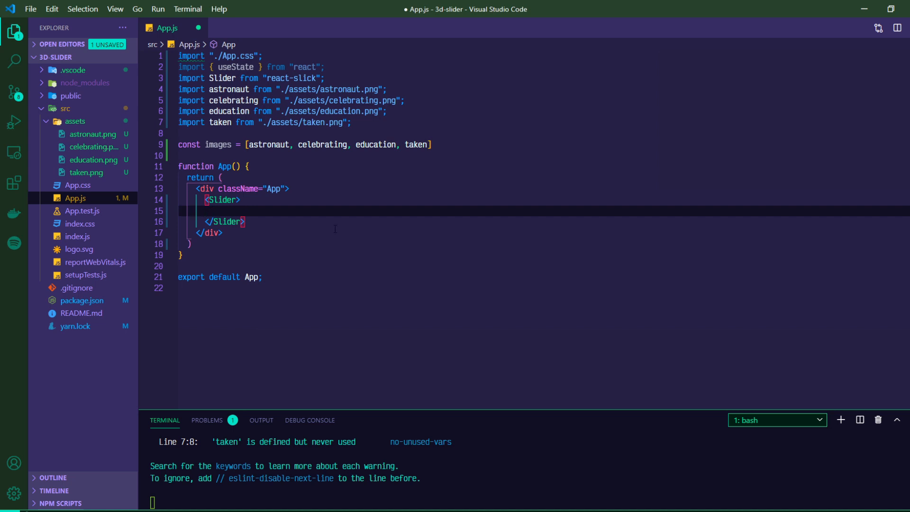
pyautogui.moveTo(38, 218)
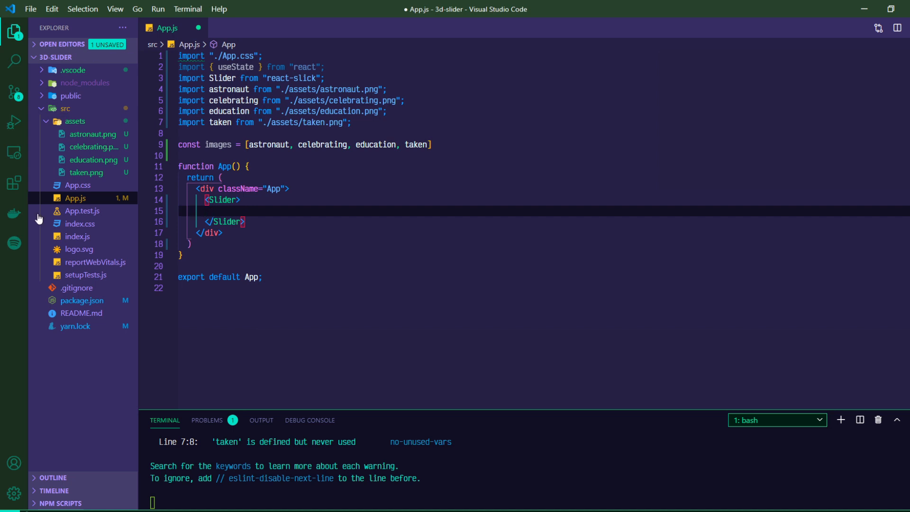
# Inside Slider, map images to divs each holding an img with src={img} and alt={img}.
pyautogui.write('{images.map(')
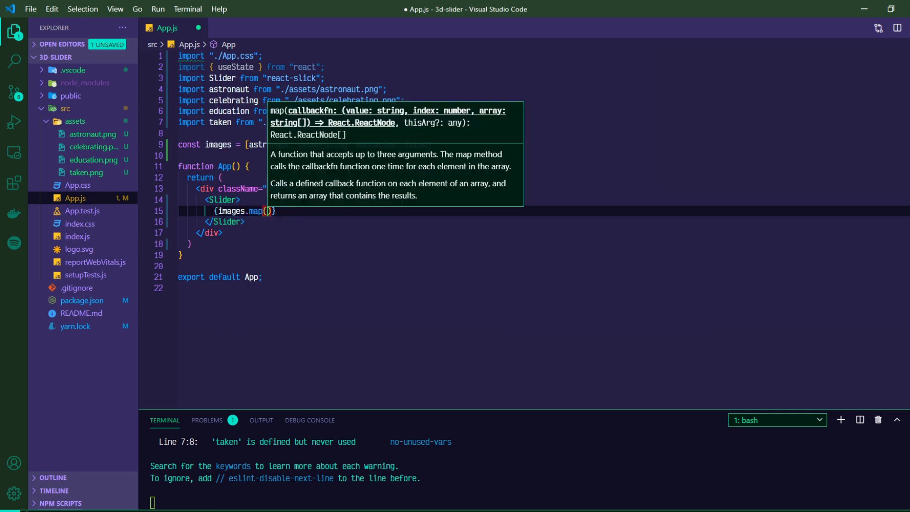
pyautogui.write('(img, idx')
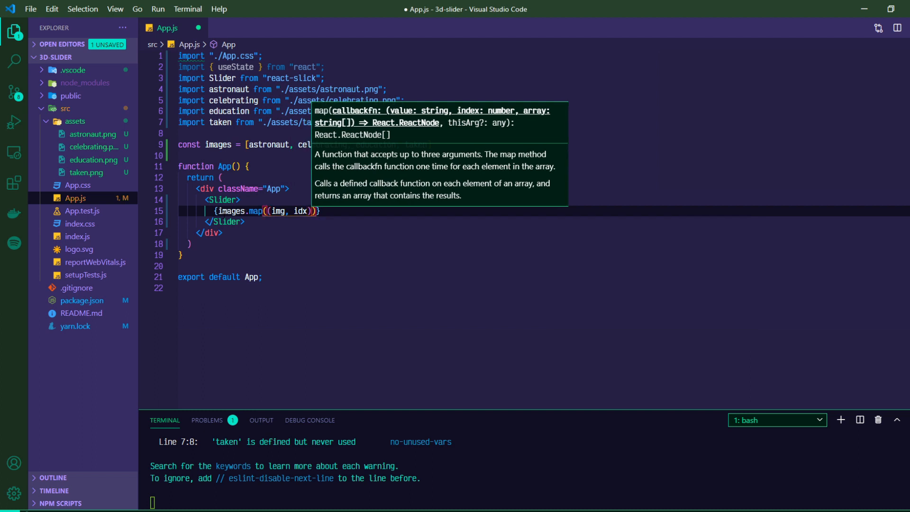
pyautogui.write('=')
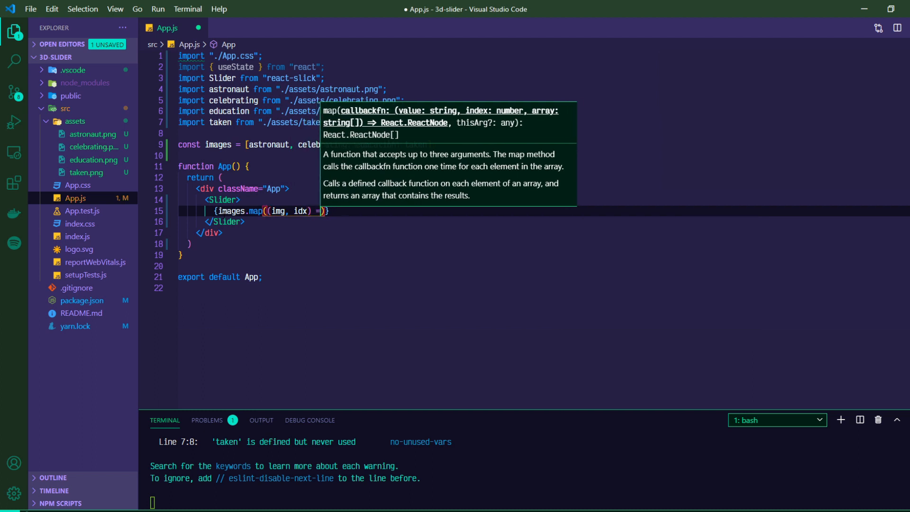
pyautogui.write('(')
pyautogui.write('<div>')
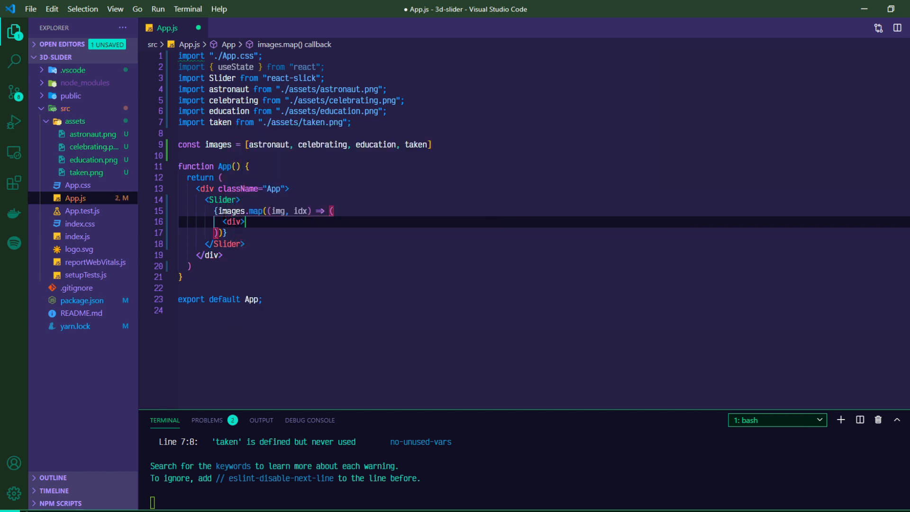
pyautogui.press('Enter')
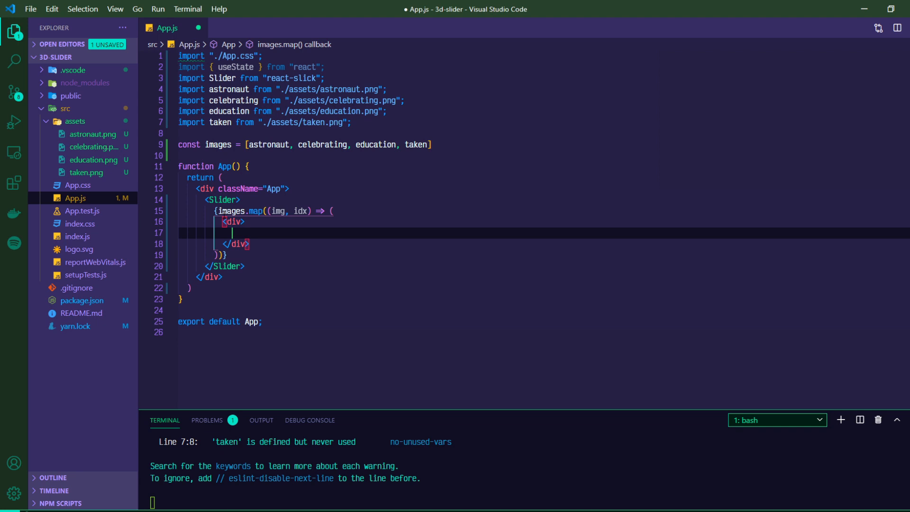
pyautogui.write('<img src=')
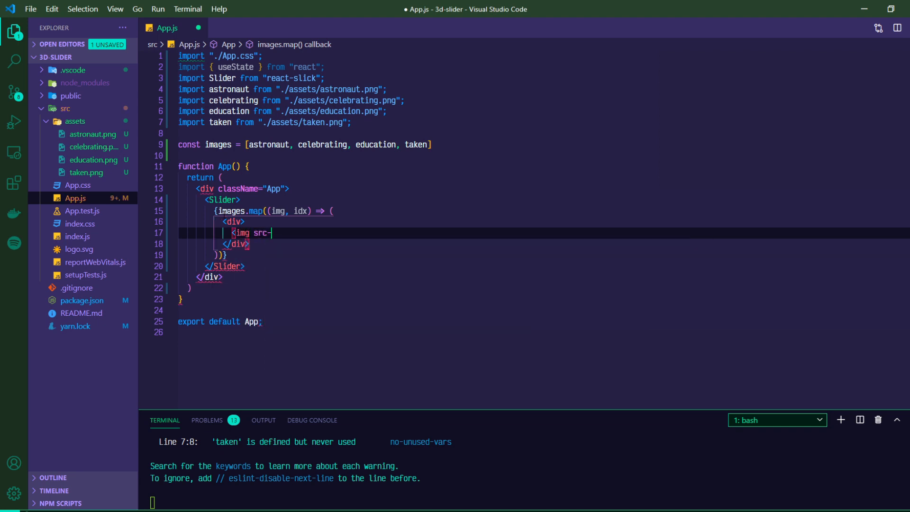
pyautogui.write('{img}')
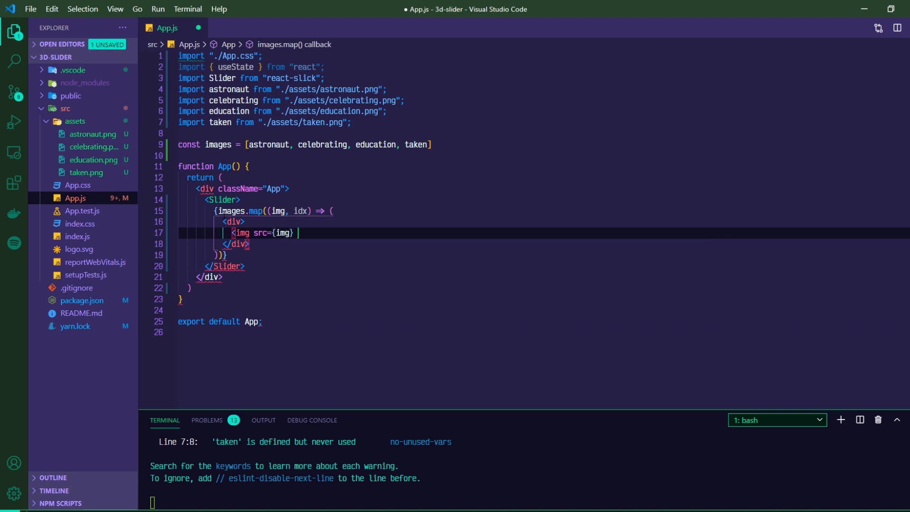
pyautogui.write('alt={img} />')
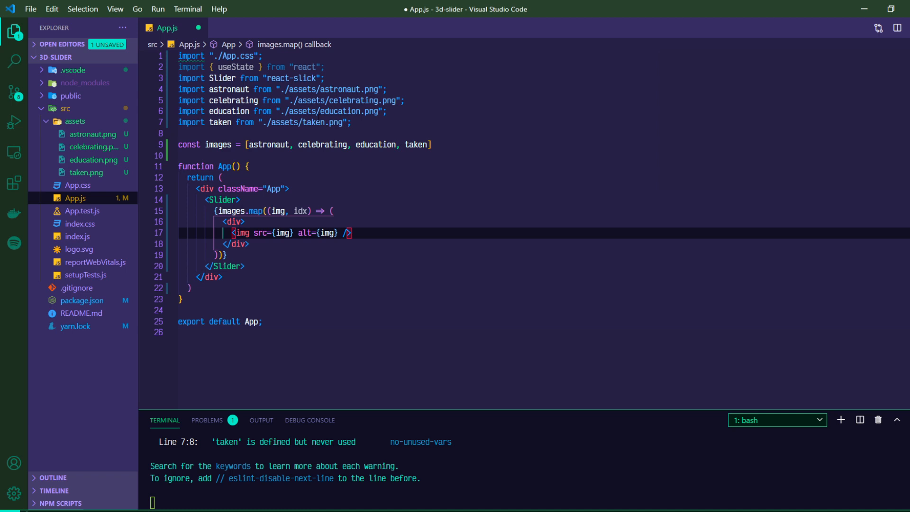
pyautogui.moveTo(272, 244)
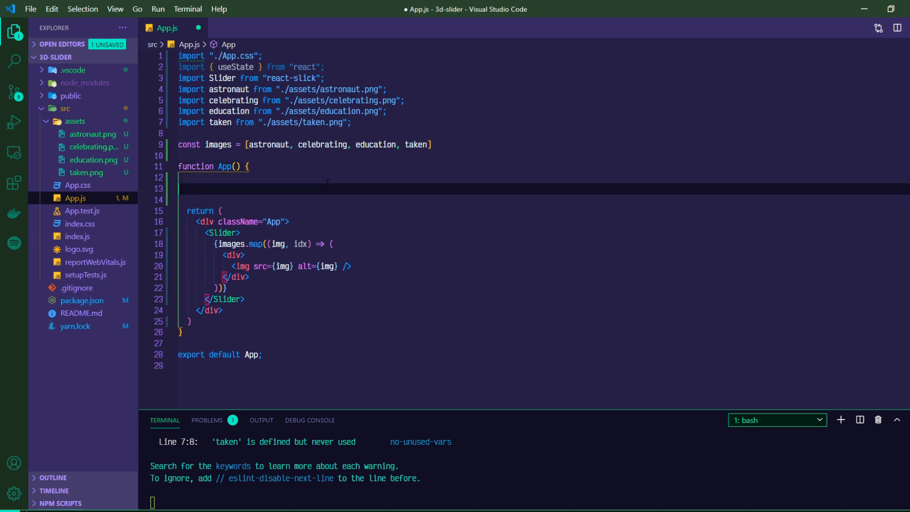
# Start a settings object with infinite: true, lazyLoad: true and speed: 300.
pyautogui.press('Enter')
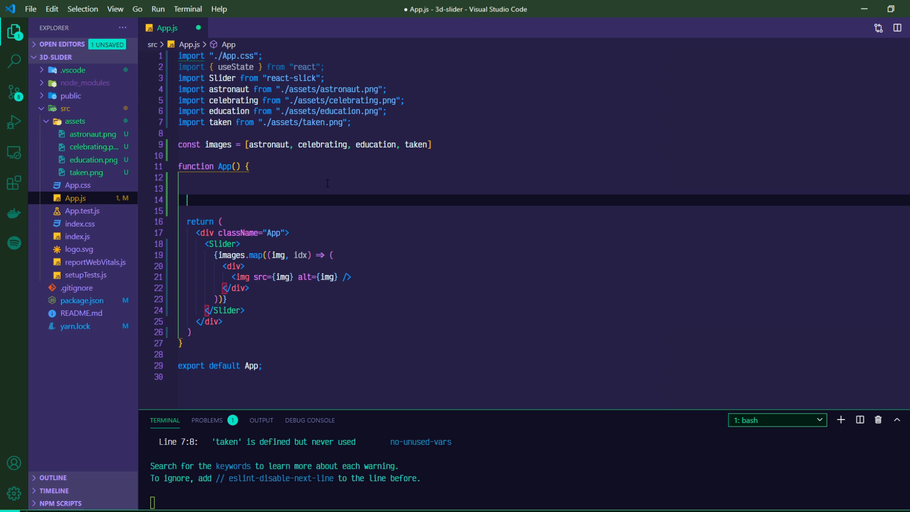
pyautogui.write('const settings = {')
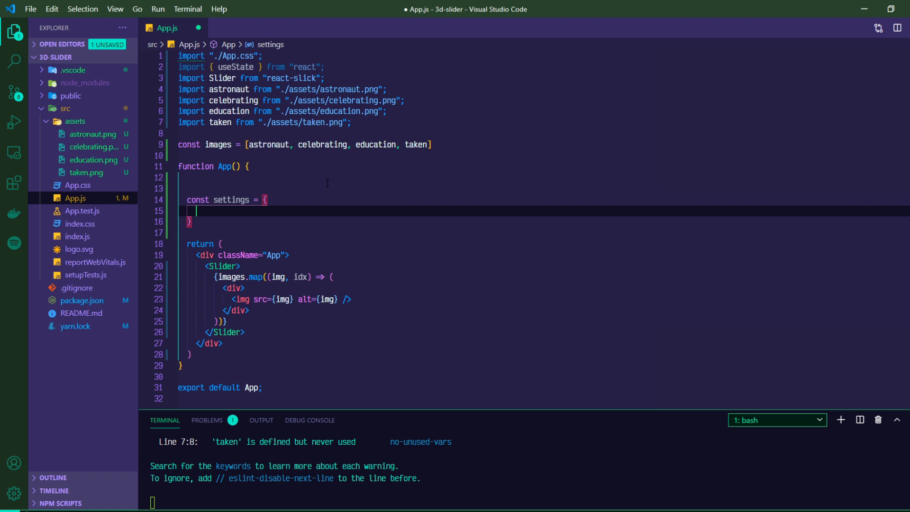
pyautogui.write('inif')
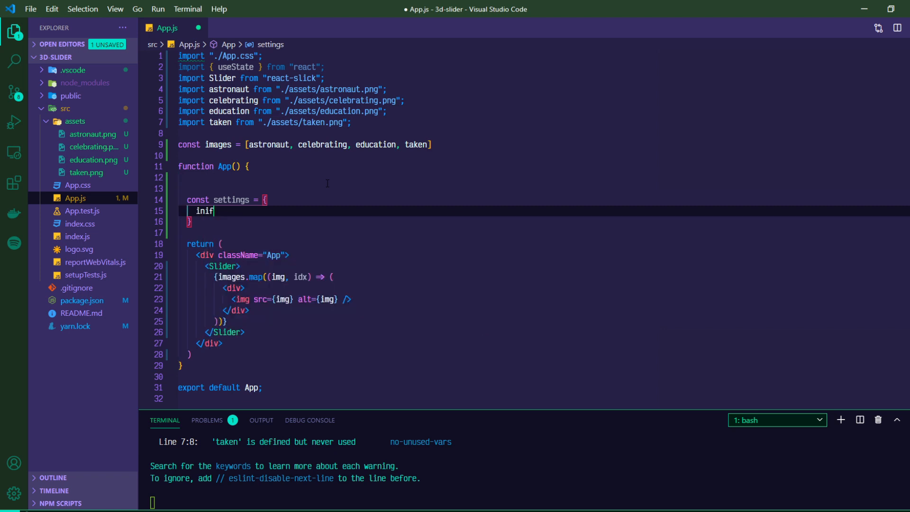
pyautogui.write('infinite: true')
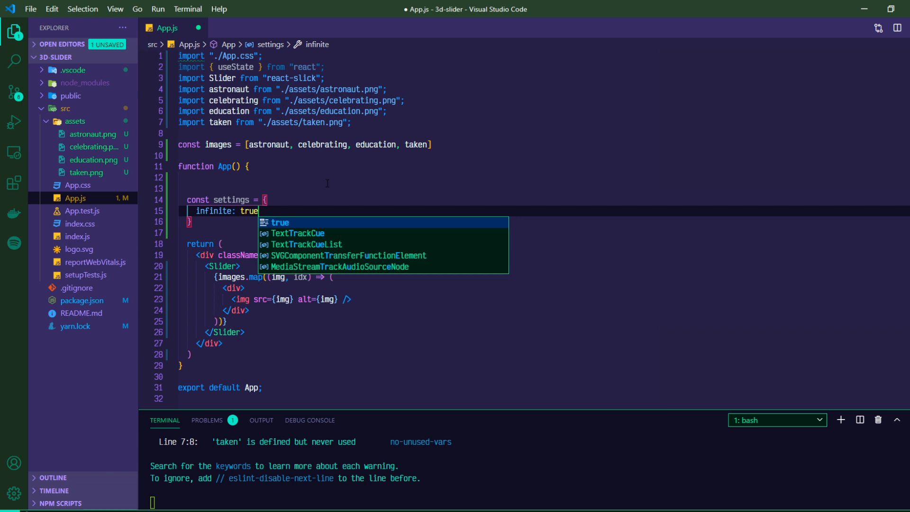
pyautogui.write(',')
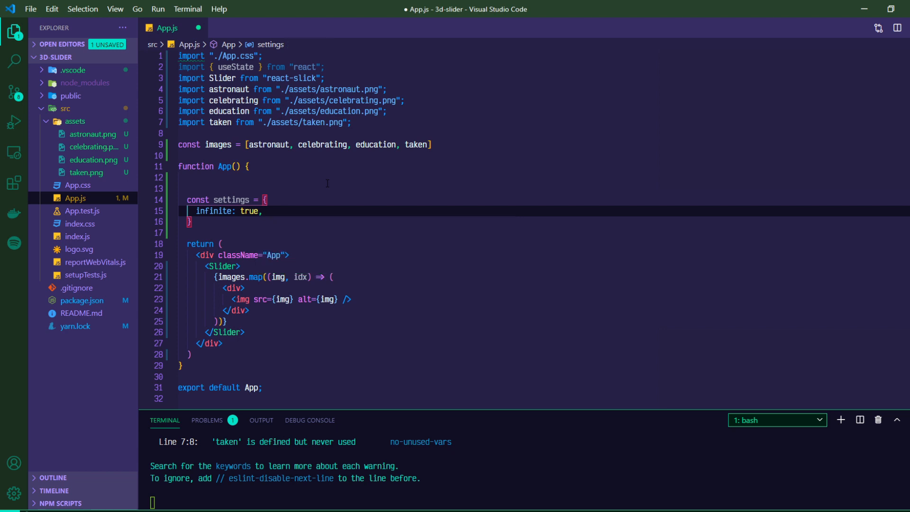
pyautogui.moveTo(543, 199)
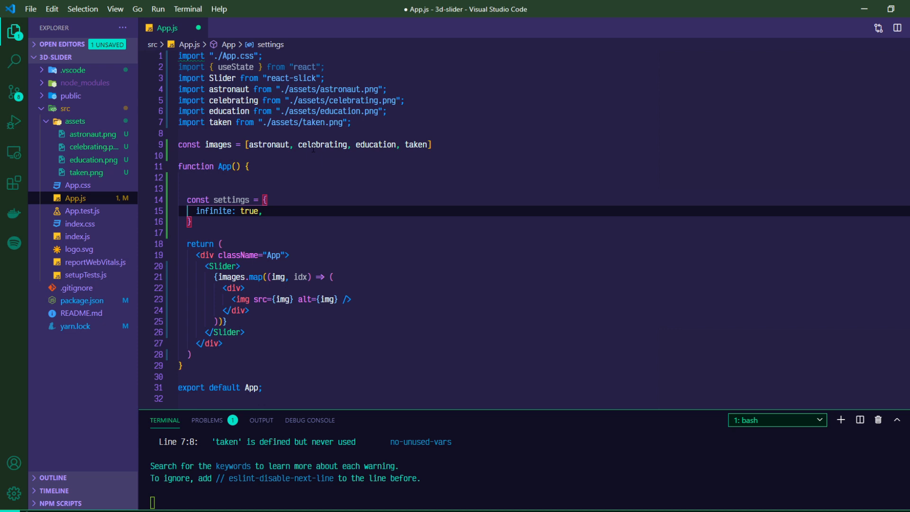
pyautogui.write('layLo')
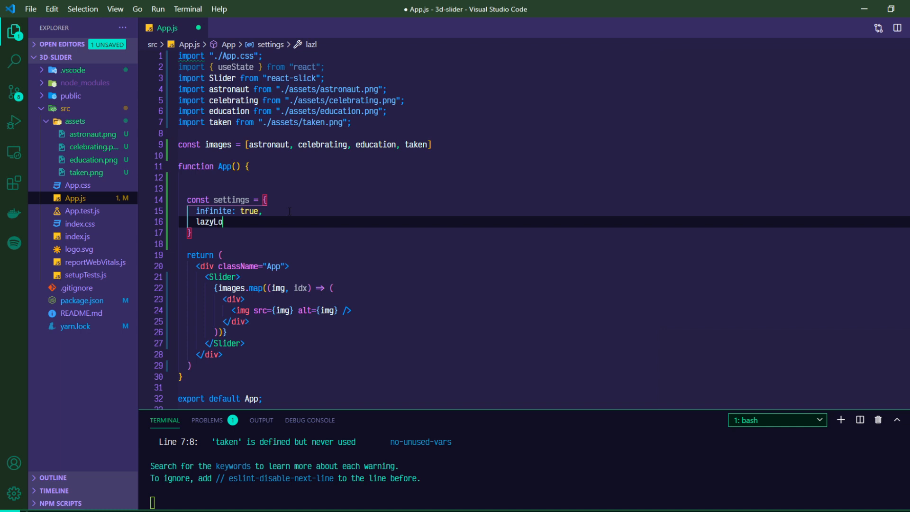
pyautogui.write('ad: true,')
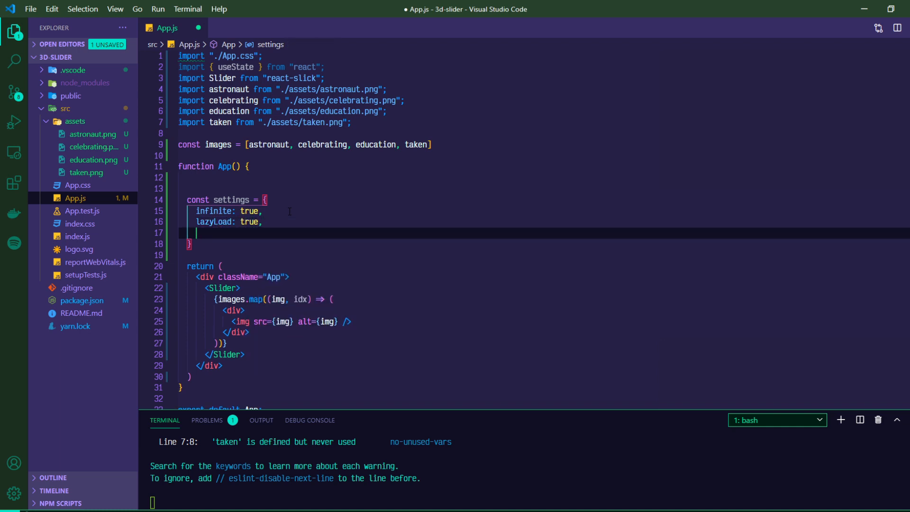
pyautogui.write('speed:')
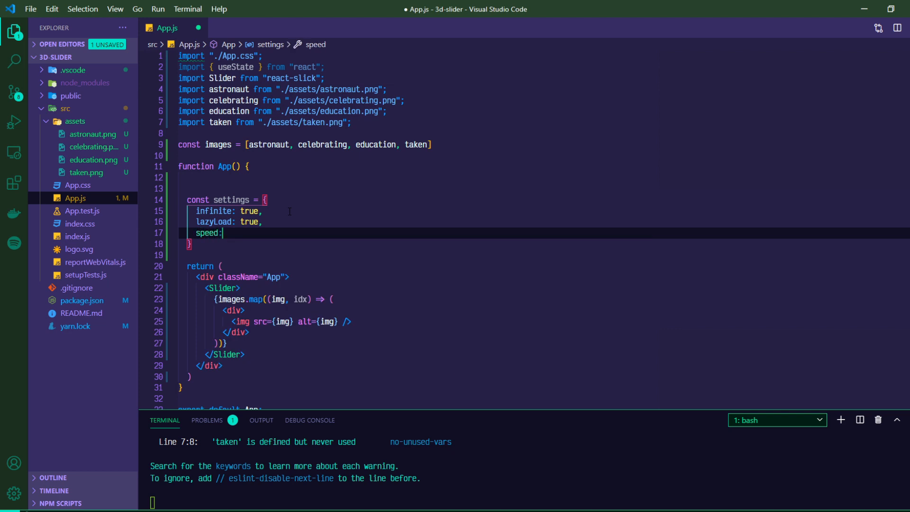
pyautogui.write('300')
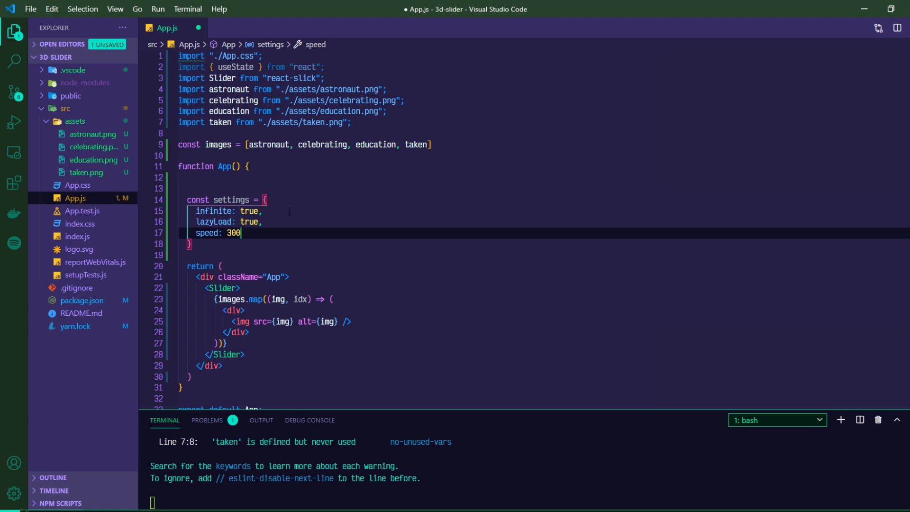
pyautogui.write(',')
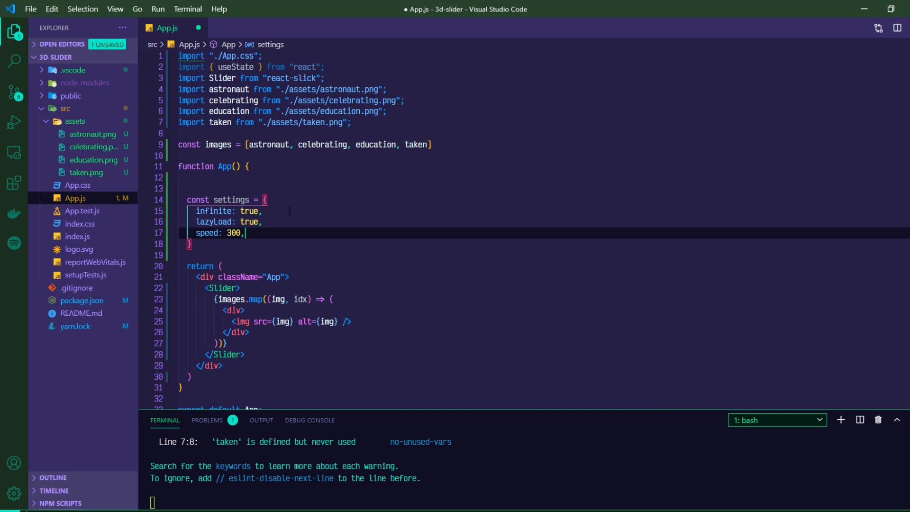
# Add slidesToShow: 3, centerMode: true and centerPadding: 0 to settings, then save App.js.
pyautogui.press('Enter')
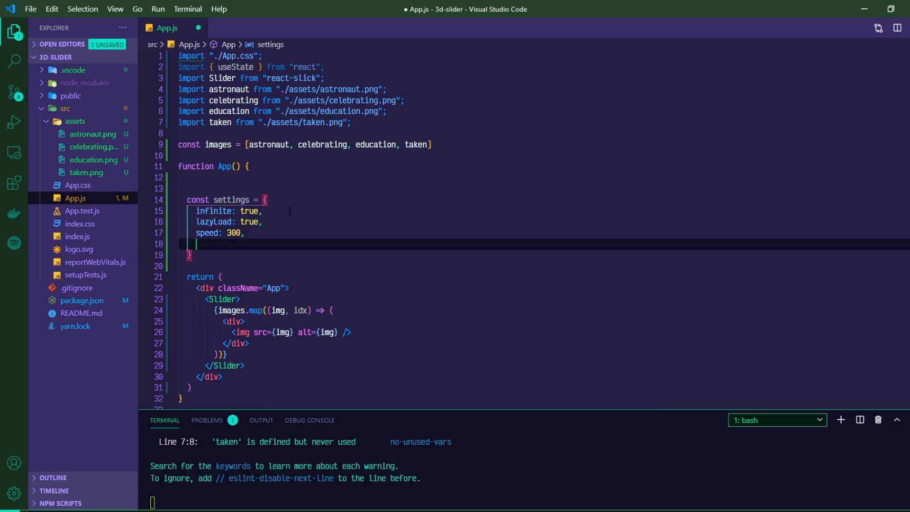
pyautogui.write('slidesTo')
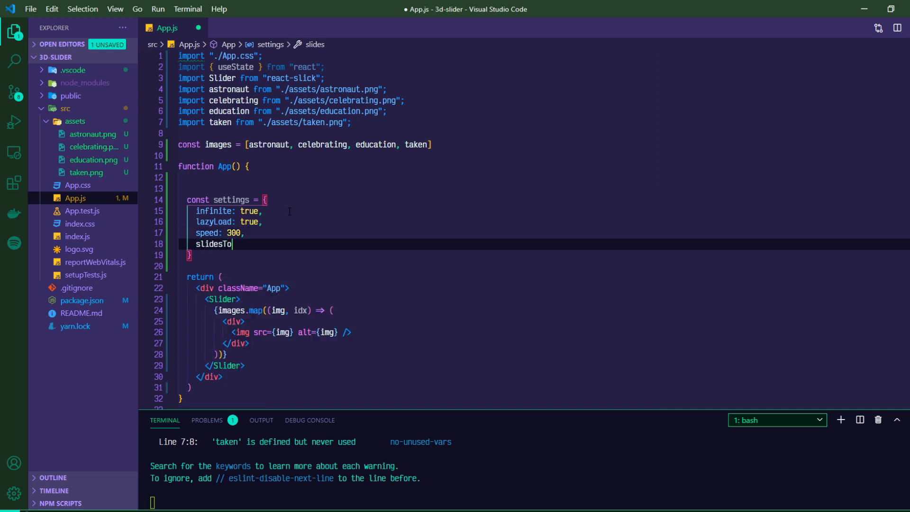
pyautogui.write('Show: 3,')
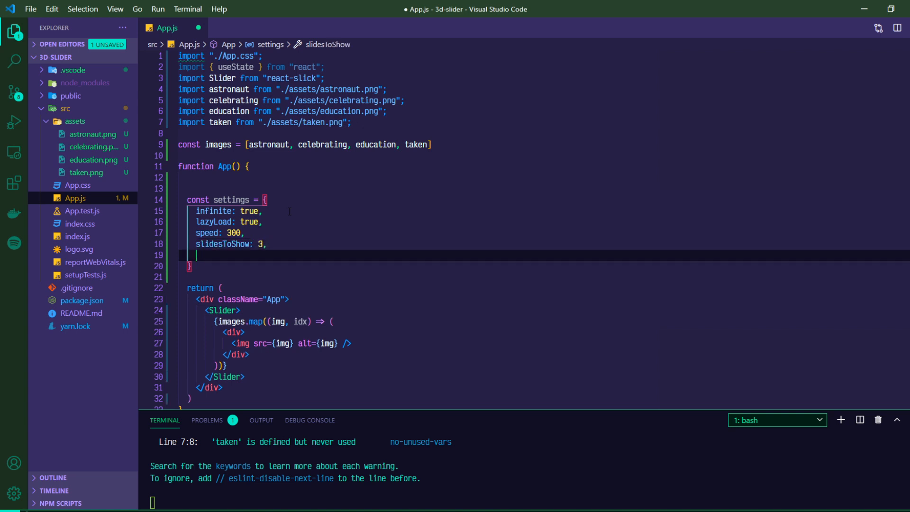
pyautogui.write('centerMode')
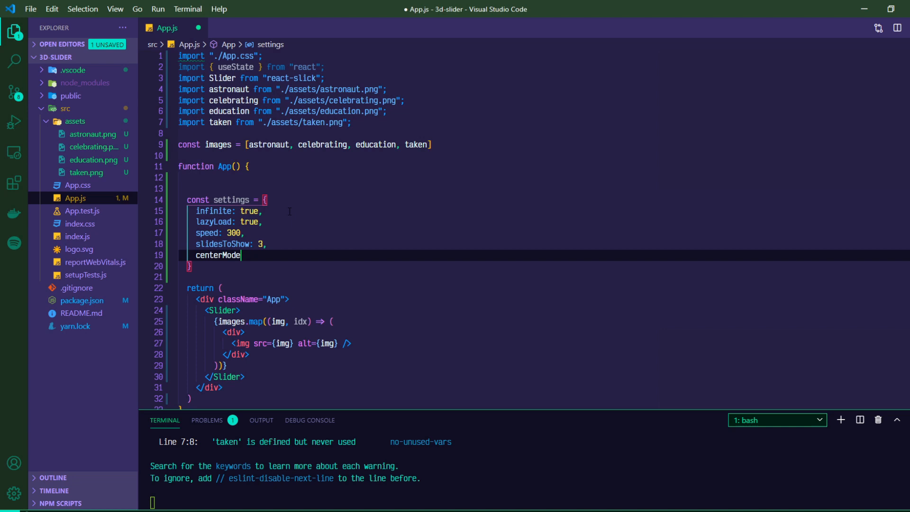
pyautogui.write(': true,')
pyautogui.write('centerPadding')
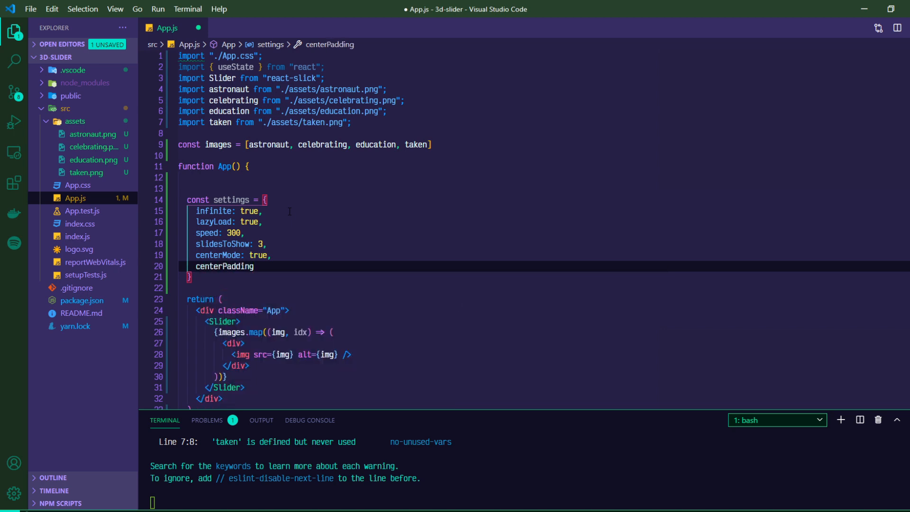
pyautogui.write(': 0')
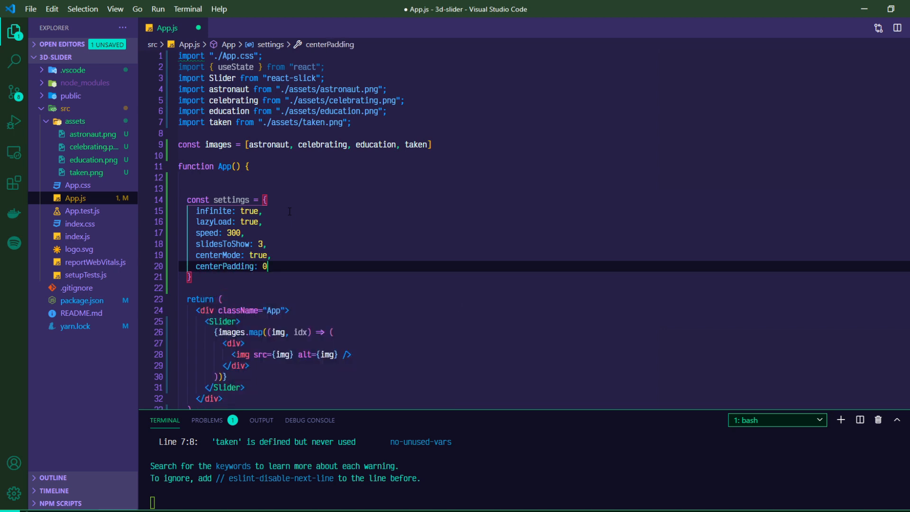
pyautogui.press('Ctrl+s')
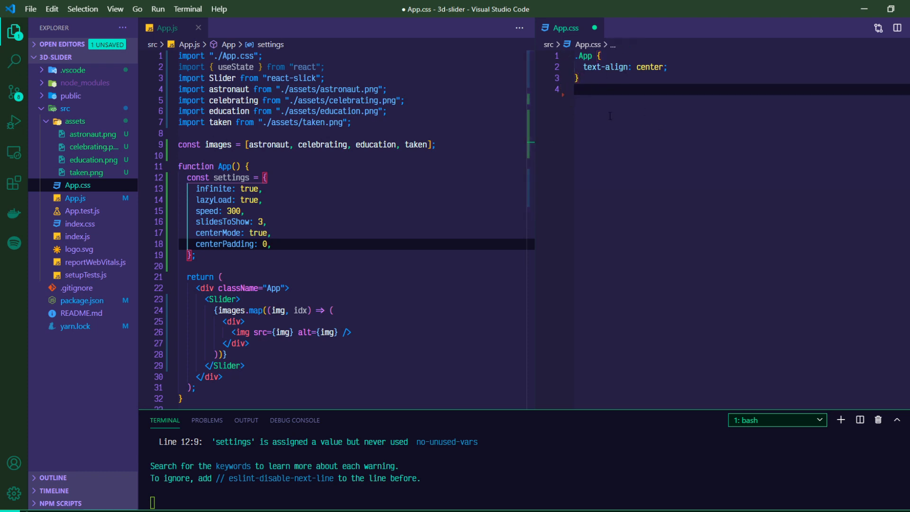
pyautogui.moveTo(662, 157)
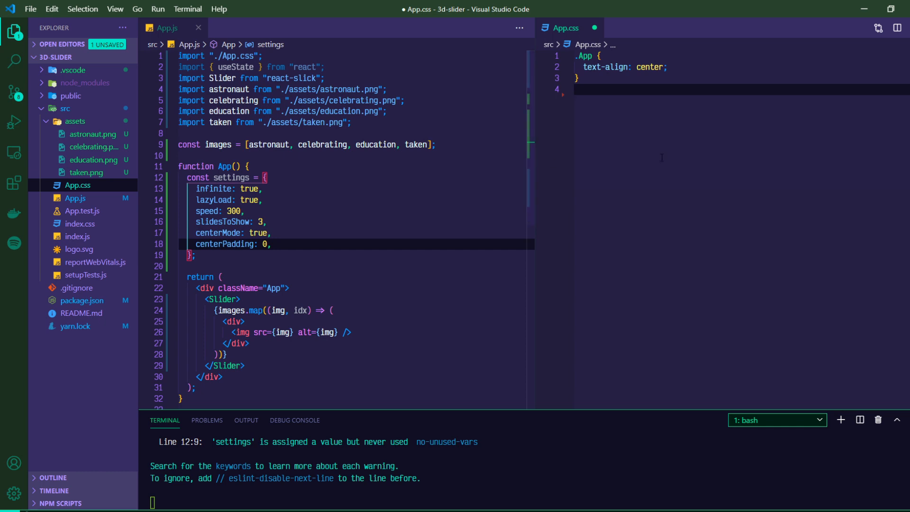
pyautogui.click(584, 56)
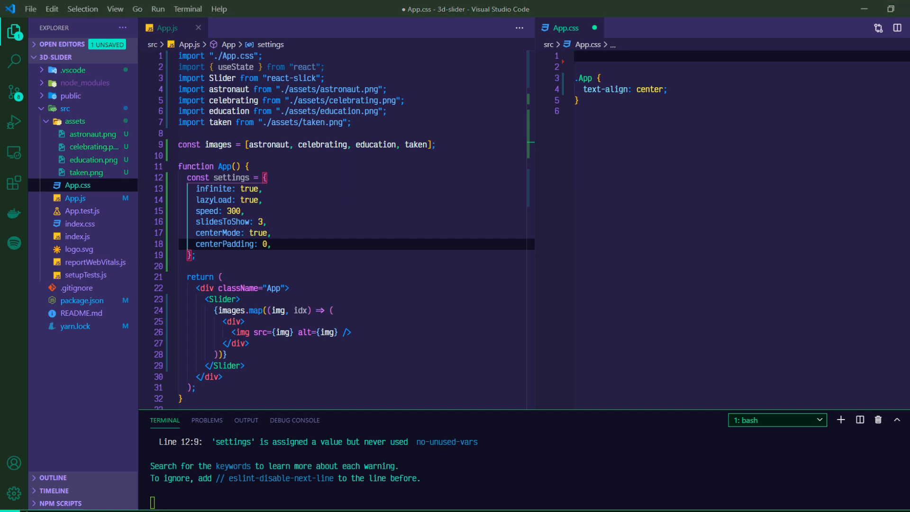
pyautogui.write('@import "~slick-carousel/slick/slick.css";')
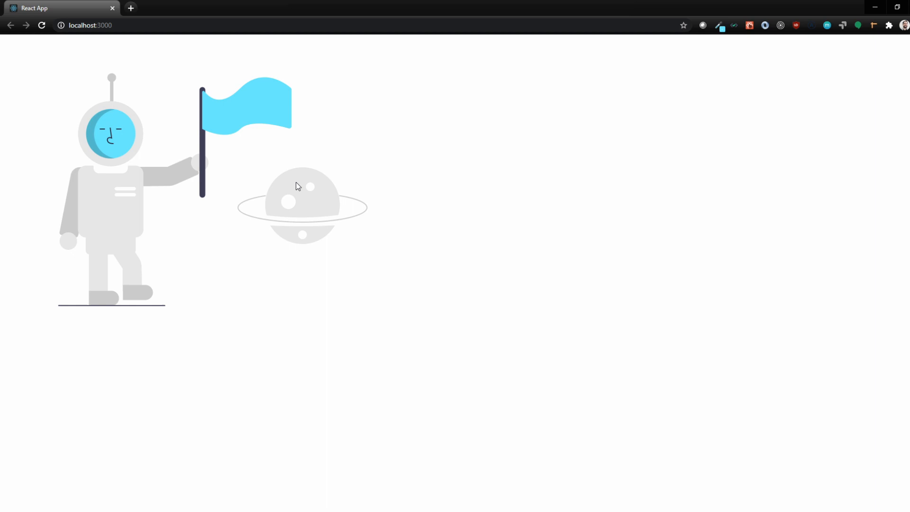
pyautogui.moveTo(393, 247)
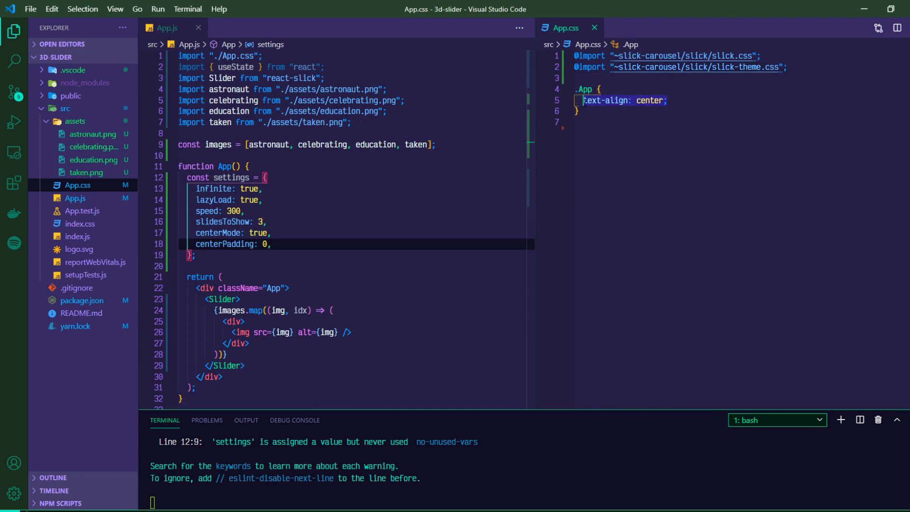
# Add margin: 10rem auto and height: 570px below width: 50% in the .App rule.
pyautogui.write('width: 50%')
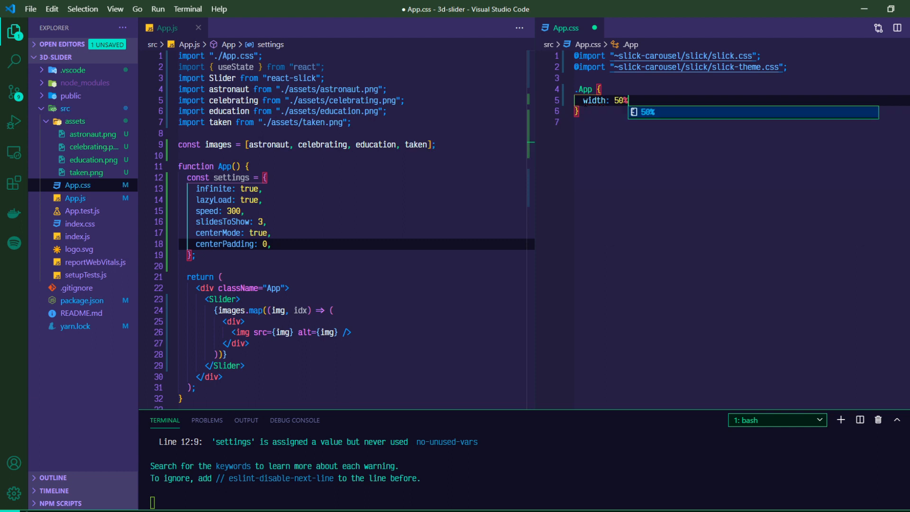
pyautogui.press('Enter')
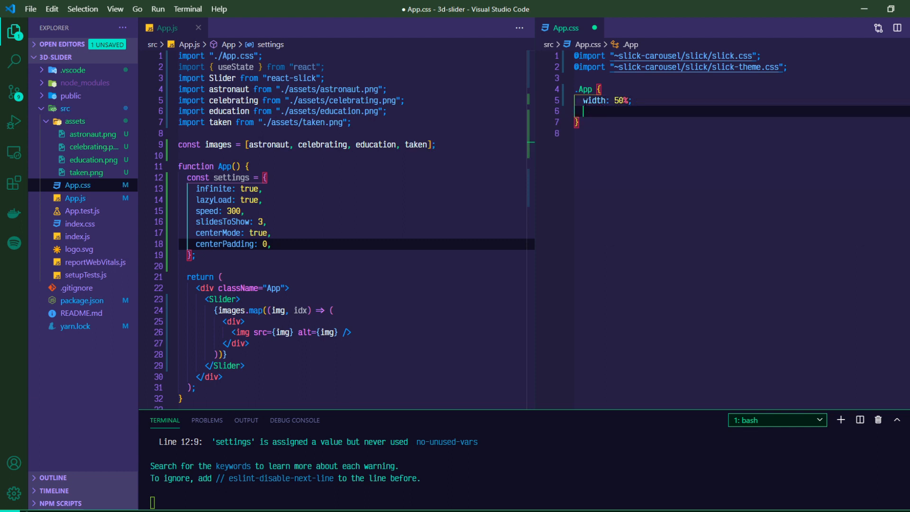
pyautogui.write('margin')
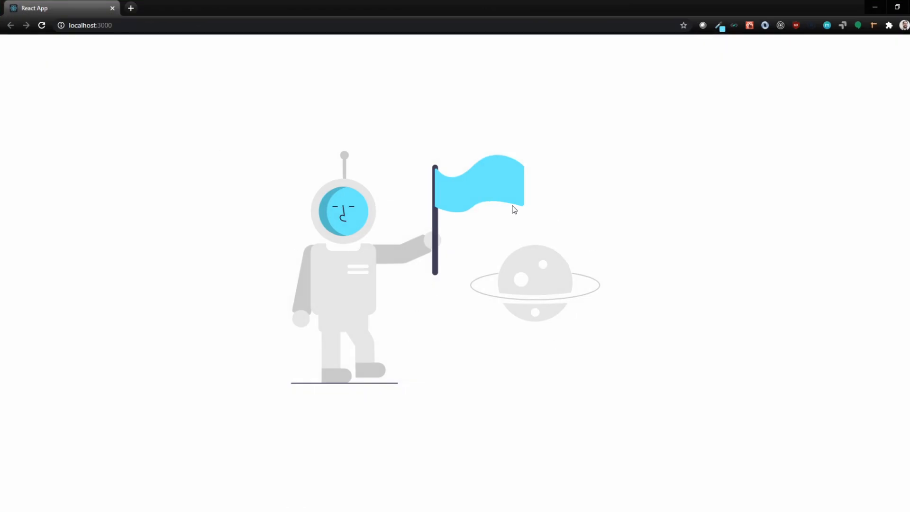
pyautogui.moveTo(874, 5)
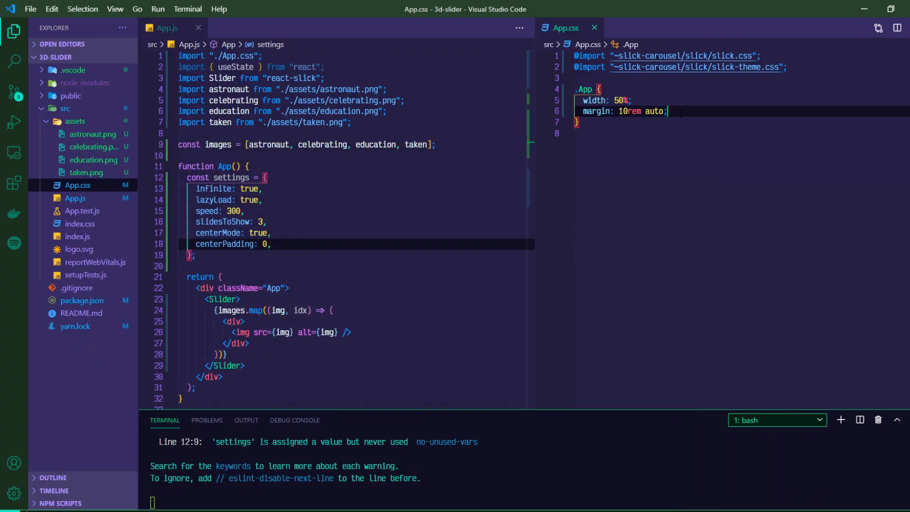
pyautogui.write('height: 570')
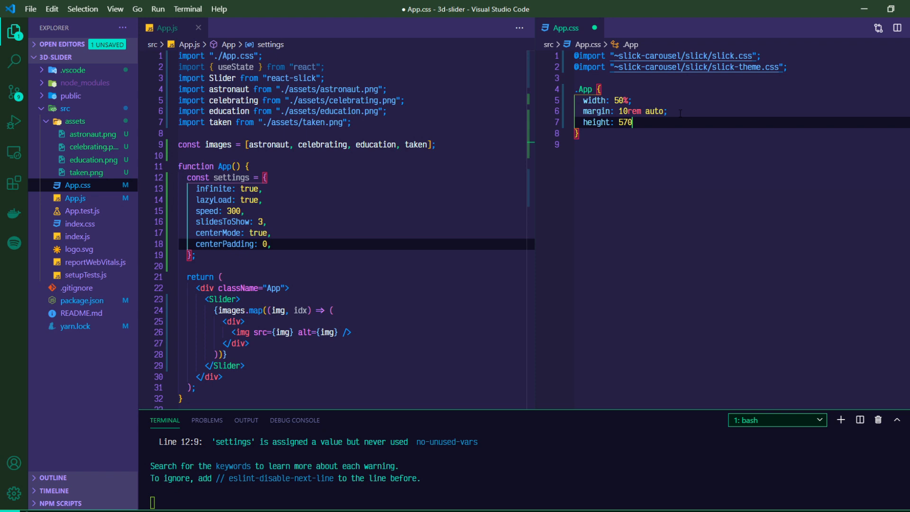
pyautogui.write('px;')
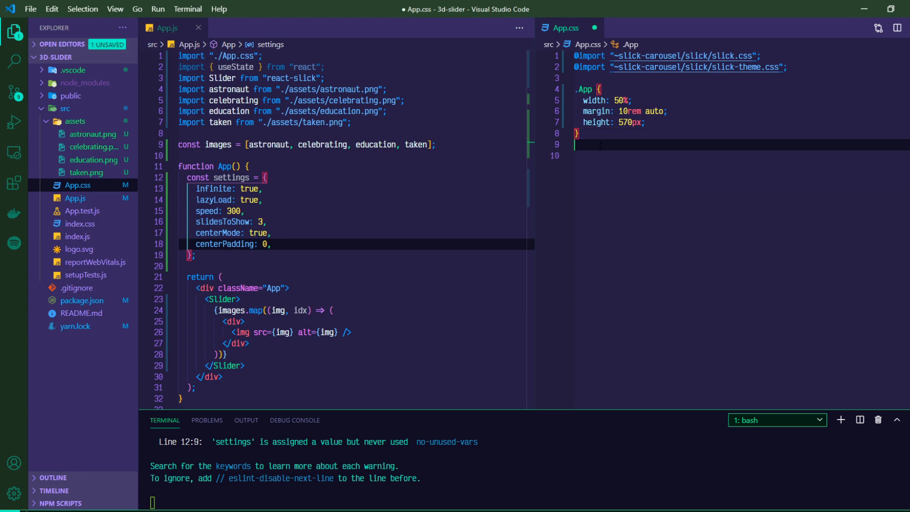
pyautogui.press('Enter')
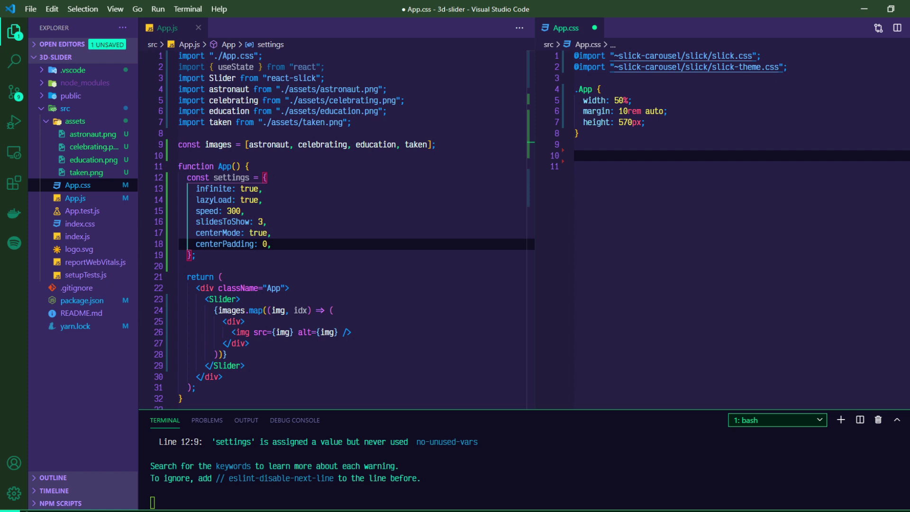
pyautogui.moveTo(314, 214)
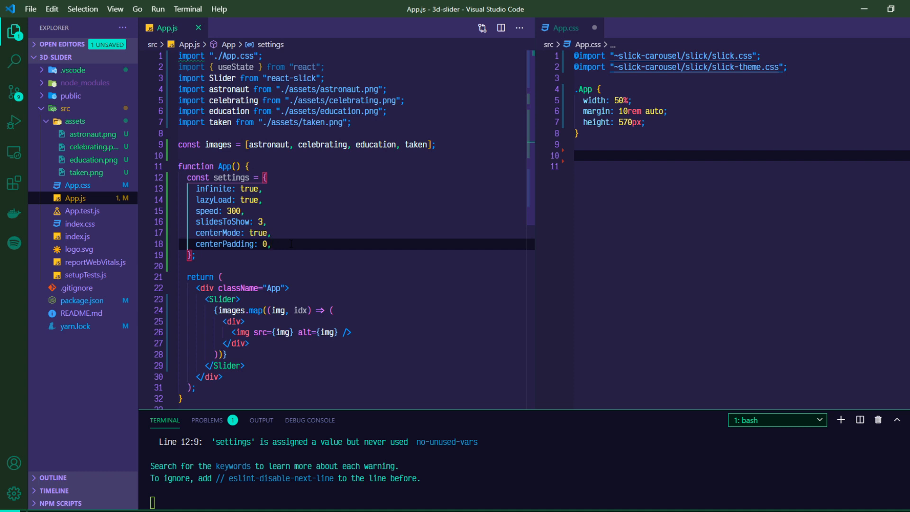
# Append 'nextArrow: <NextArrow />,' and 'prevArrow: <PrevArrow />' to the settings object in App.js.
pyautogui.write('next')
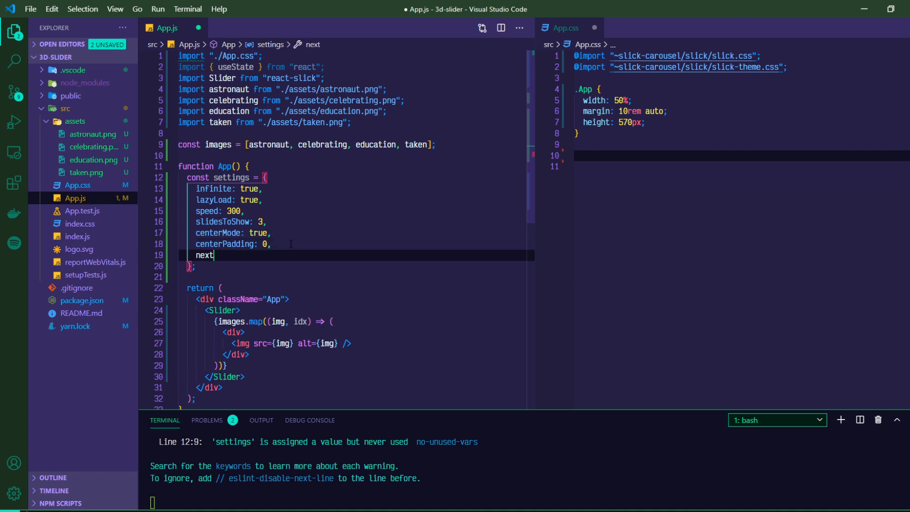
pyautogui.write('Arrow')
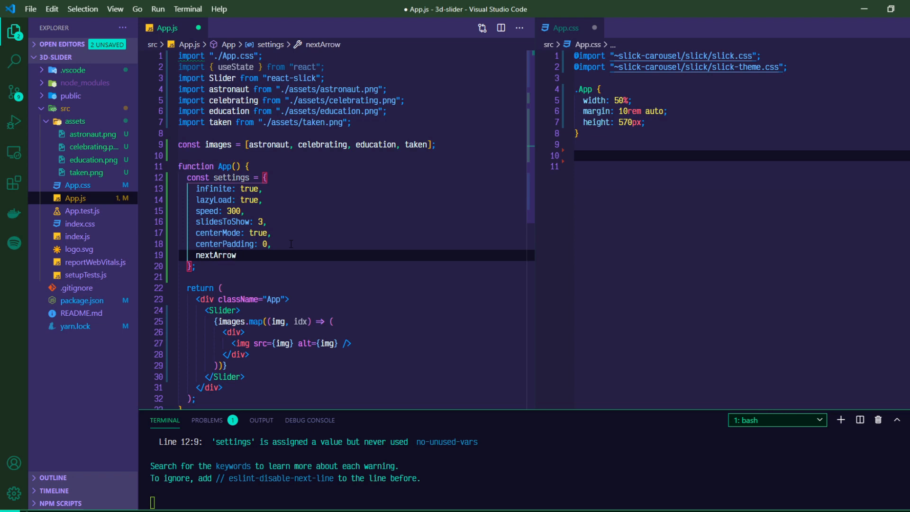
pyautogui.write(': <M')
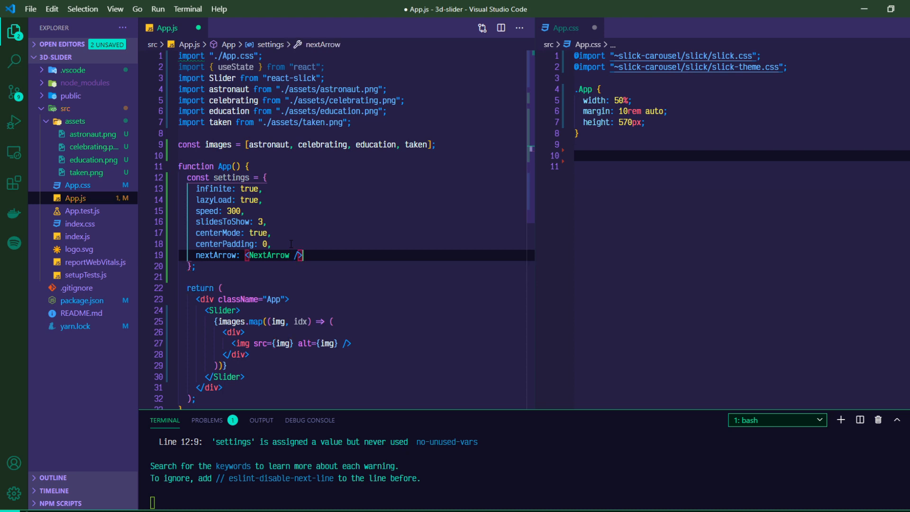
pyautogui.write('prevArr')
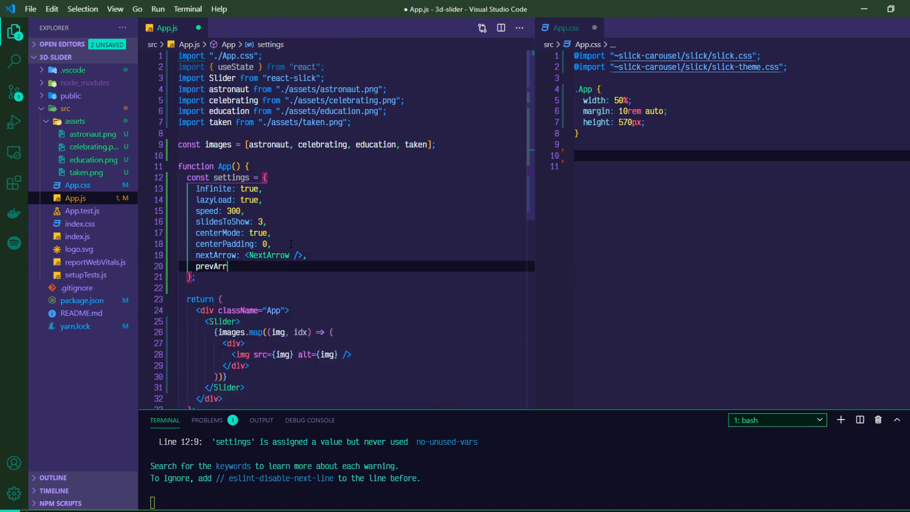
pyautogui.write('ow: <PrevArrow />')
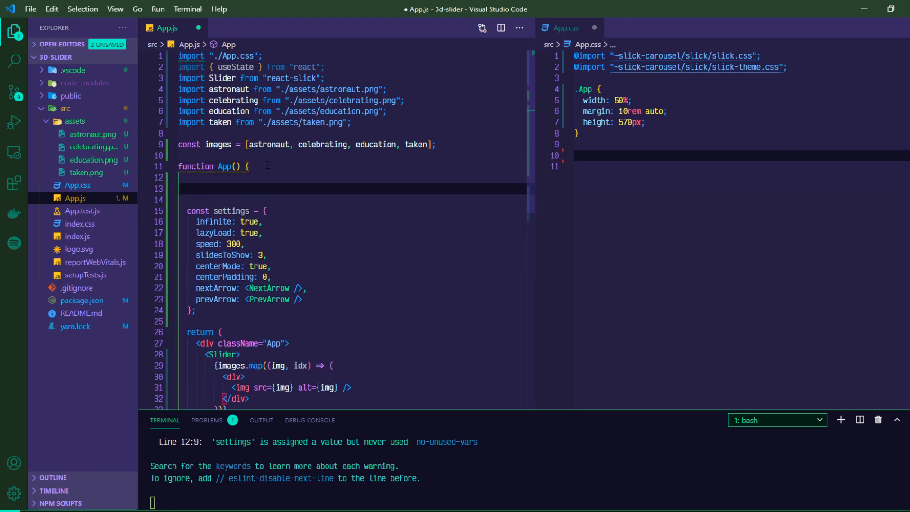
# Declare const NextArrow = ({onClick}) => {} and change the Slider tag to <Slider {...settings}>.
pyautogui.write('const N')
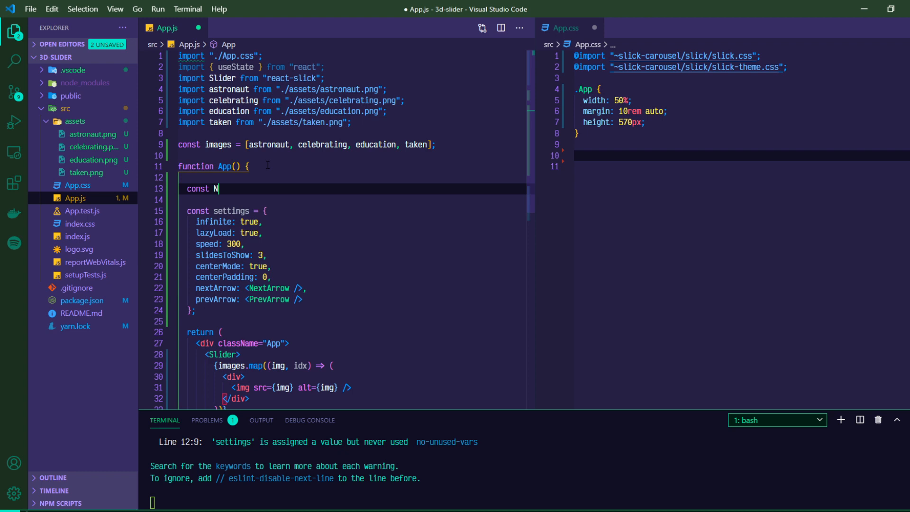
pyautogui.write('extArrow = ({')
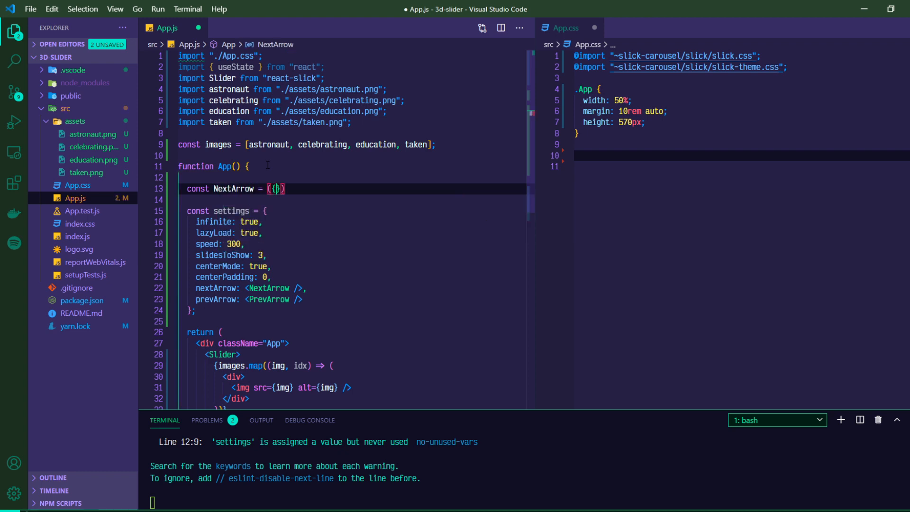
pyautogui.write('onClick')
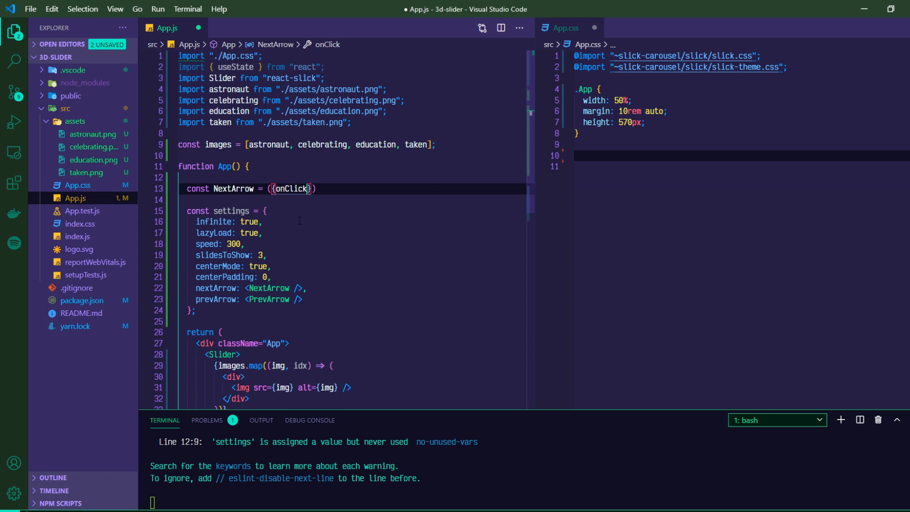
pyautogui.click(229, 354)
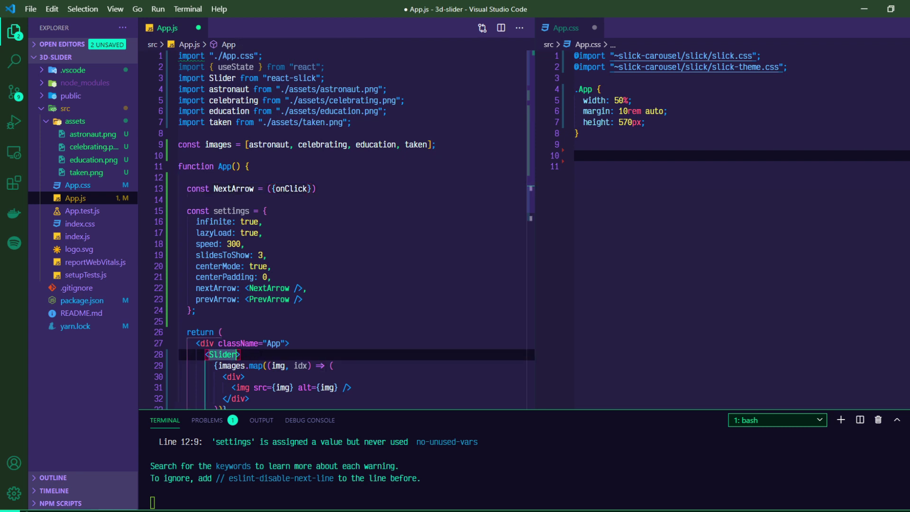
pyautogui.write('{...s')
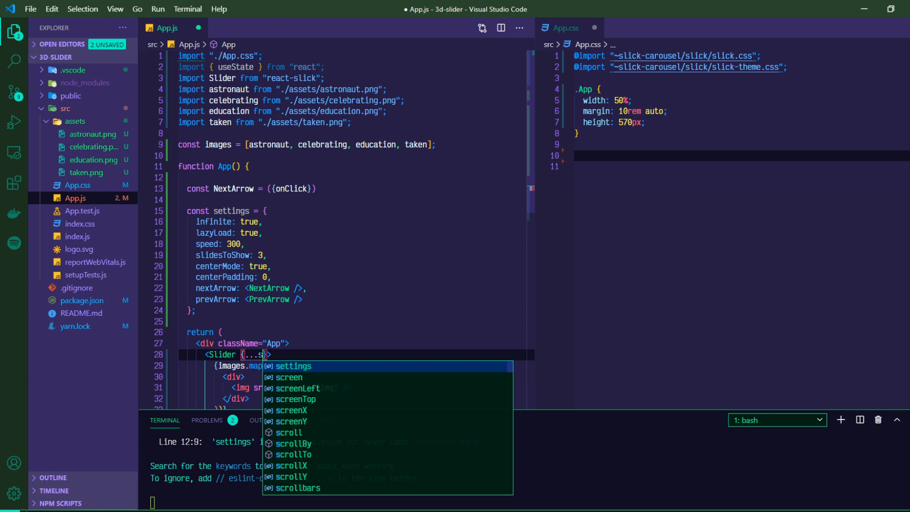
pyautogui.press('Enter')
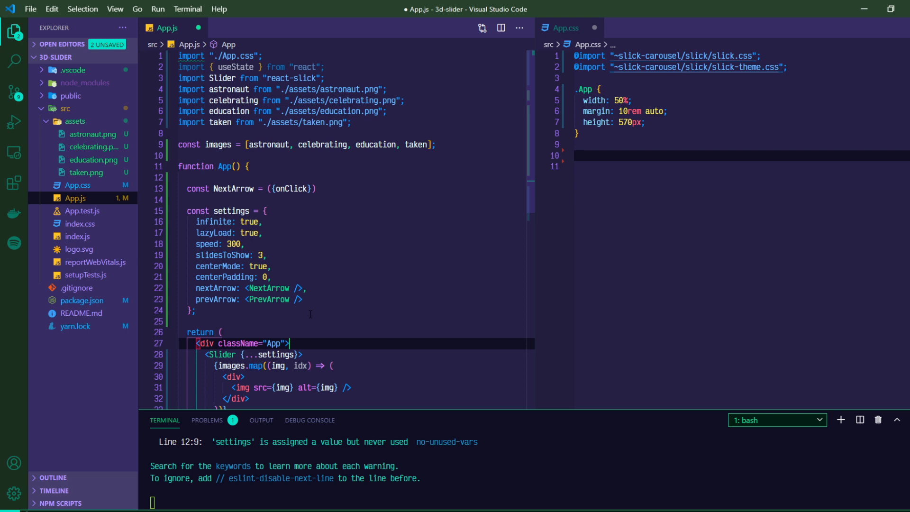
pyautogui.moveTo(217, 299)
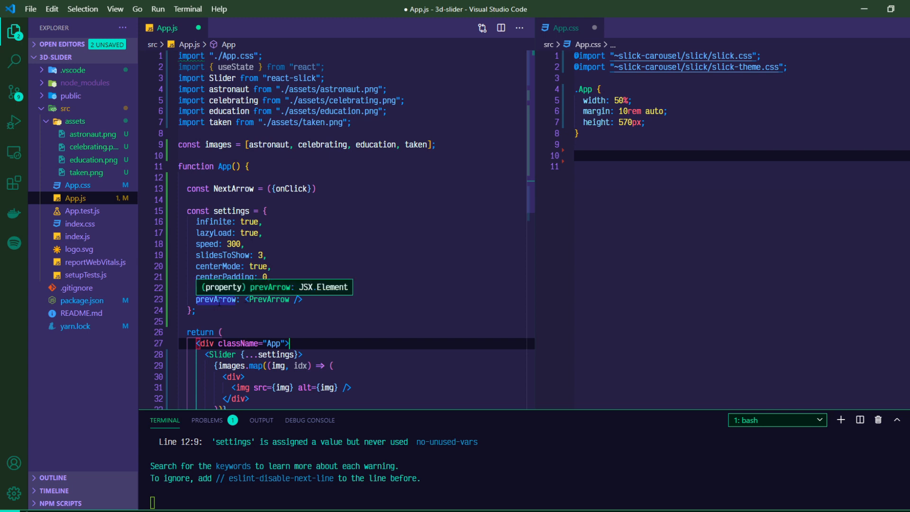
pyautogui.write('nextArrow: <NextArrow />,')
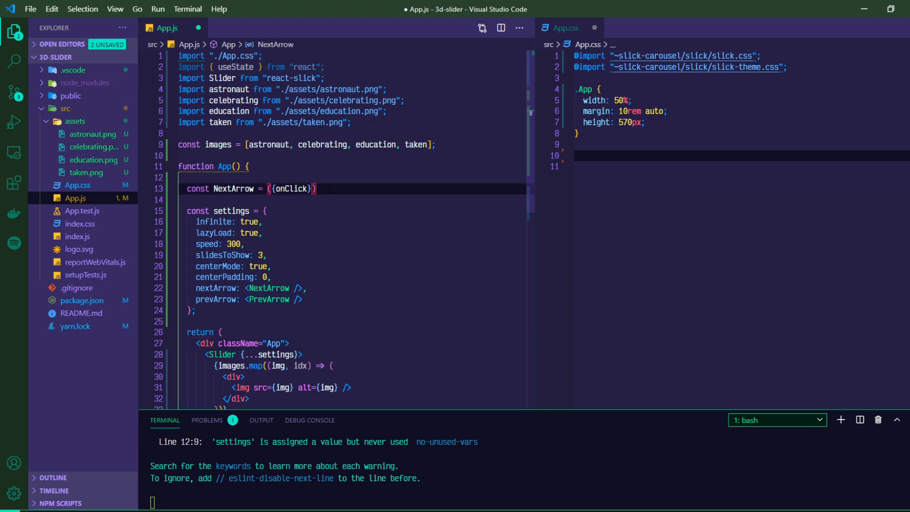
pyautogui.write('=>')
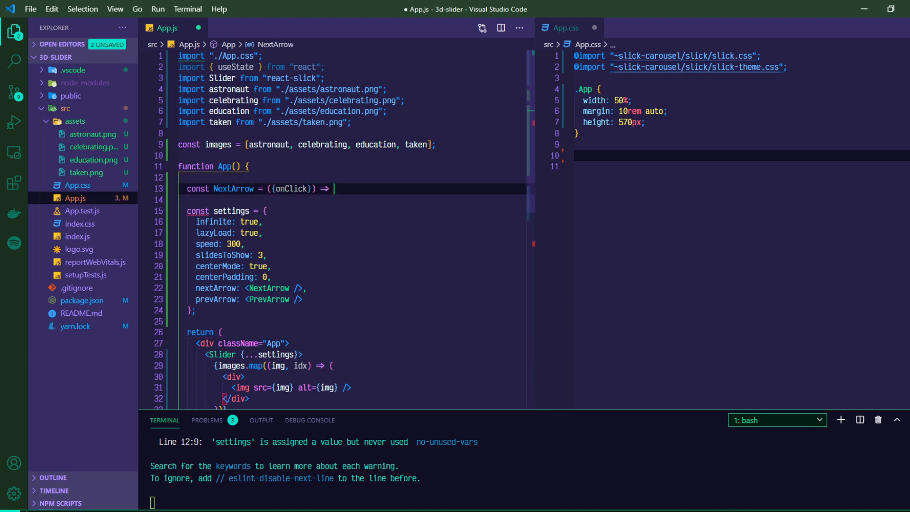
pyautogui.write('{}')
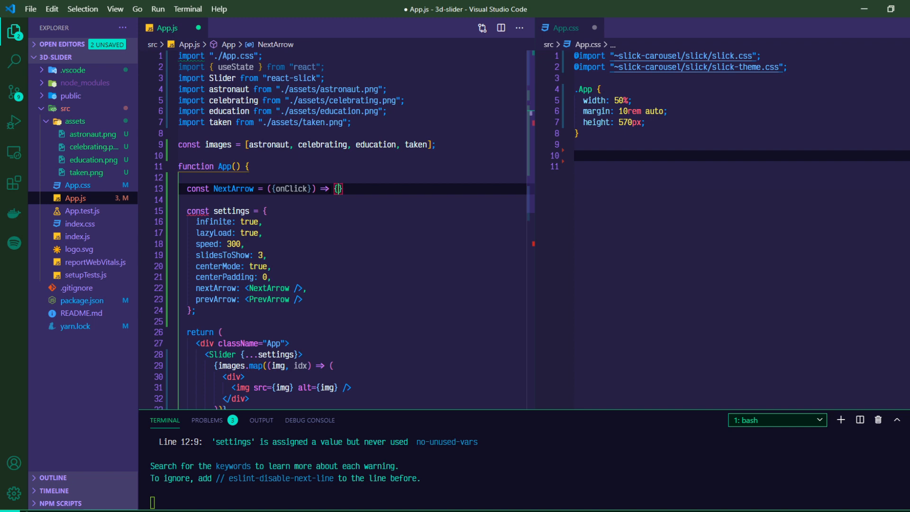
# Inside NextArrow, return ( <div className="arrow next" onClick={onClick}></div> ).
pyautogui.write('return (')
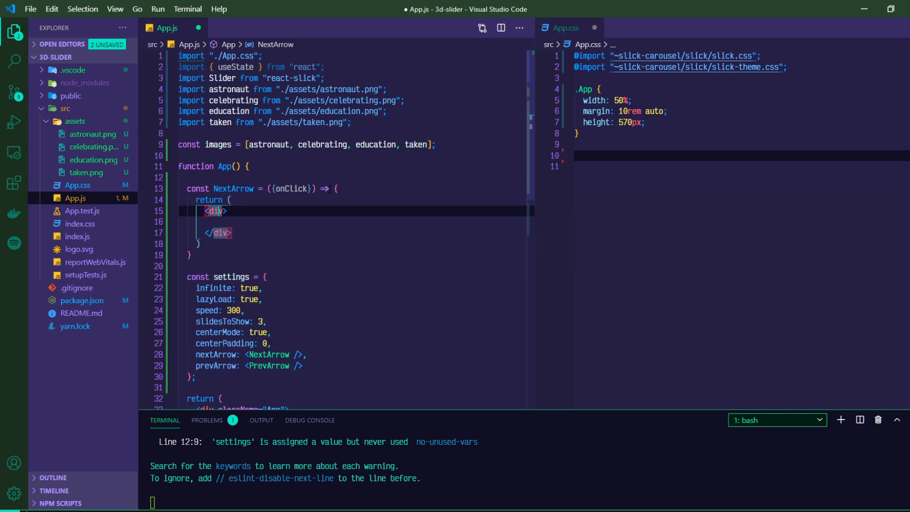
pyautogui.write('className="a')
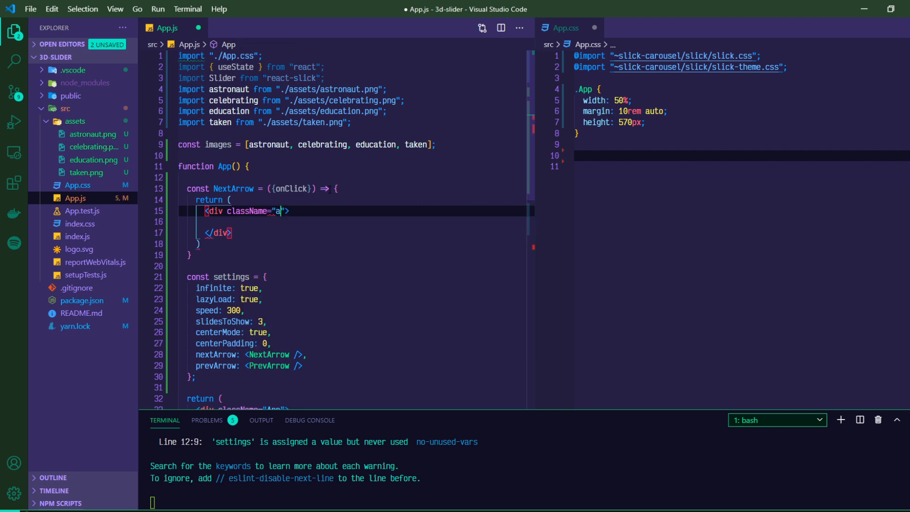
pyautogui.write('rrow')
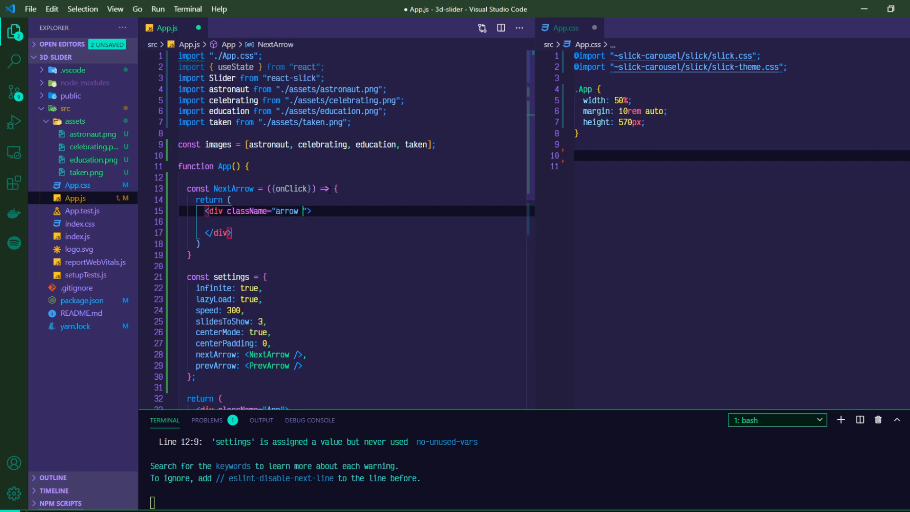
pyautogui.write('next')
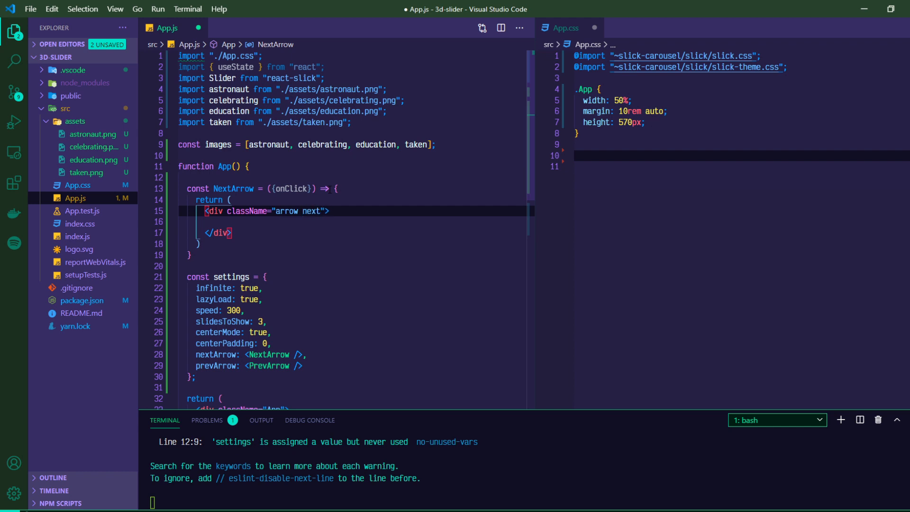
pyautogui.write('" "')
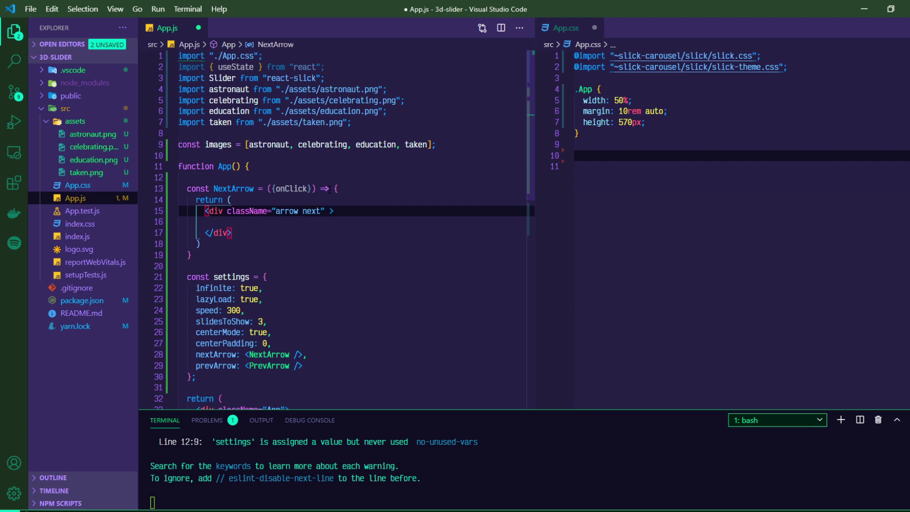
pyautogui.write('onClick={on')
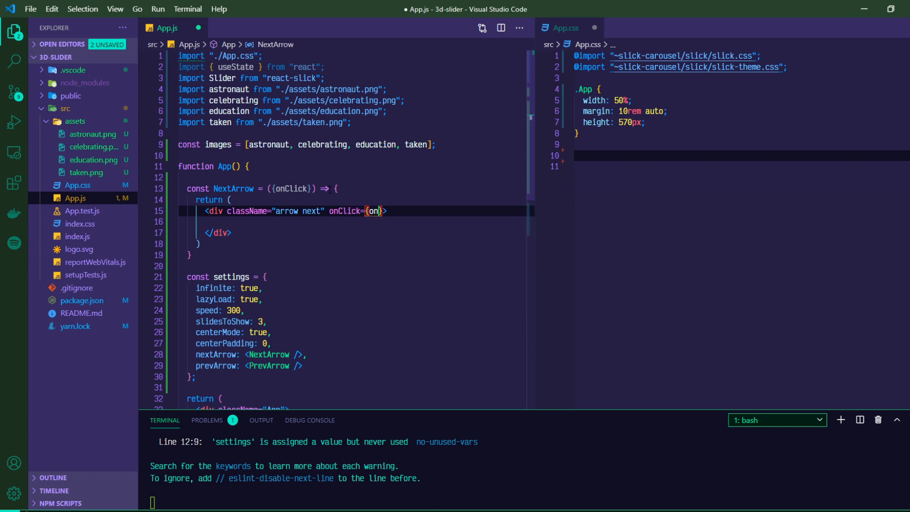
pyautogui.write('Click')
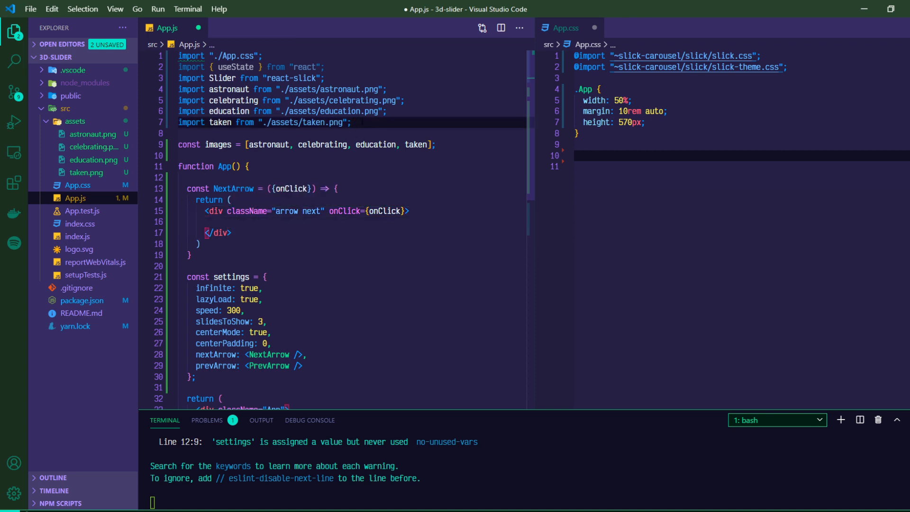
# Import FaArrowRight and FaArrowLeft from "react-icons/fa" in App.js.
pyautogui.write('import { F')
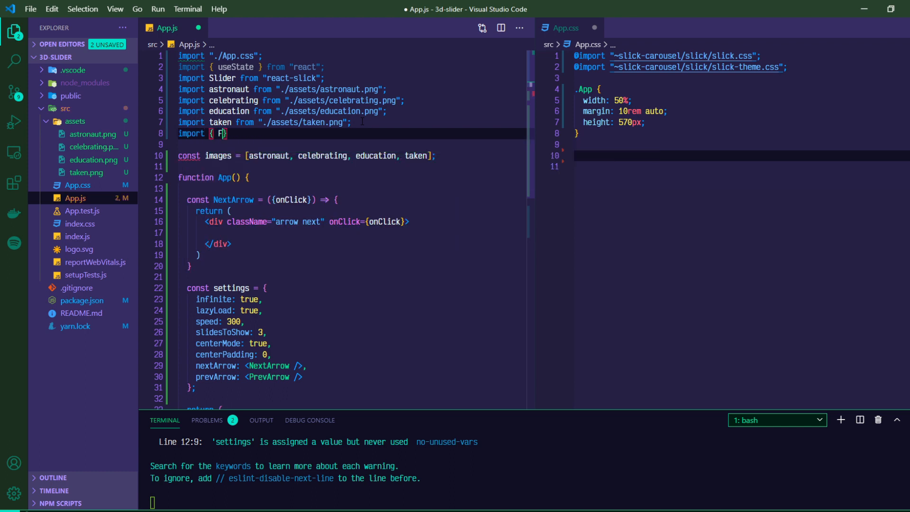
pyautogui.write('aArrowR')
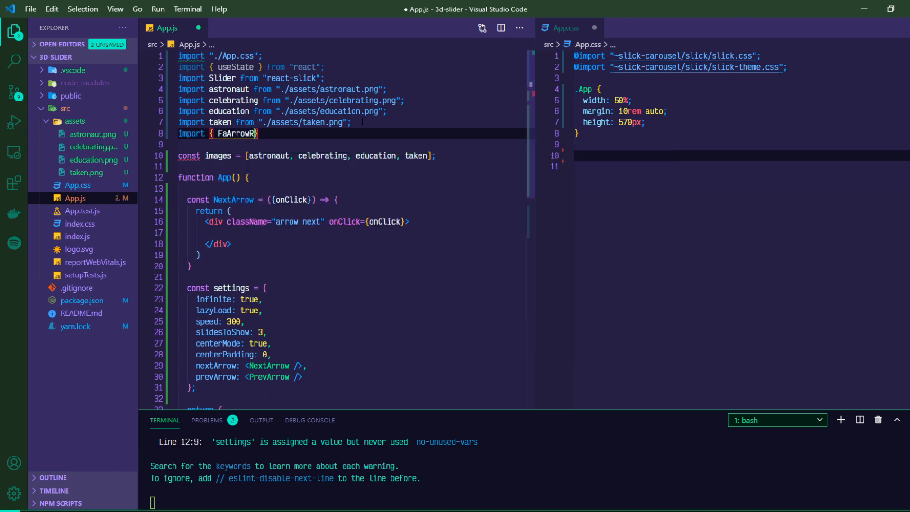
pyautogui.write('ight, FaArrowLeft')
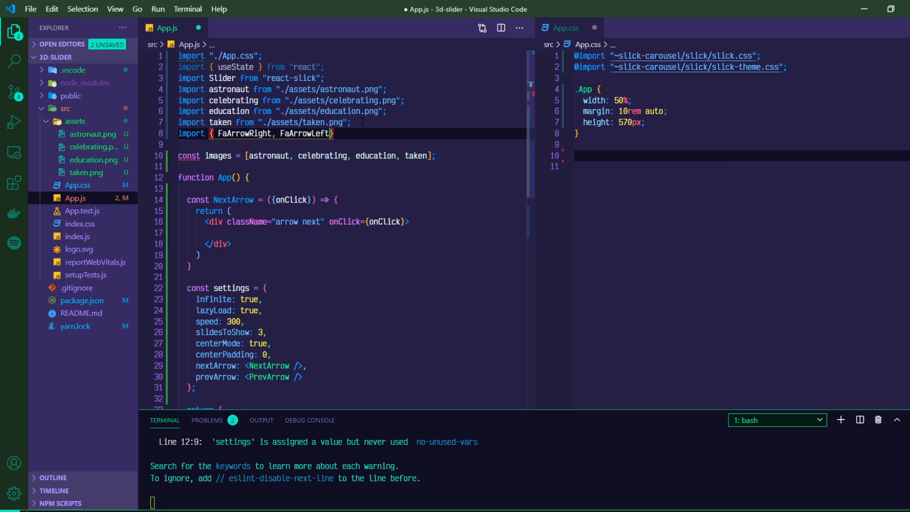
pyautogui.write('from "')
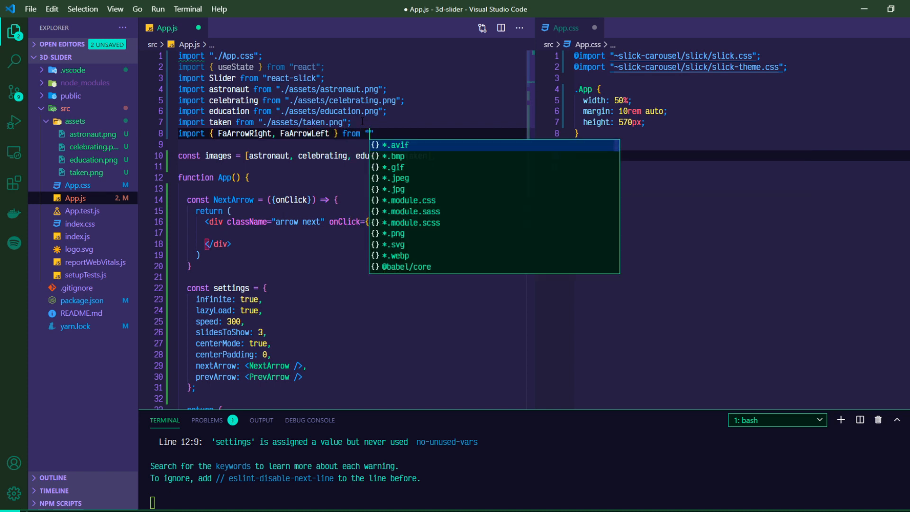
pyautogui.write('react-icons/fa')
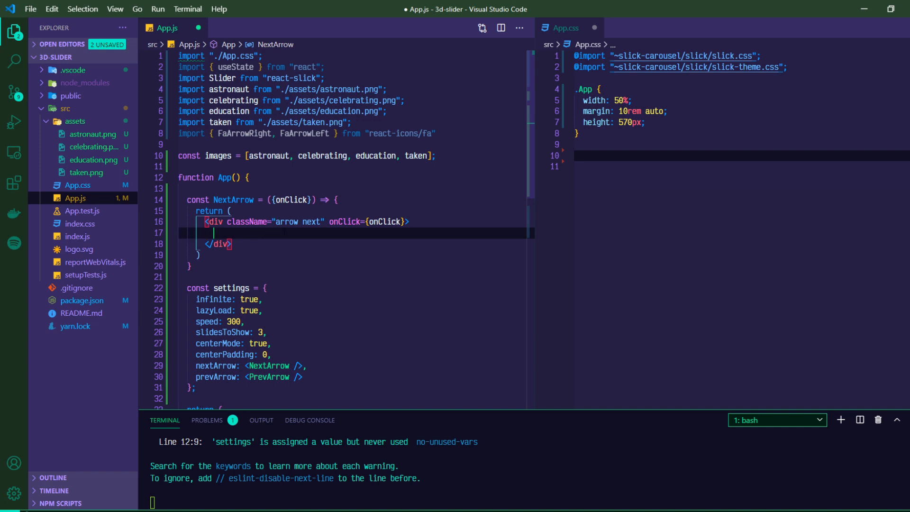
# Put <FaArrowRight /> in NextArrow and copy it into a PrevArrow with className "arrow prev".
pyautogui.write('<FaArrowRight />')
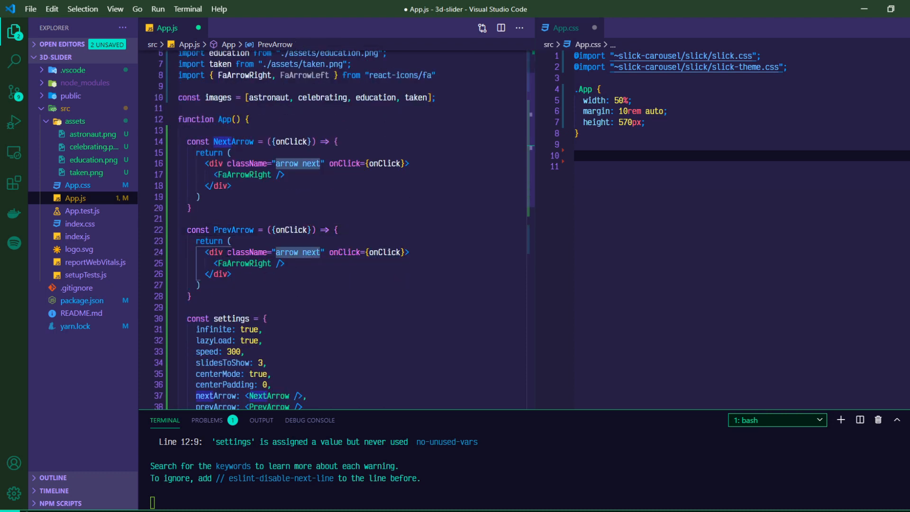
pyautogui.write('pr')
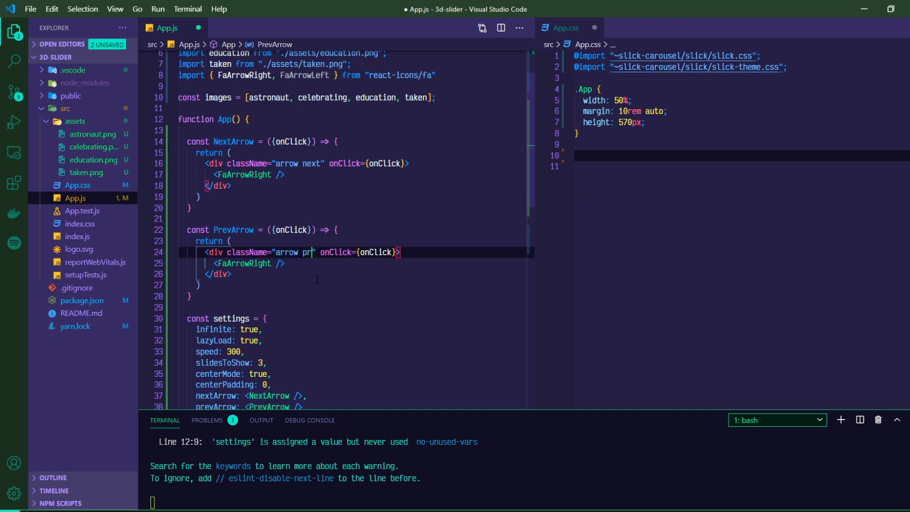
pyautogui.write('ev"')
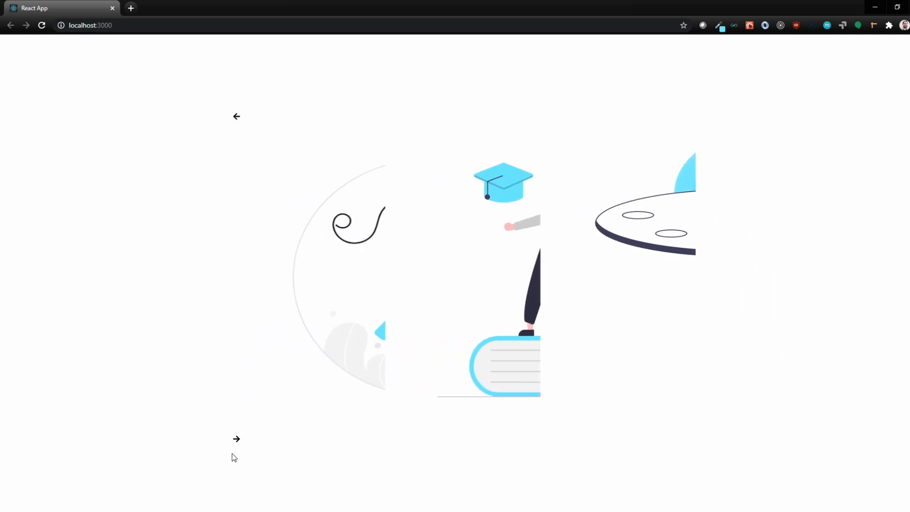
# Switch to Chrome to view the carousel's new arrow icons at localhost:3000.
pyautogui.click(236, 438)
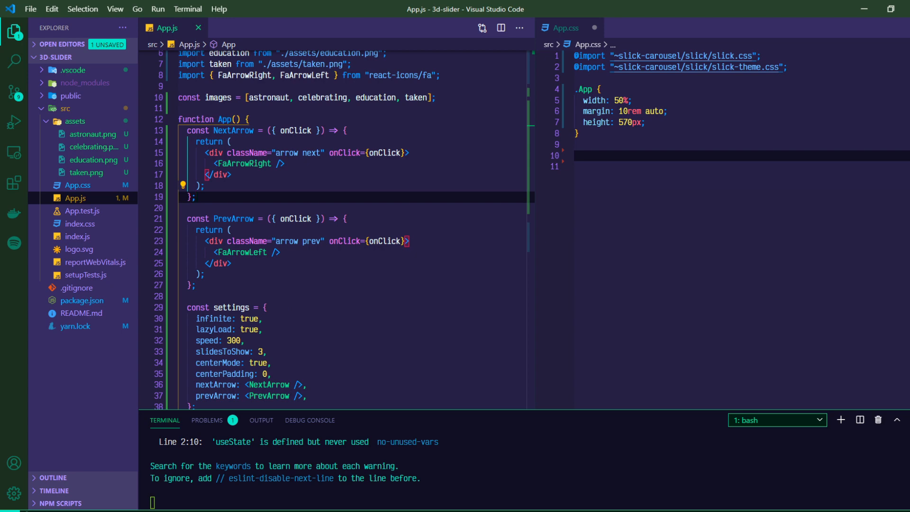
# Set each slide div's className to "slide activeSlide" when idx === imageIndex, otherwise "slide".
pyautogui.scroll(-3)
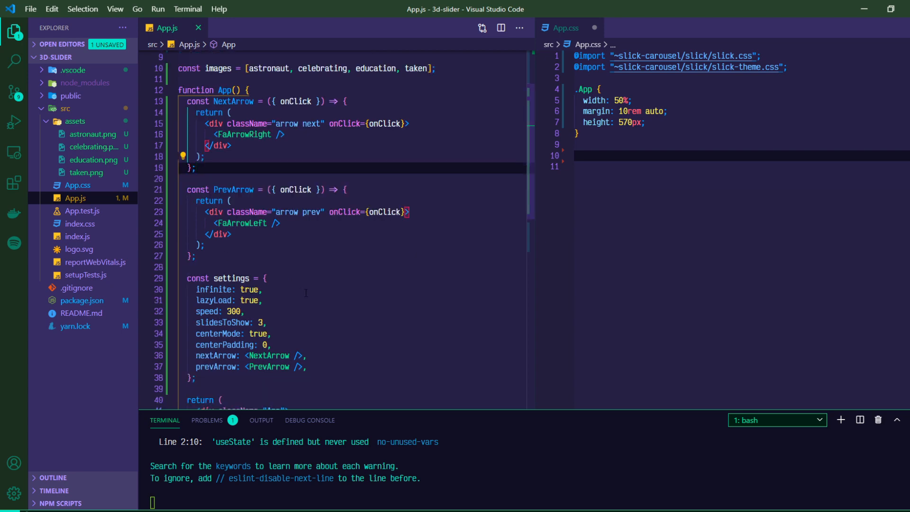
pyautogui.scroll(-3)
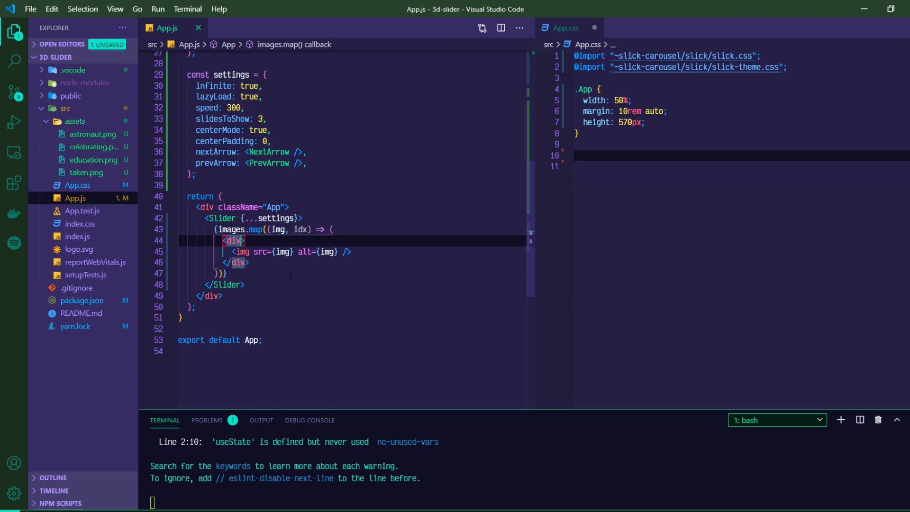
pyautogui.moveTo(318, 283)
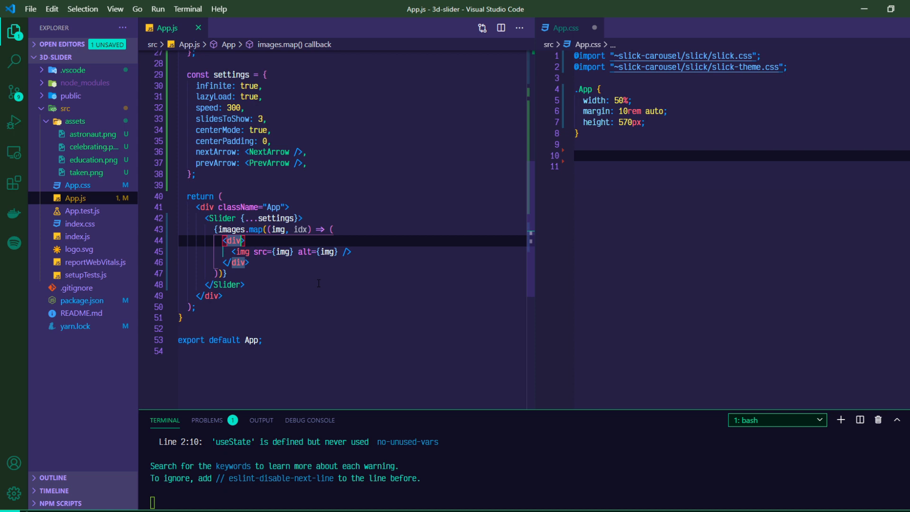
pyautogui.write('className=')
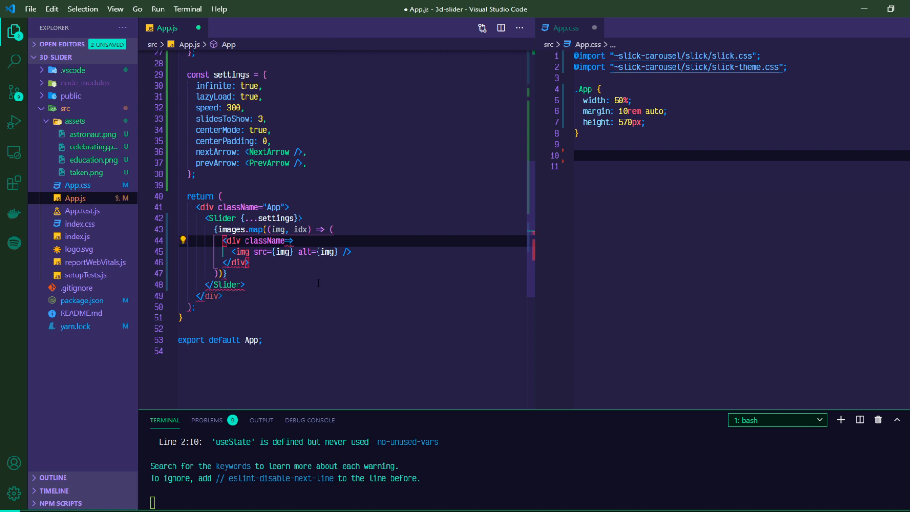
pyautogui.write('{idx }')
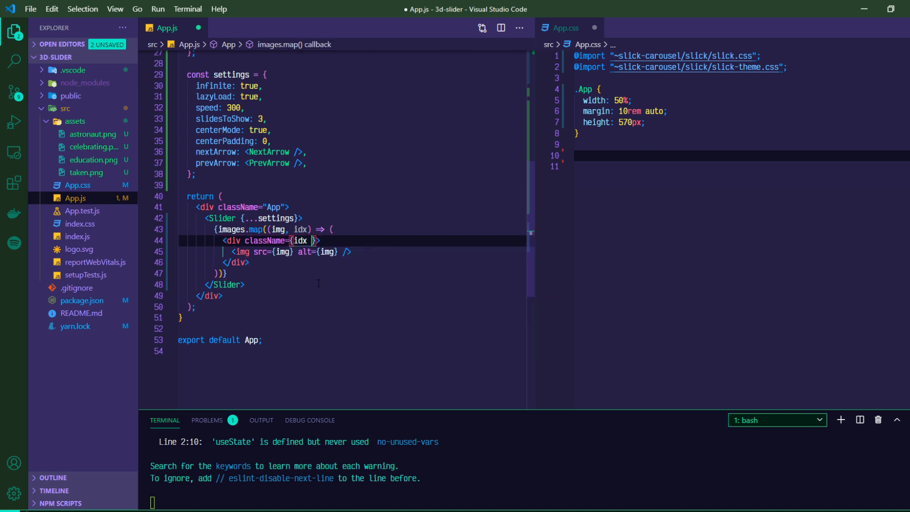
pyautogui.write('===')
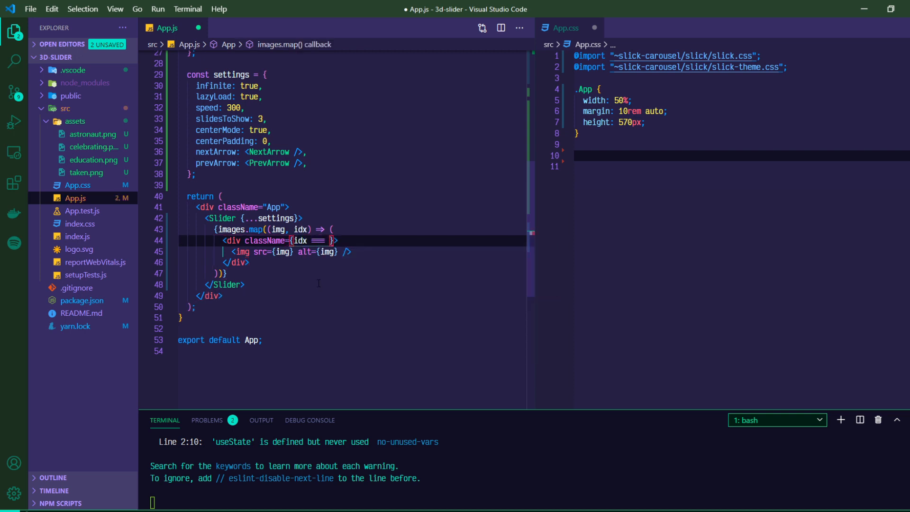
pyautogui.write('imageInfo')
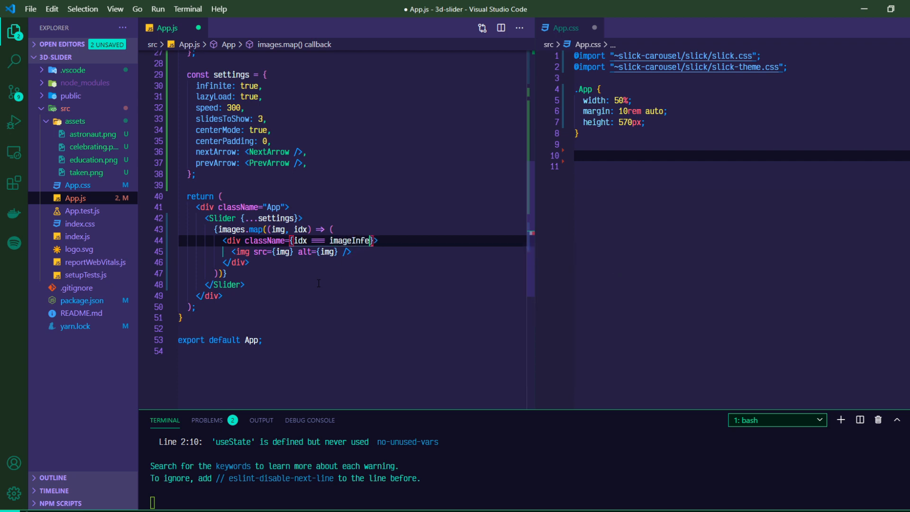
pyautogui.write('x ? "slide activeSlide')
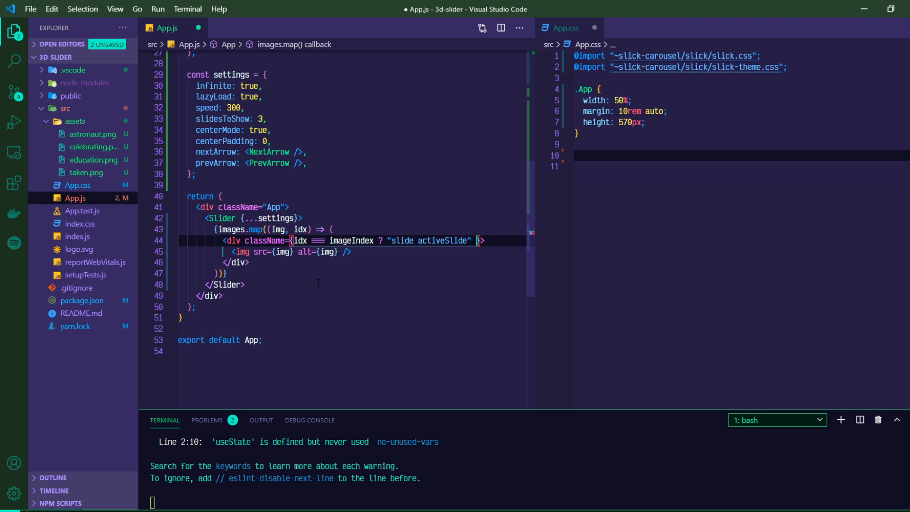
pyautogui.write(': "slide"')
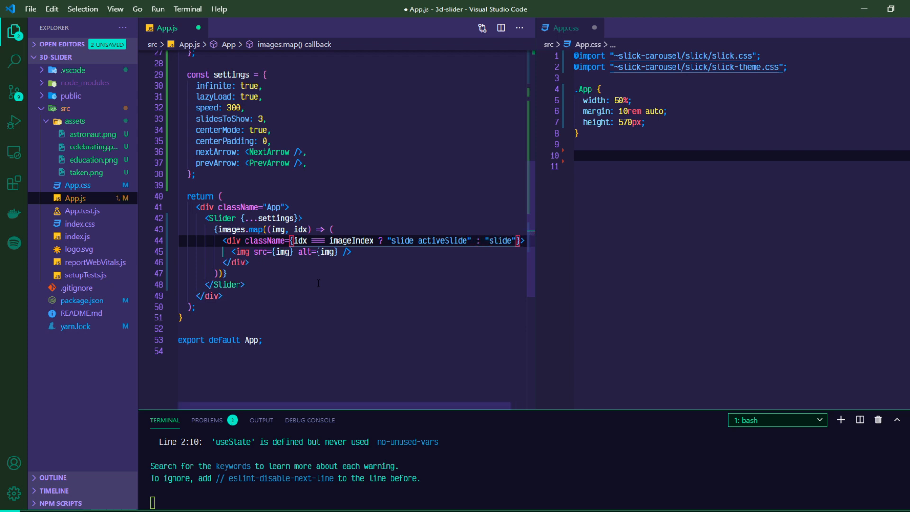
pyautogui.doubleClick(351, 241)
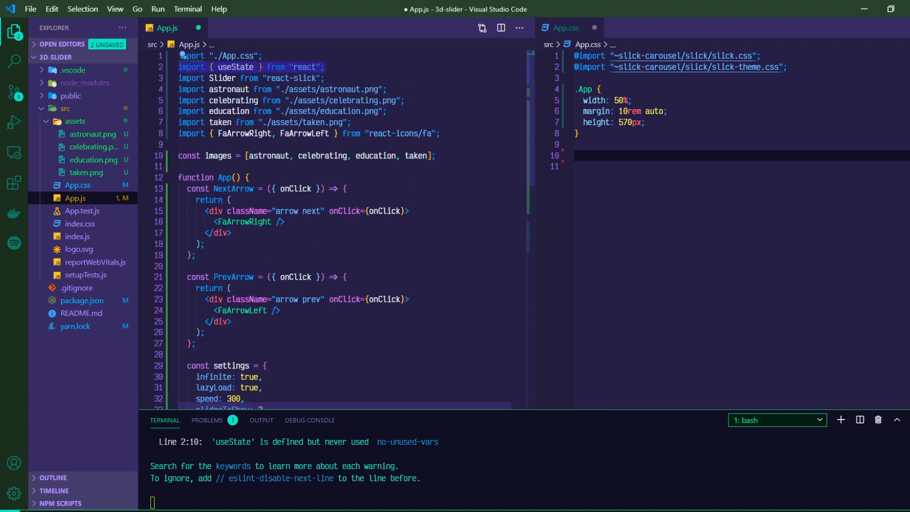
# Add const [imageIndex, setImageIndex] = useState(0) state to App.
pyautogui.scroll(-3)
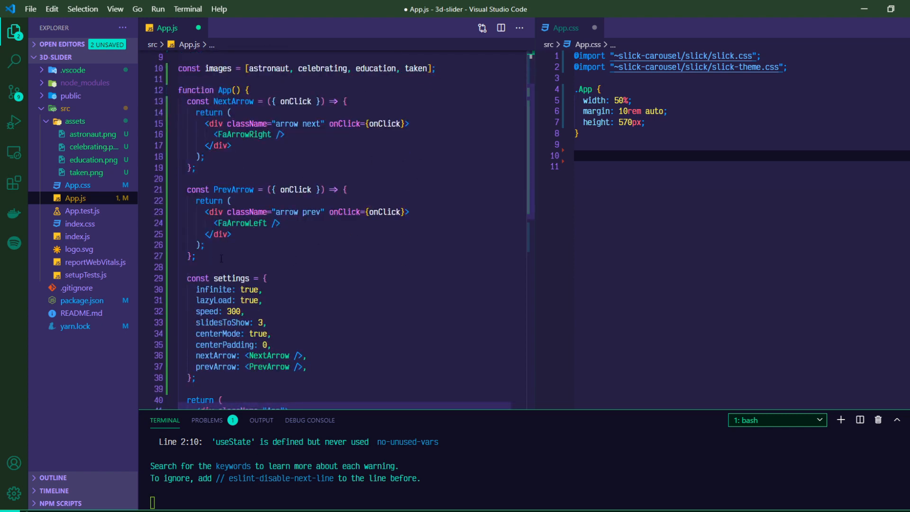
pyautogui.scroll(-3)
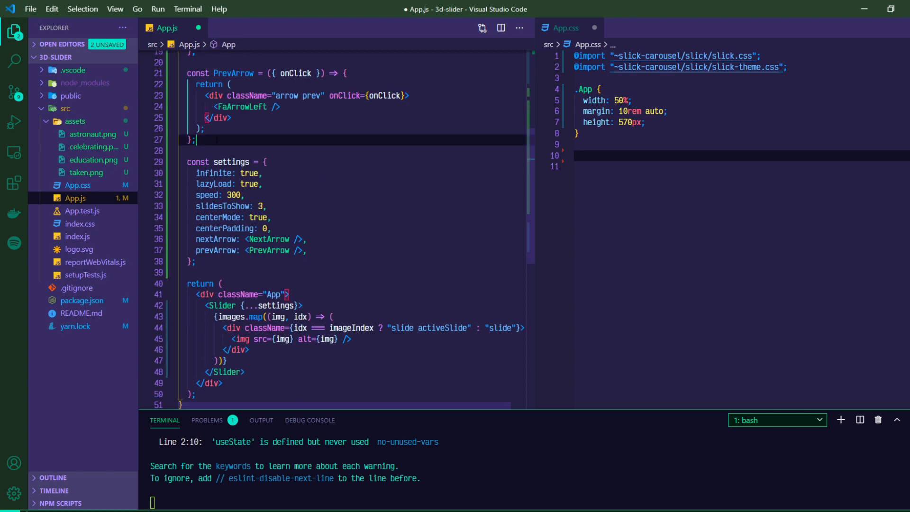
pyautogui.write('const')
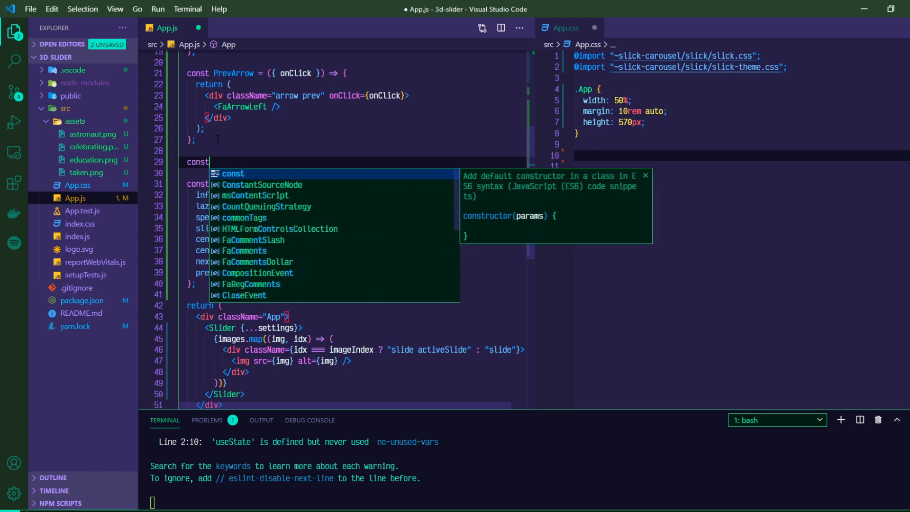
pyautogui.write('[imageIndex, setImage')
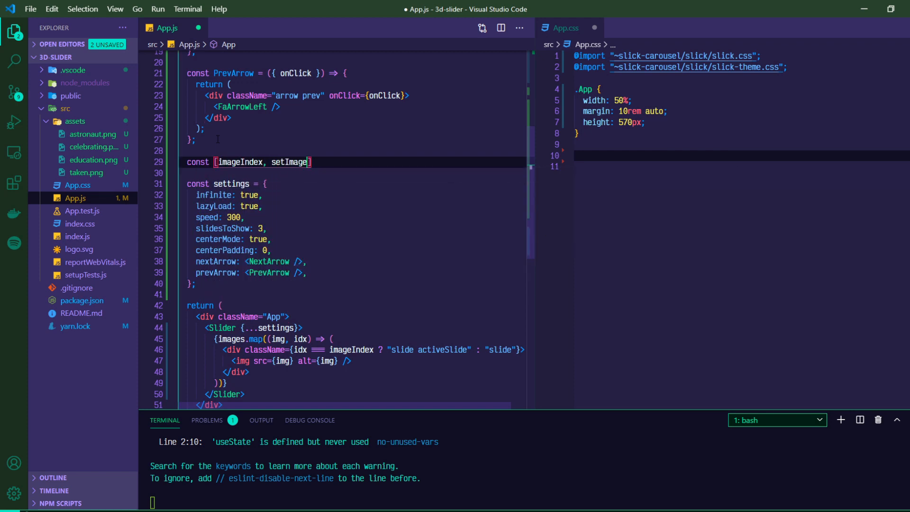
pyautogui.write('Index')
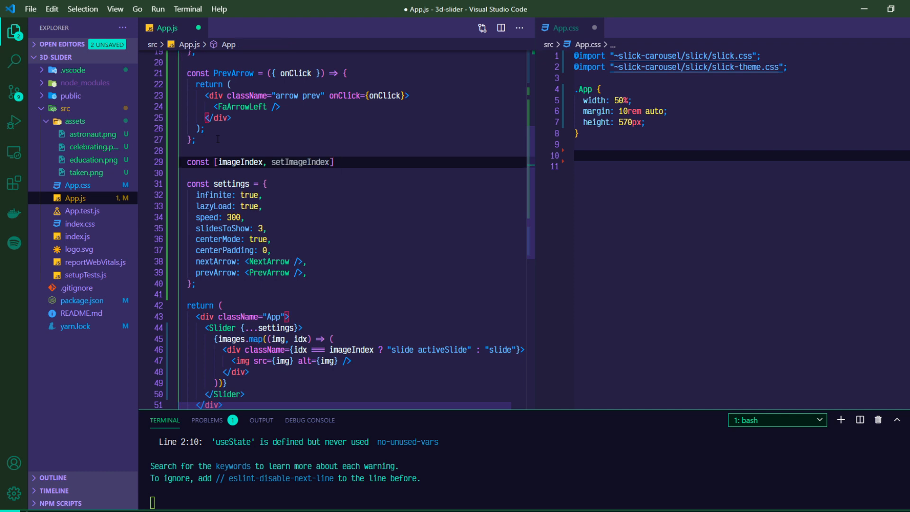
pyautogui.write('= useState')
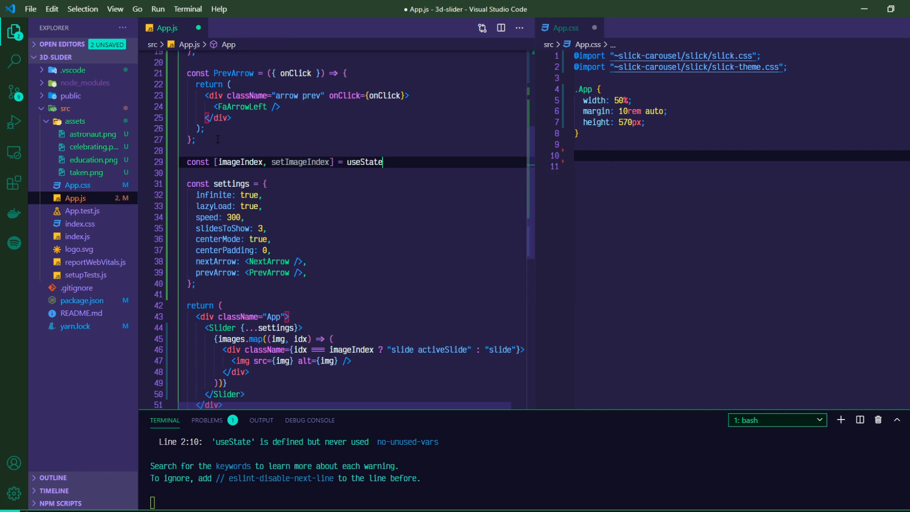
pyautogui.write('(0)')
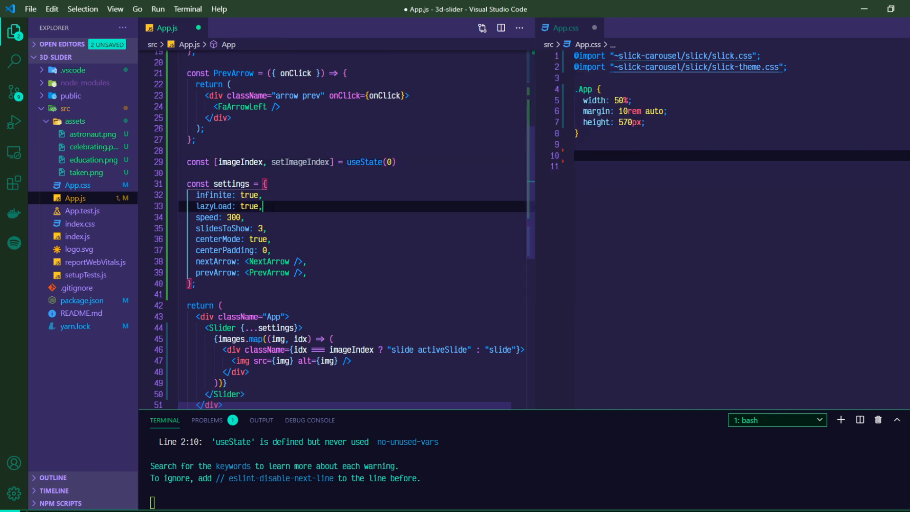
# Add beforeChange: (current, next) => setImageIndex(next) after the prevArrow setting.
pyautogui.click(307, 273)
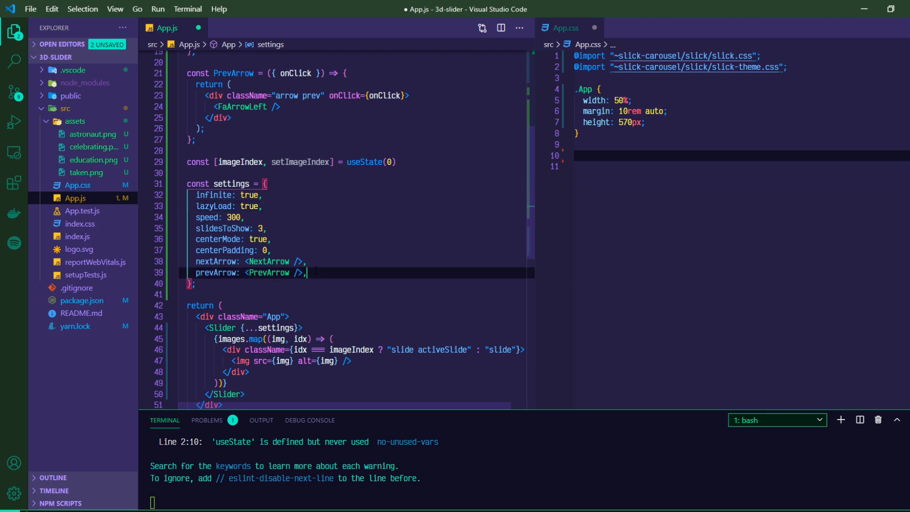
pyautogui.write('beforeChange')
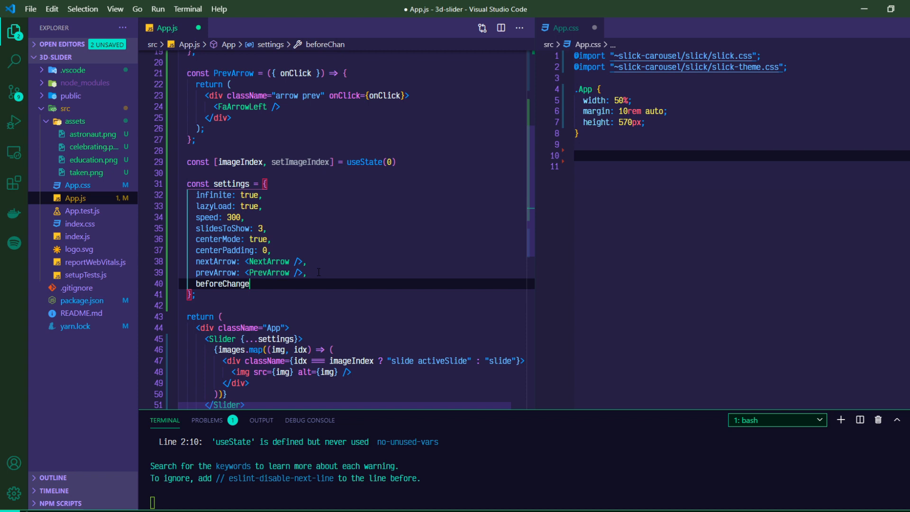
pyautogui.write(':')
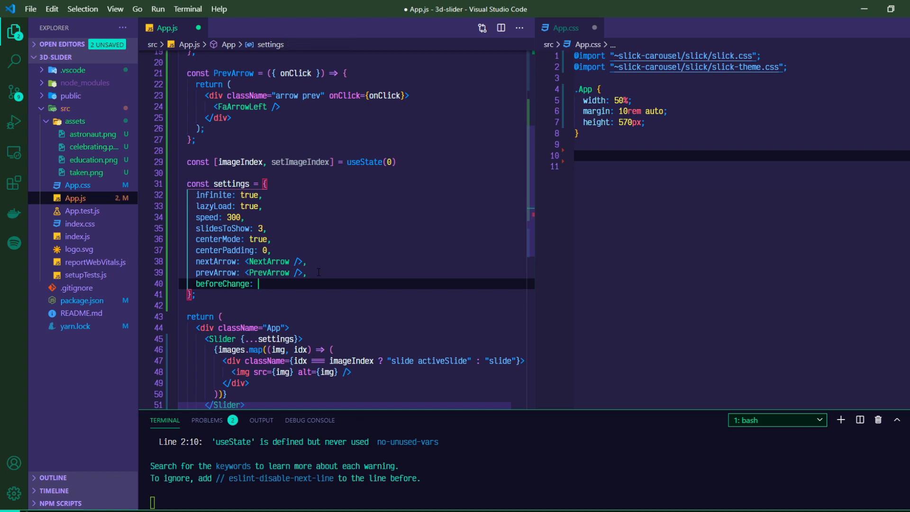
pyautogui.write('(curren')
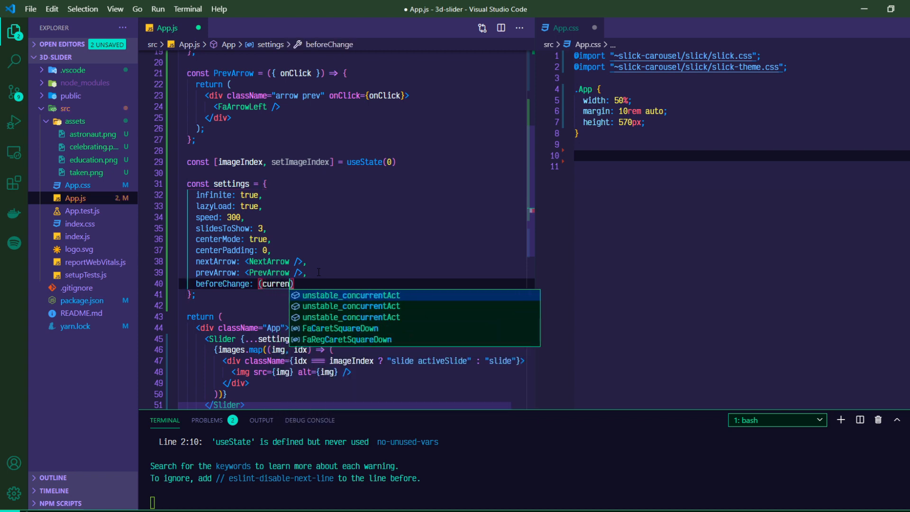
pyautogui.write('t, next')
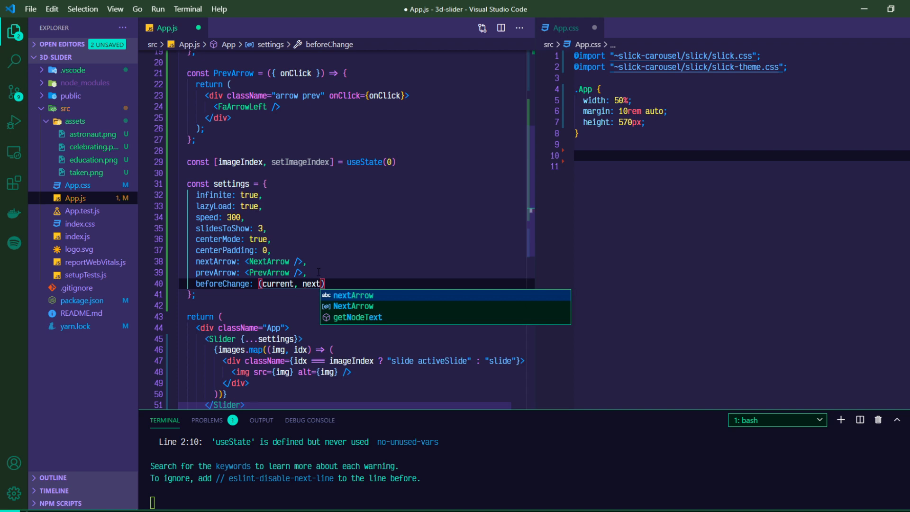
pyautogui.press('Escape')
pyautogui.write(' =>')
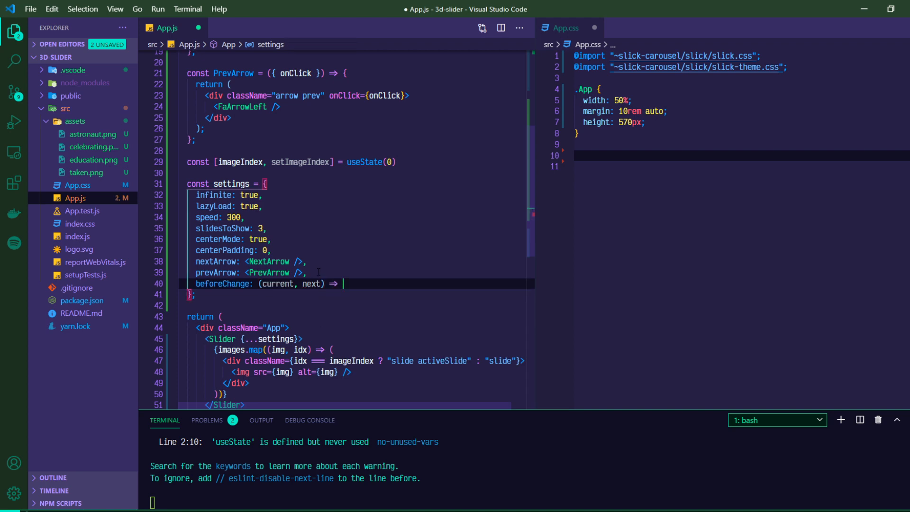
pyautogui.write('setImage')
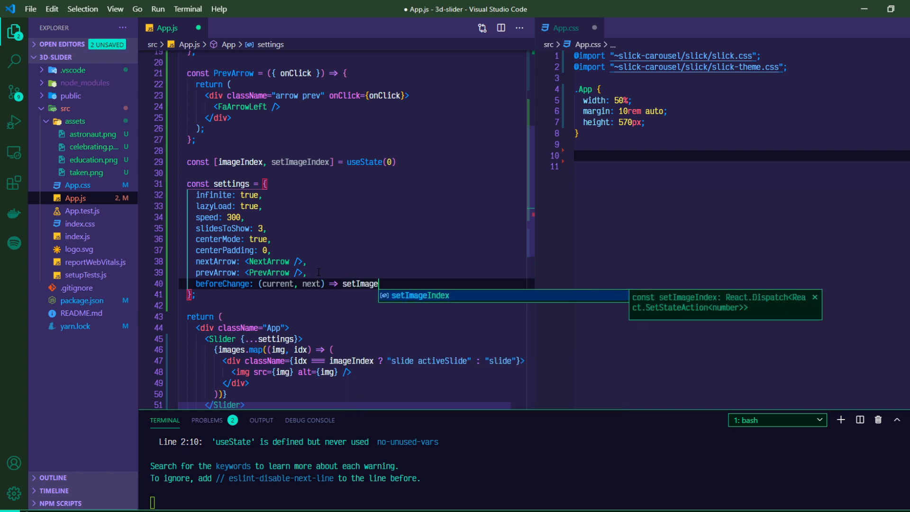
pyautogui.write('(ne')
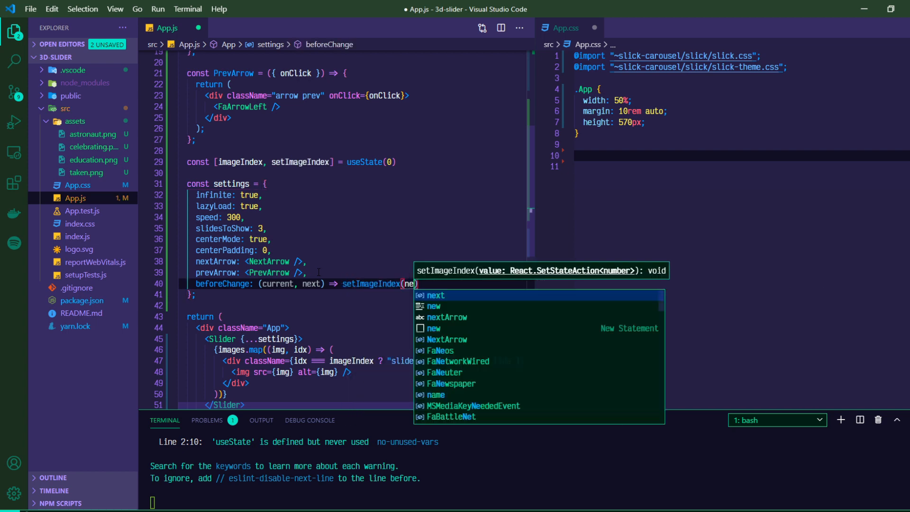
pyautogui.press('Tab')
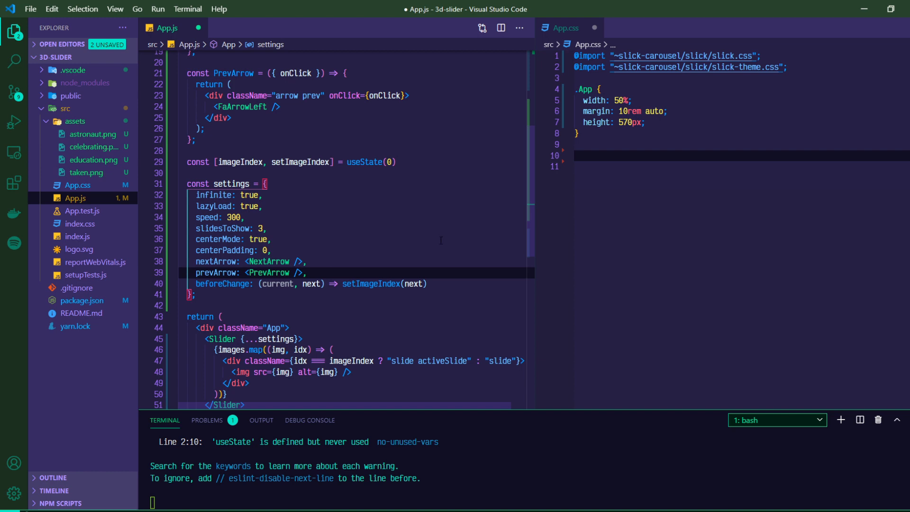
pyautogui.scroll(-3)
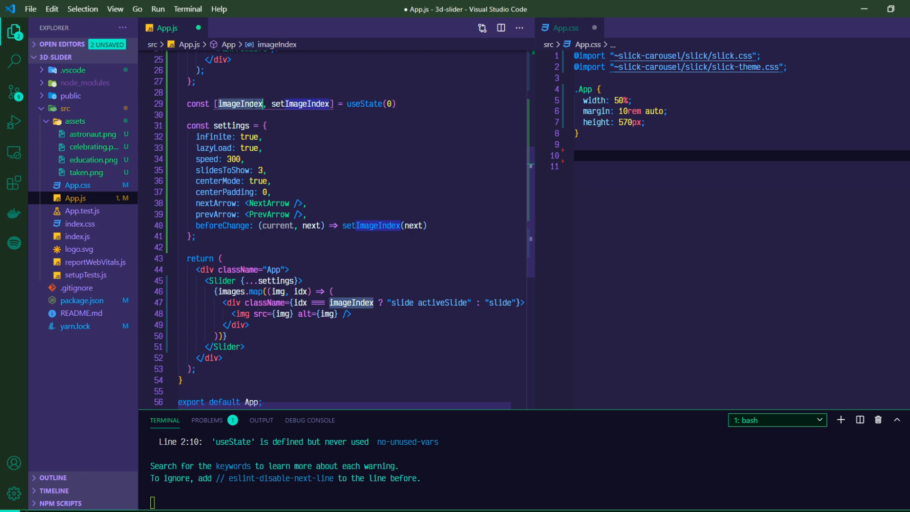
pyautogui.moveTo(301, 292)
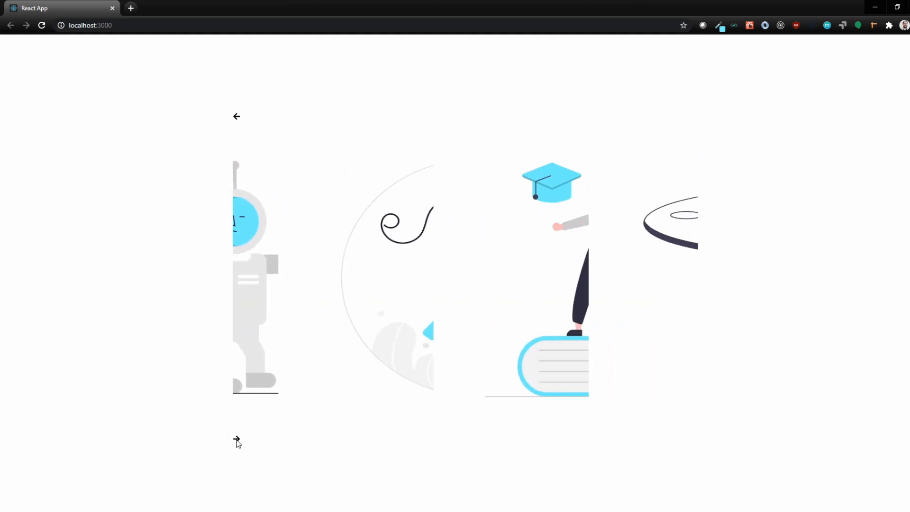
# Switch to Chrome to inspect the slides and arrows at localhost:3000.
pyautogui.click(236, 439)
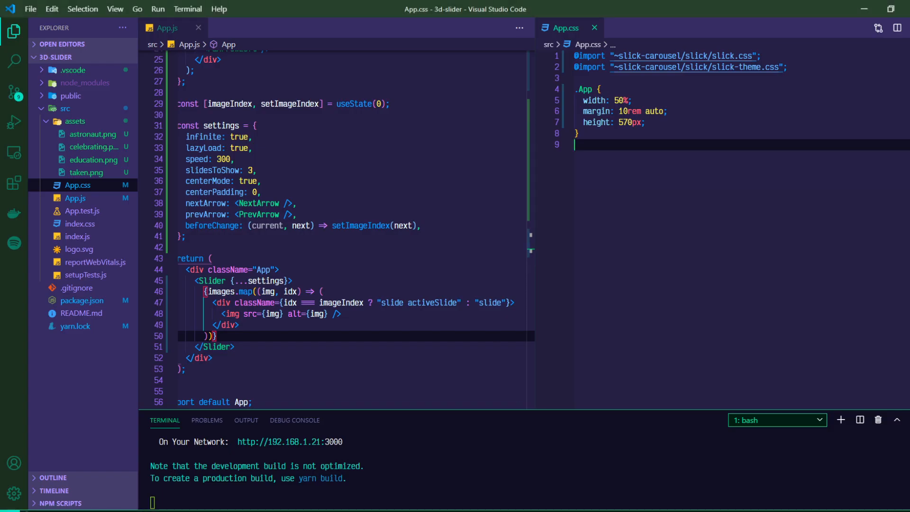
pyautogui.moveTo(367, 274)
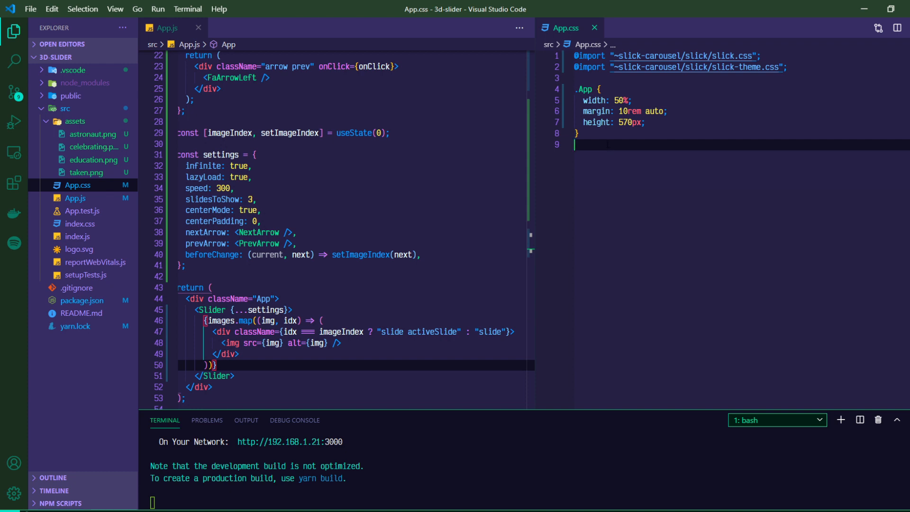
# Add a .slide img rule in App.css with width 20rem and margin 0 auto.
pyautogui.write('.slide img {')
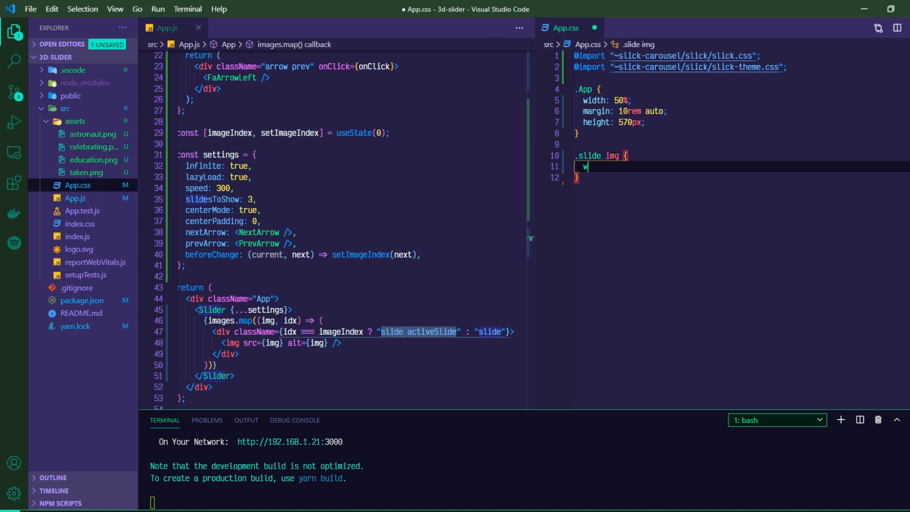
pyautogui.write('idth: 20re')
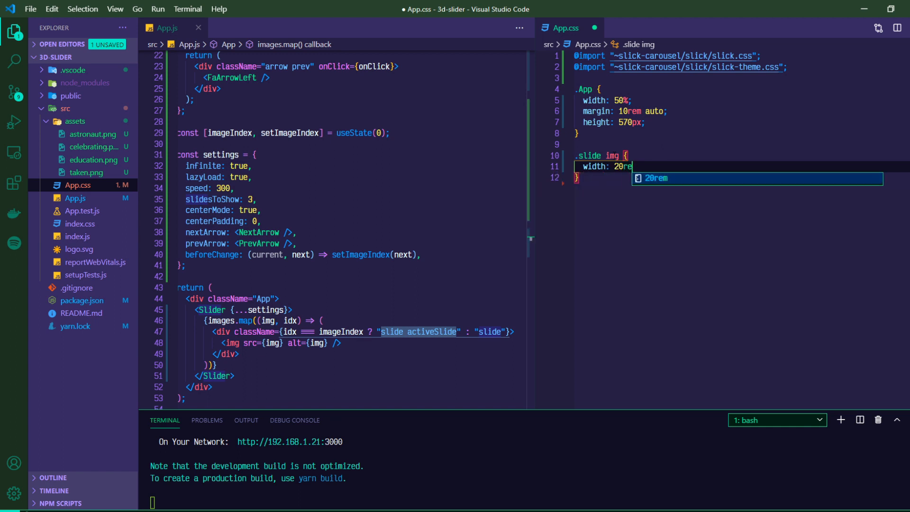
pyautogui.press('Enter')
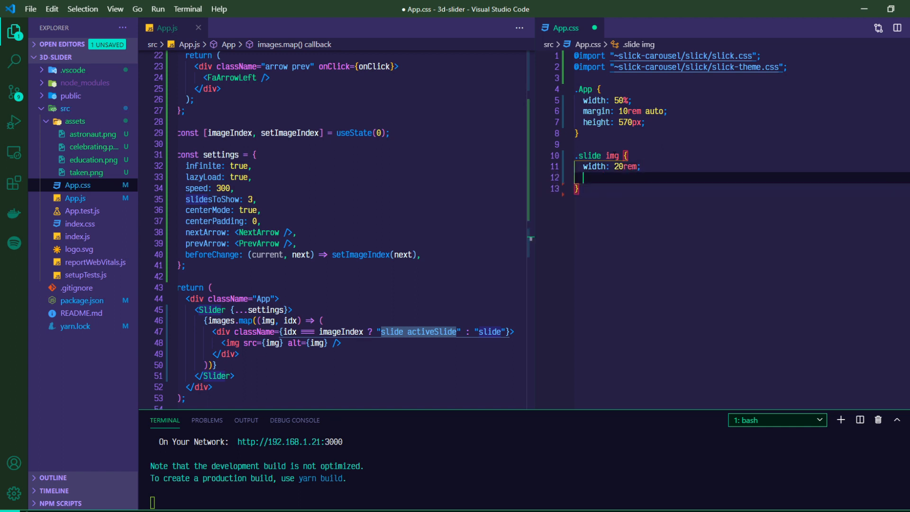
pyautogui.write('margin: 0 auto;')
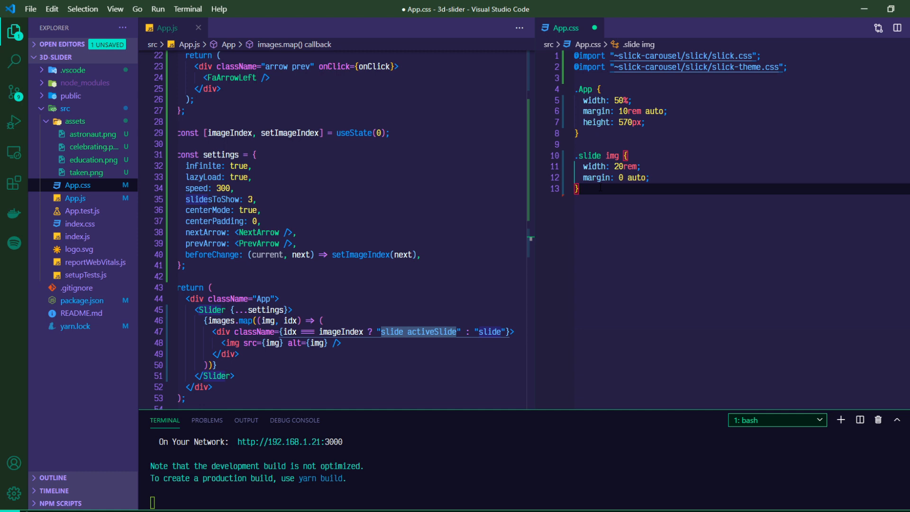
# Add a .slide rule with transform scale(0.2), 300ms transform transition and opacity 0.5.
pyautogui.write('.slide {')
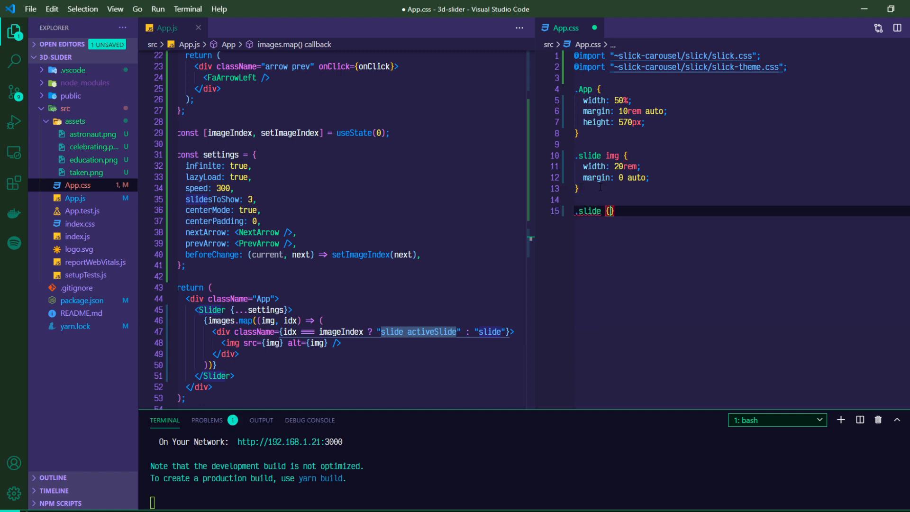
pyautogui.write('transform: scale(0);')
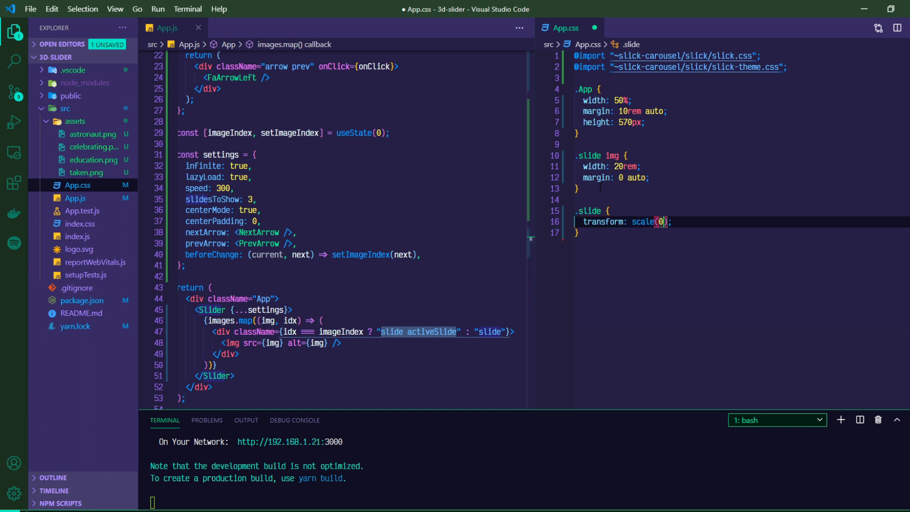
pyautogui.write('.2')
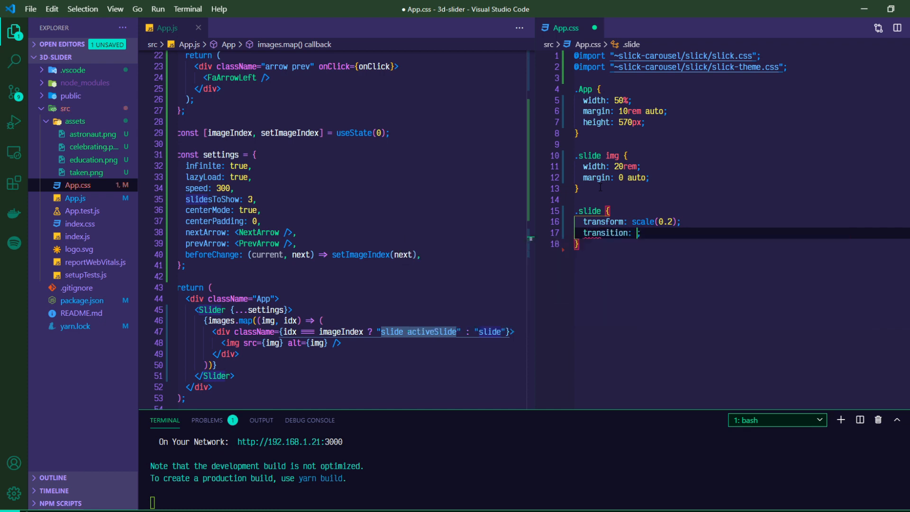
pyautogui.write('trans')
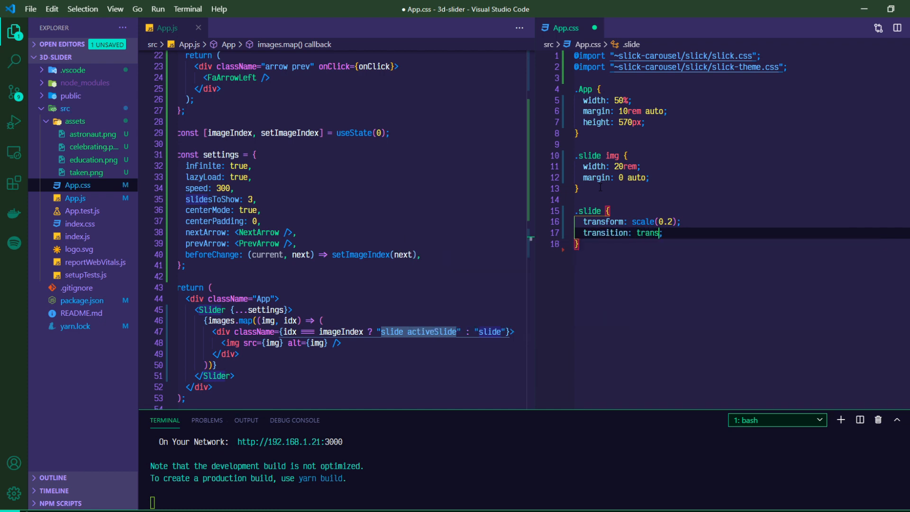
pyautogui.write('form')
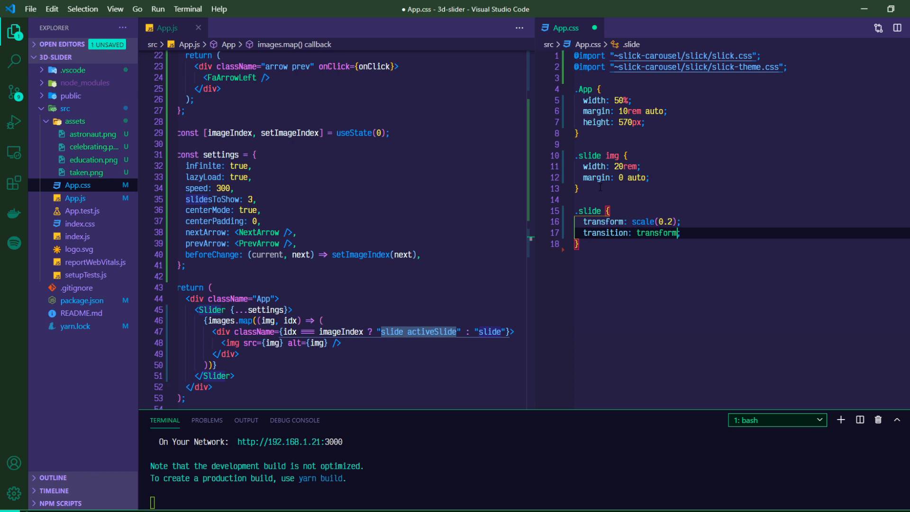
pyautogui.write('300ms')
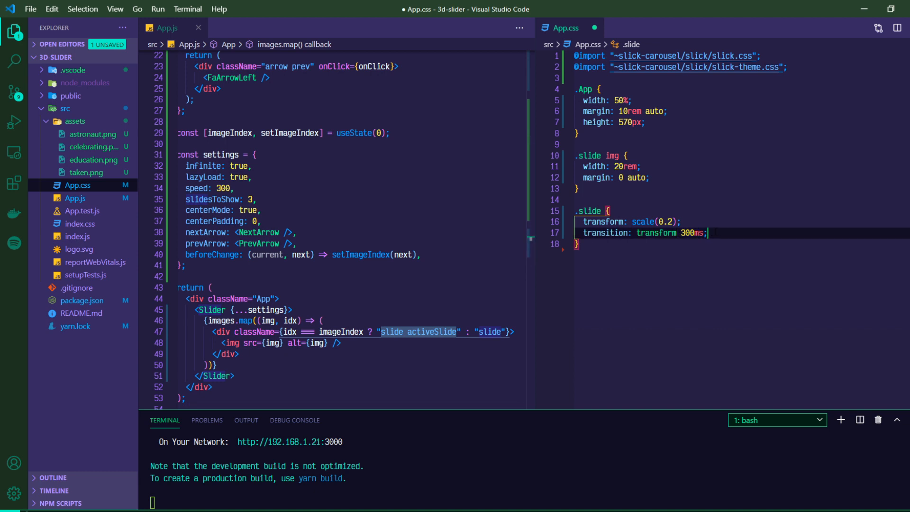
pyautogui.write('opacity:')
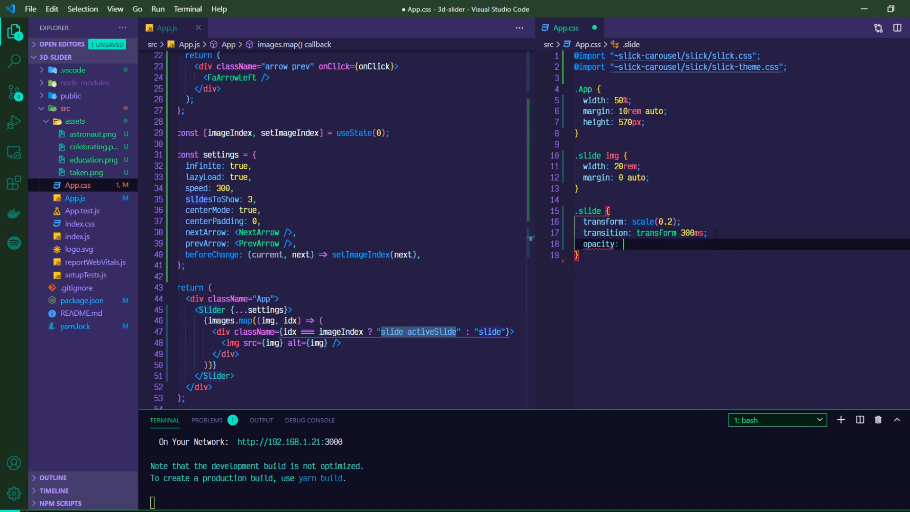
pyautogui.write('.5;')
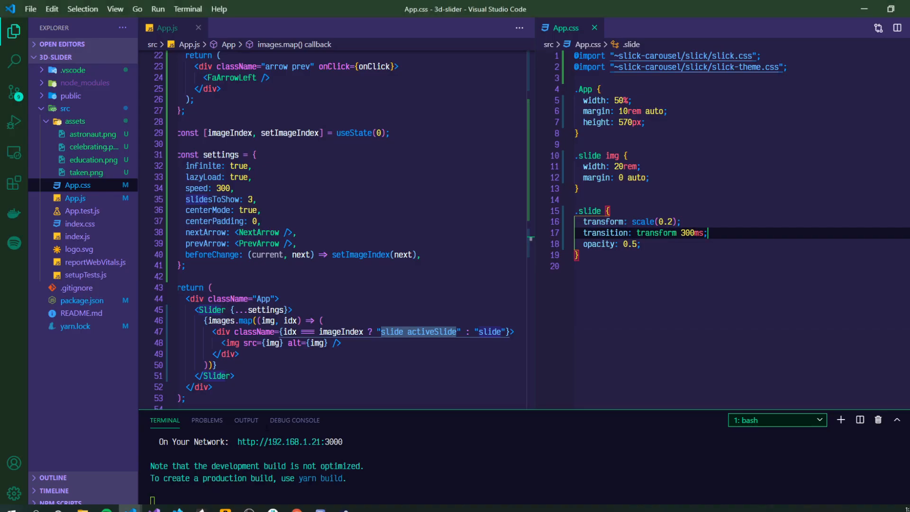
# Add an .activeSlide rule below the slide styles with transform scale(1.1) and opacity 1.
pyautogui.press('Enter')
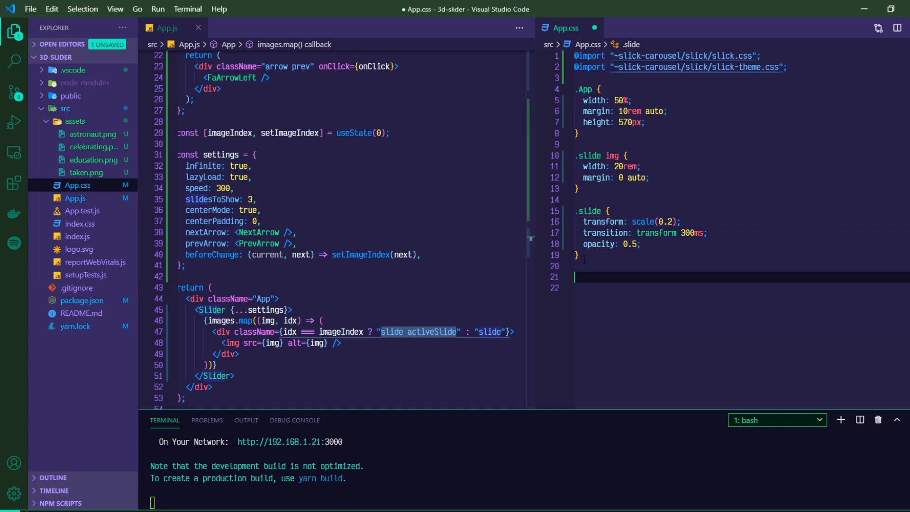
pyautogui.write('.activeSlide {')
pyautogui.click(742, 289)
pyautogui.write('transform: ;')
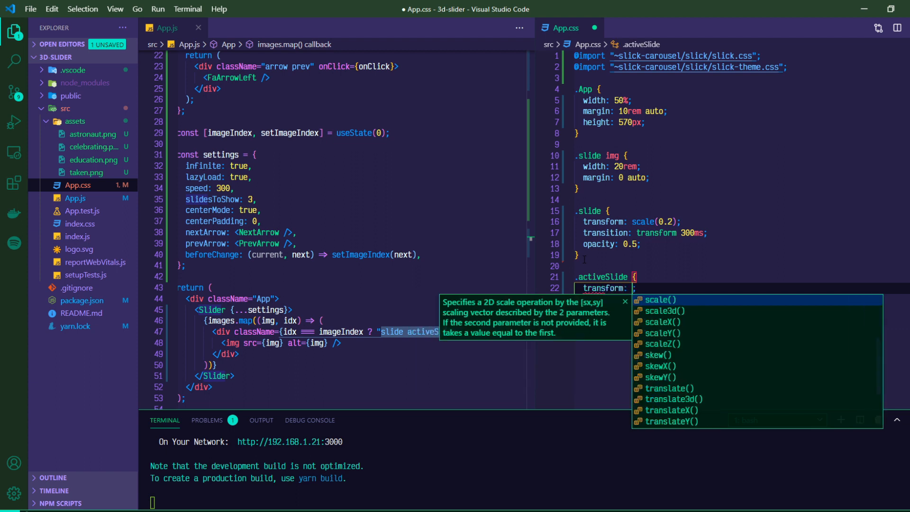
pyautogui.write('scale(1)')
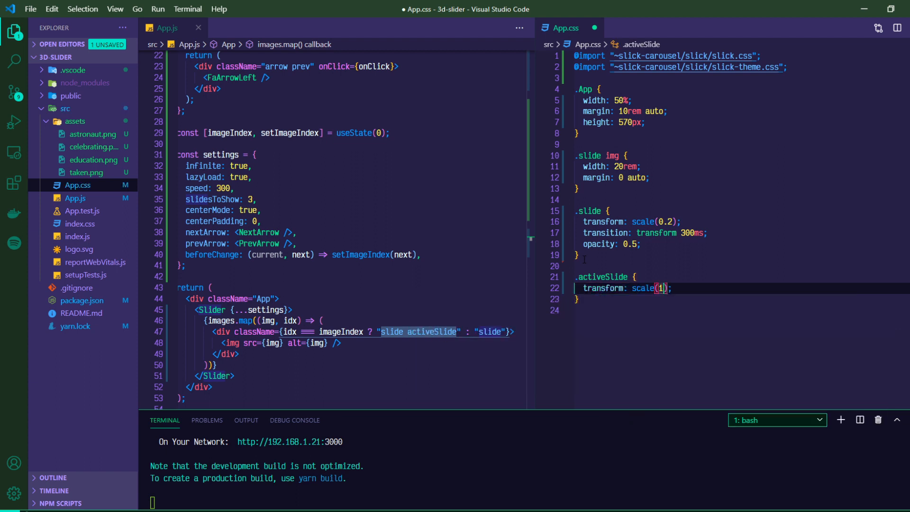
pyautogui.write('.1')
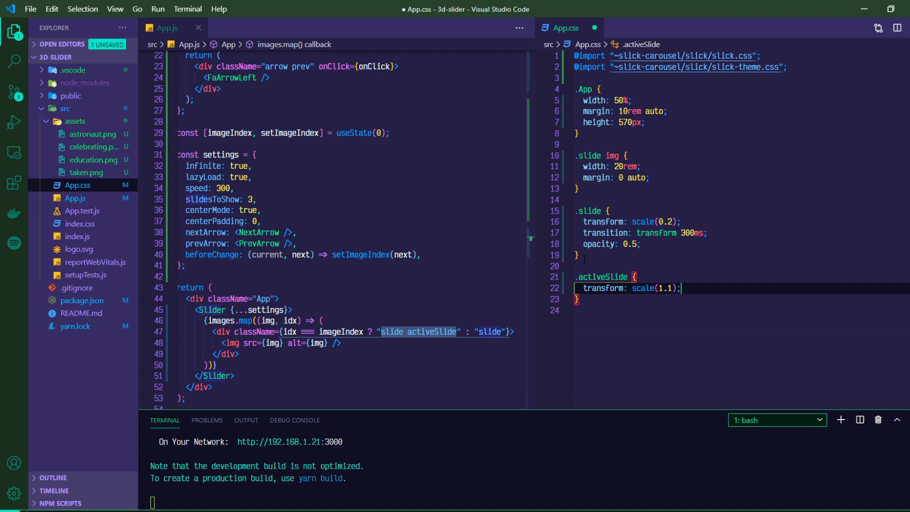
pyautogui.write('opacity:')
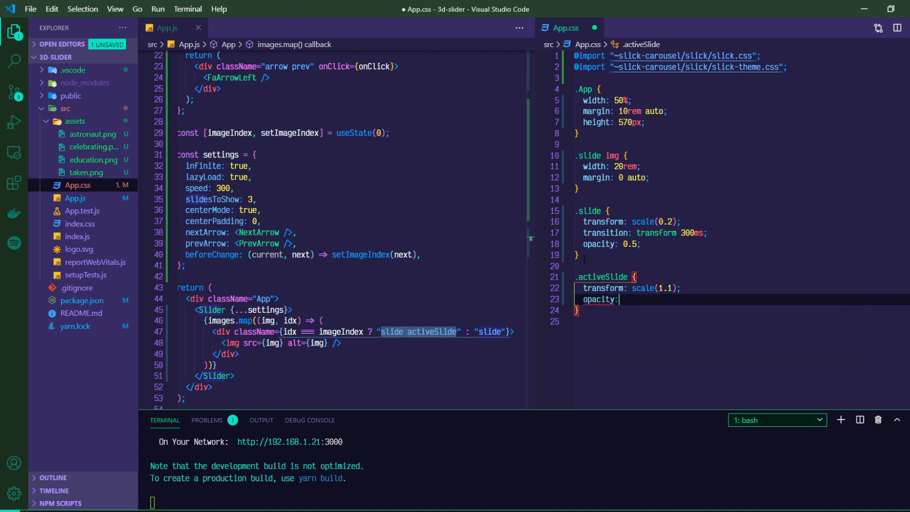
pyautogui.write('1;')
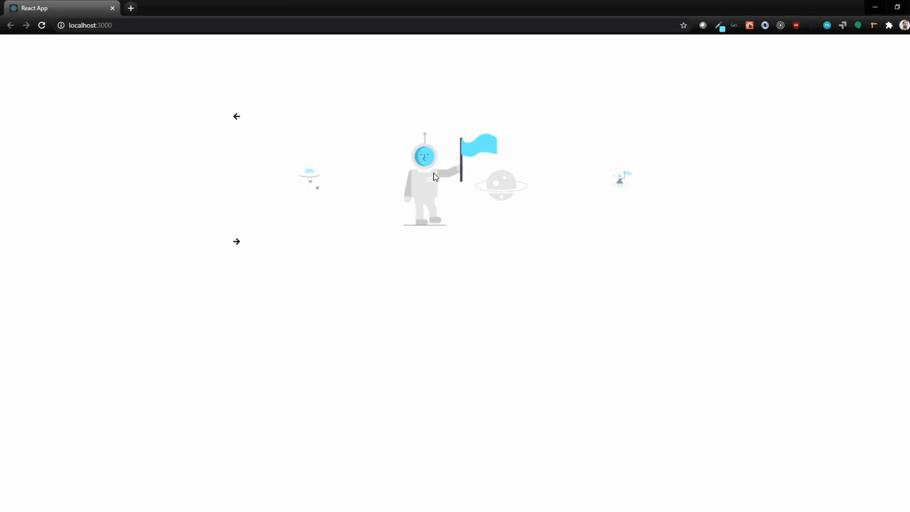
pyautogui.click(236, 117)
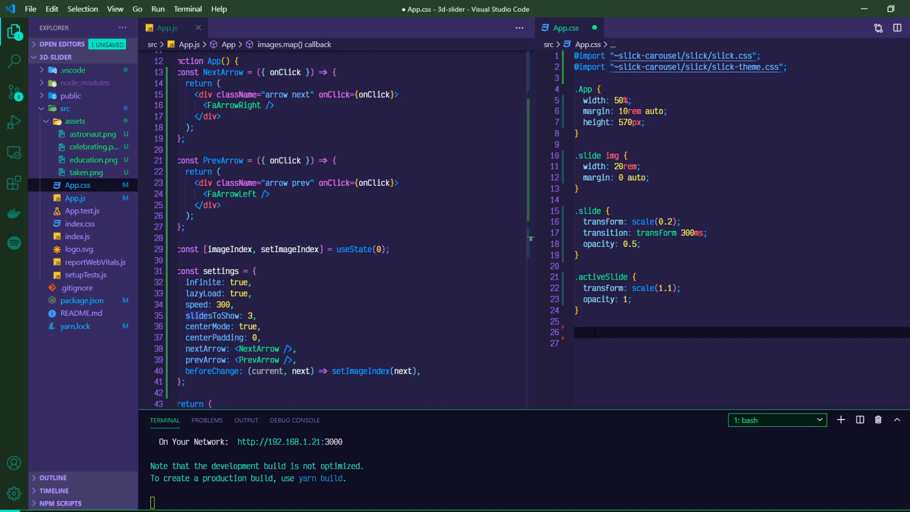
# Start an .arrow rule in App.css with a white background colour.
pyautogui.write('.arrow {')
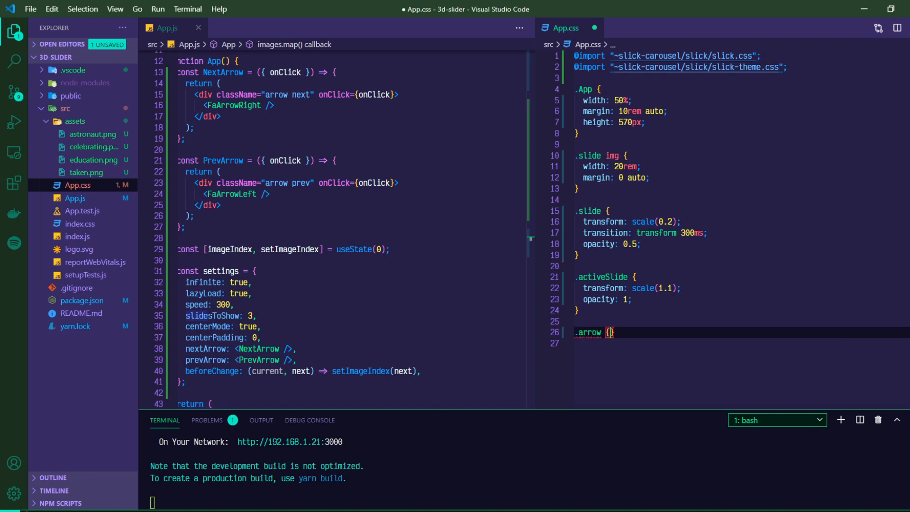
pyautogui.write('background-color: #;')
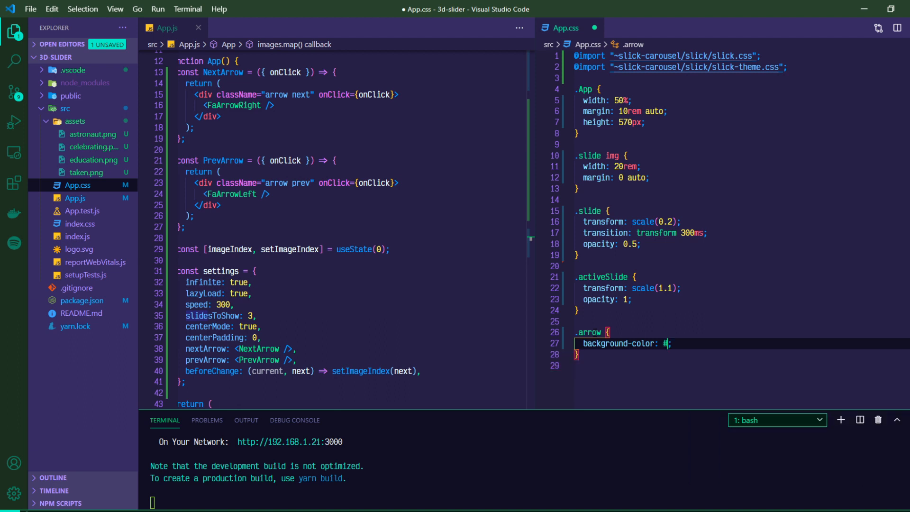
pyautogui.write('fff')
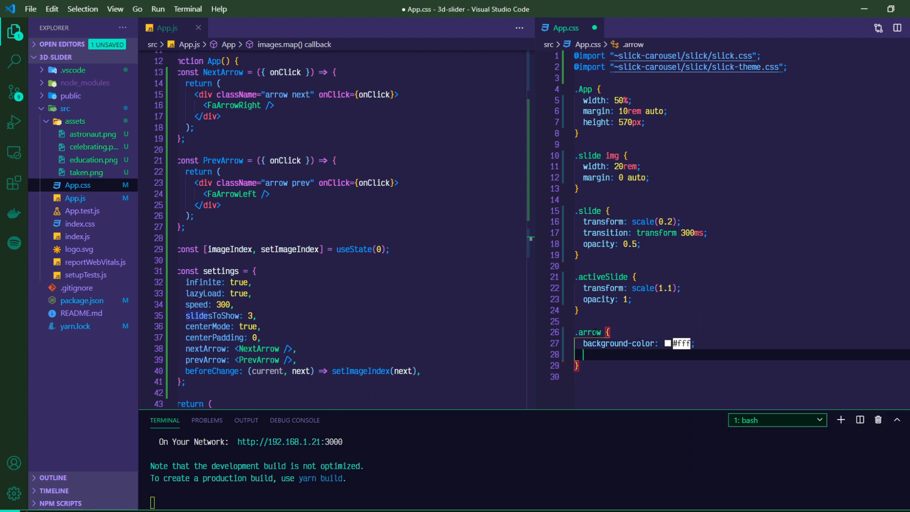
# Give .arrow position absolute, a pointer cursor and z-index 10.
pyautogui.write('position: ;')
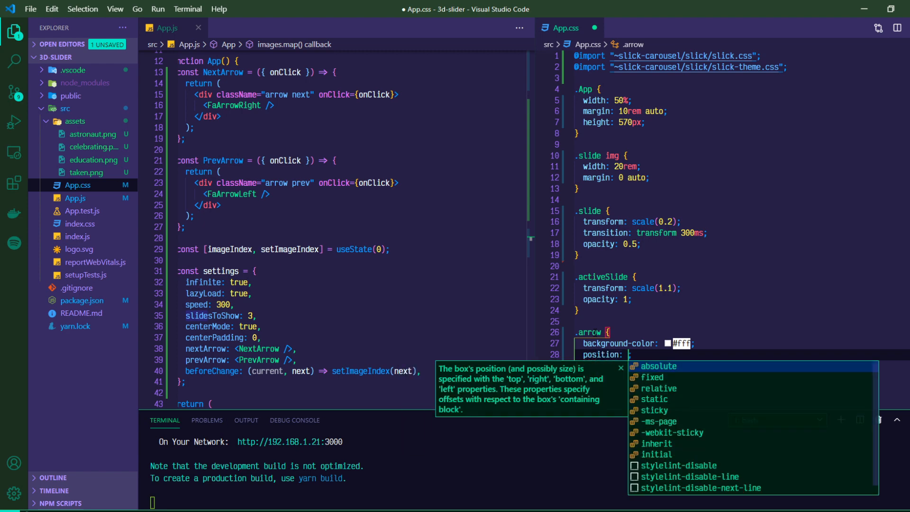
pyautogui.click(658, 366)
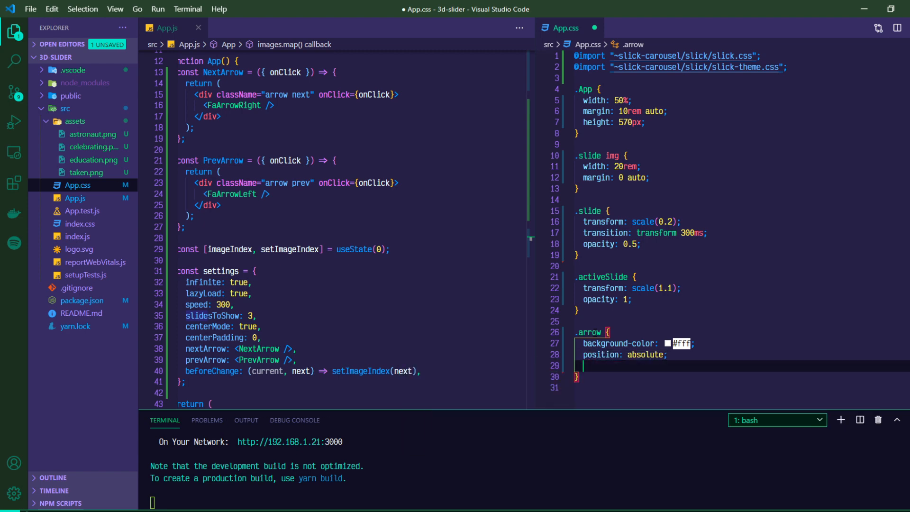
pyautogui.write('displ')
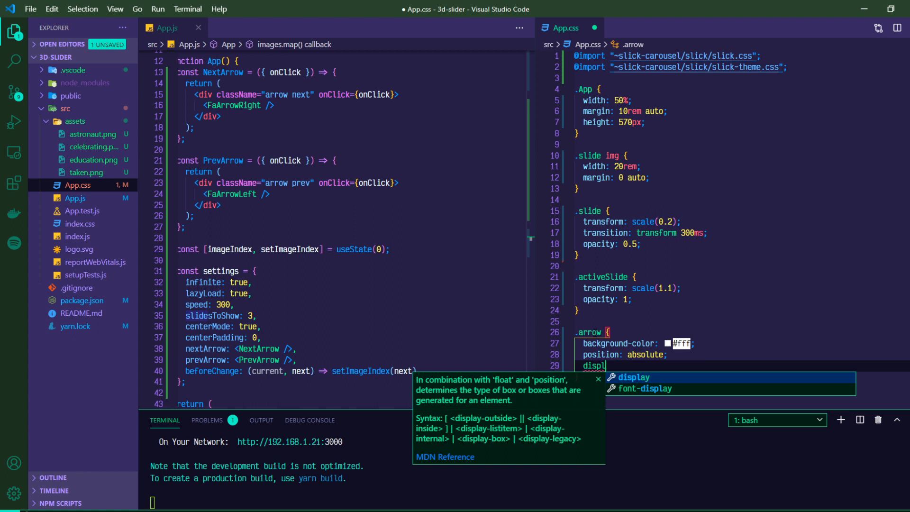
pyautogui.write('cursor: pointer;')
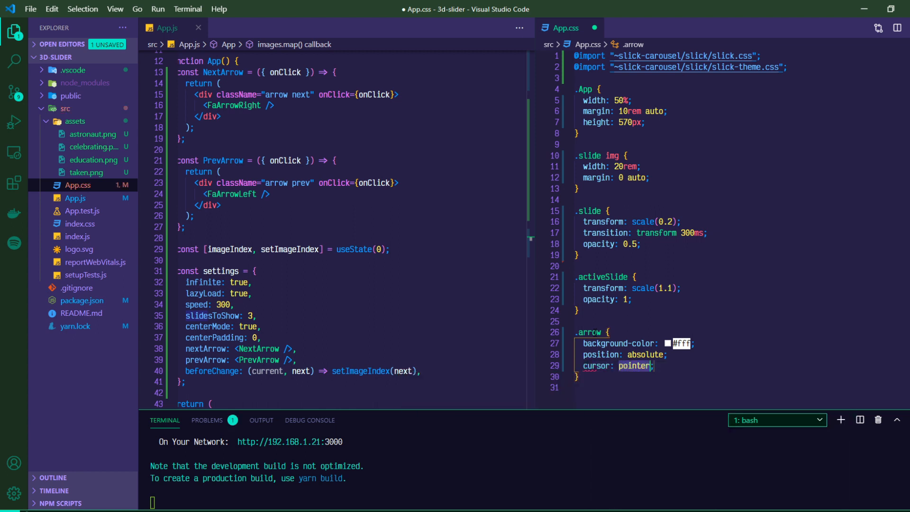
pyautogui.press('Enter')
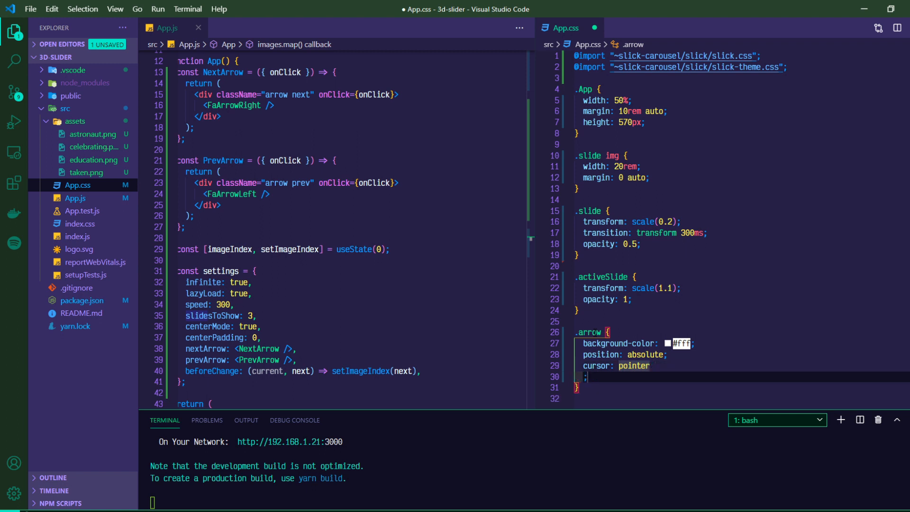
pyautogui.write('z-')
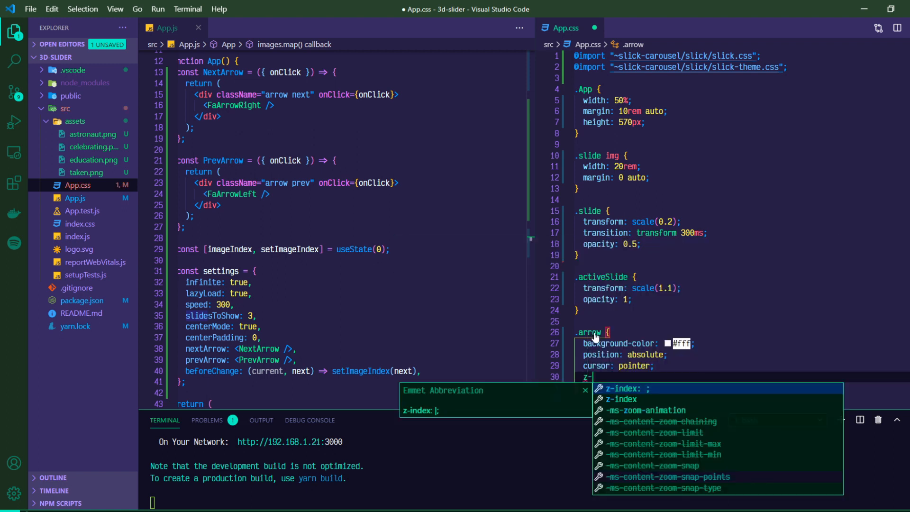
pyautogui.write('10;')
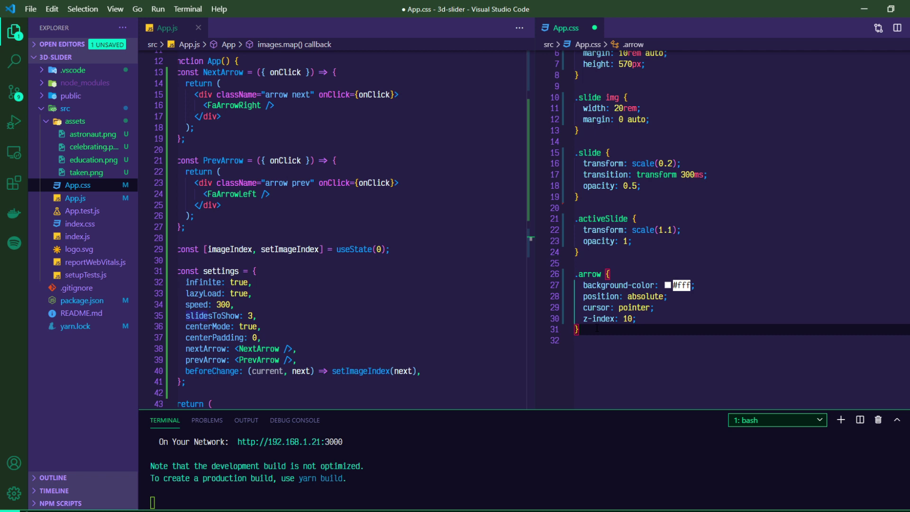
pyautogui.press('Enter')
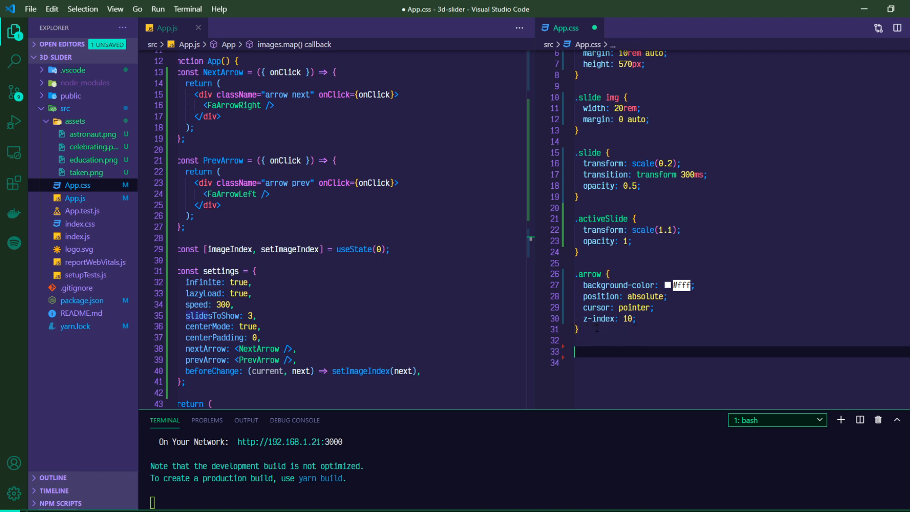
# Add an .arrow svg rule with a 300ms colour transition.
pyautogui.write('.arrow')
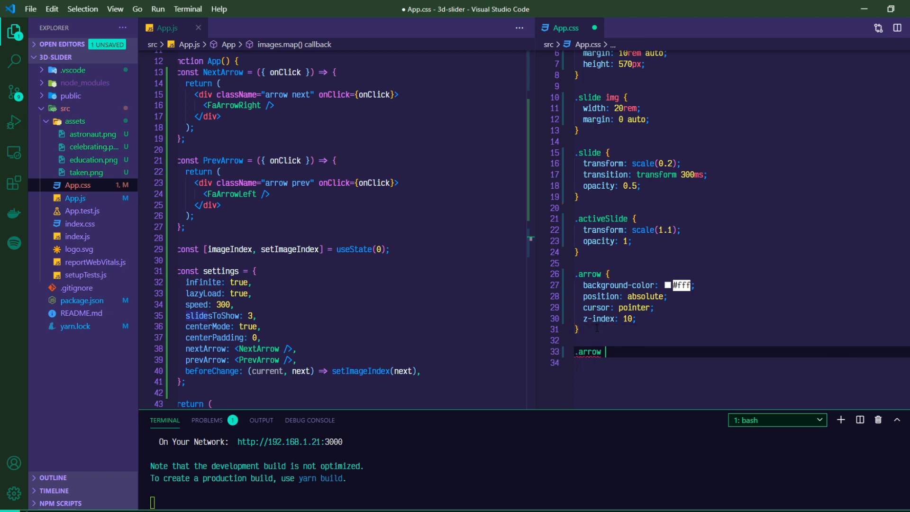
pyautogui.write('svg {')
pyautogui.click(643, 363)
pyautogui.write('transition: ;')
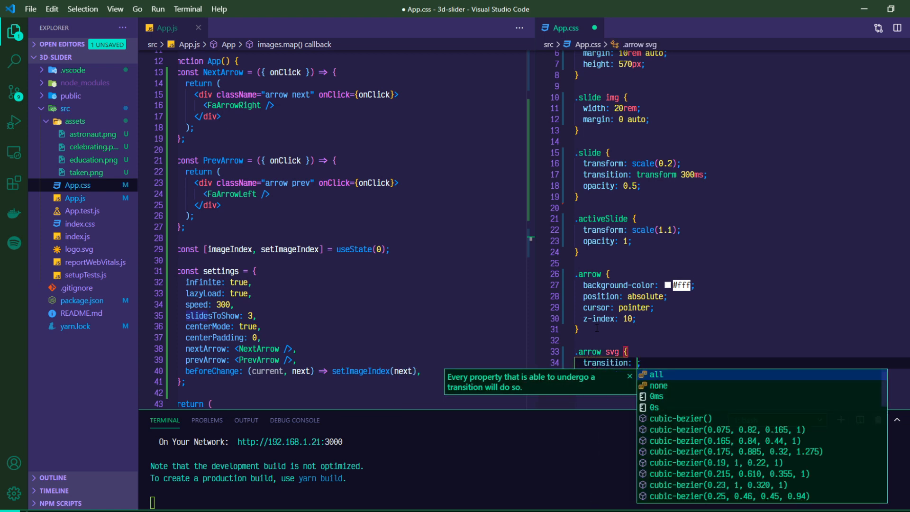
pyautogui.write('color 300ms')
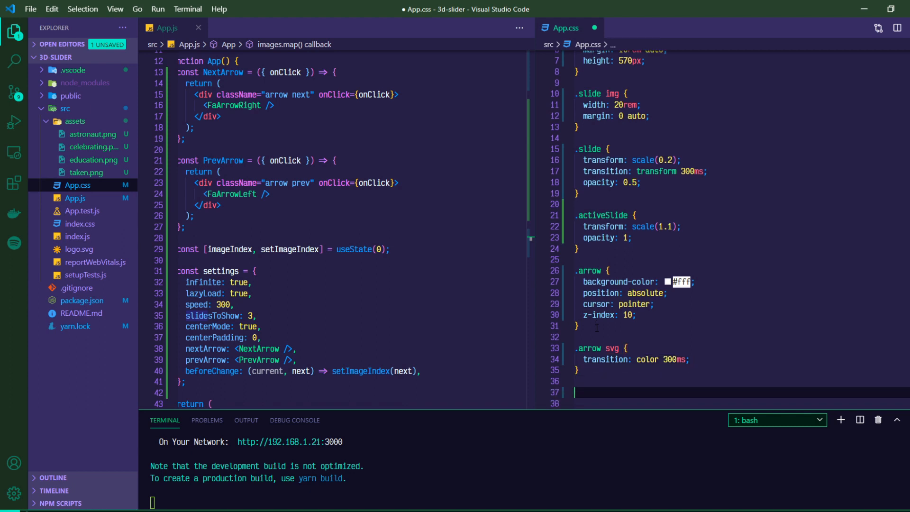
# Add an .arrow svg:hover rule setting the colour to #68edff.
pyautogui.write('.arrow')
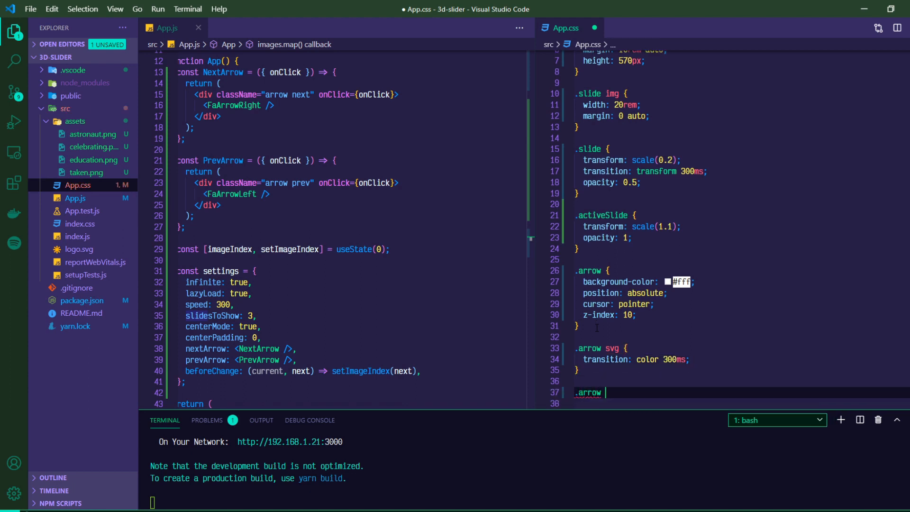
pyautogui.write('svg:hover {')
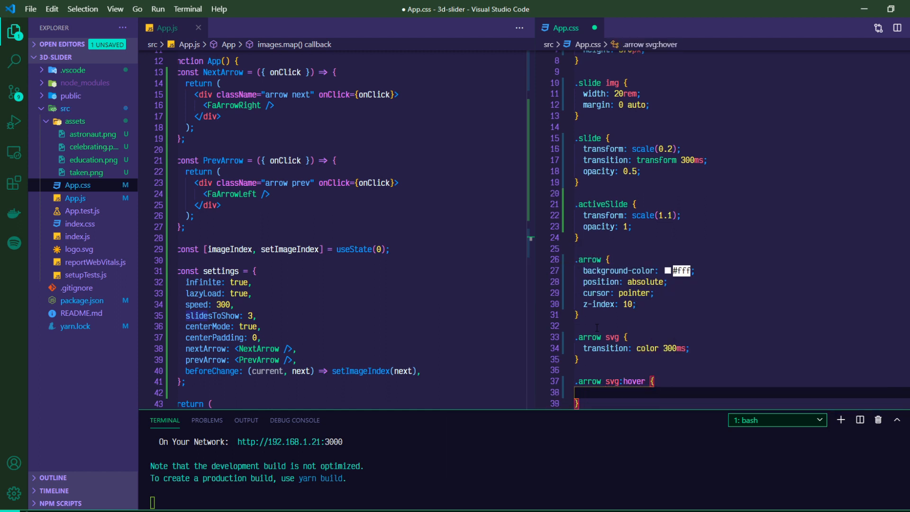
pyautogui.write('color:')
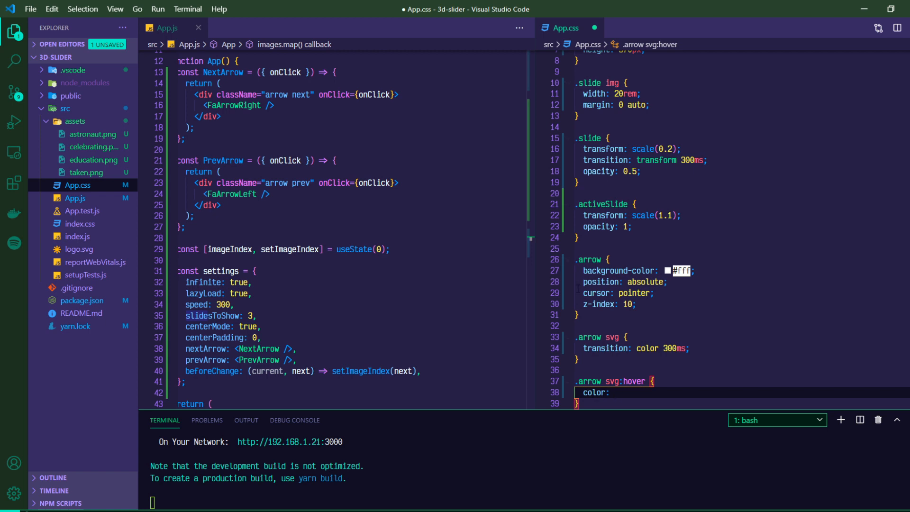
pyautogui.write('#68edff;')
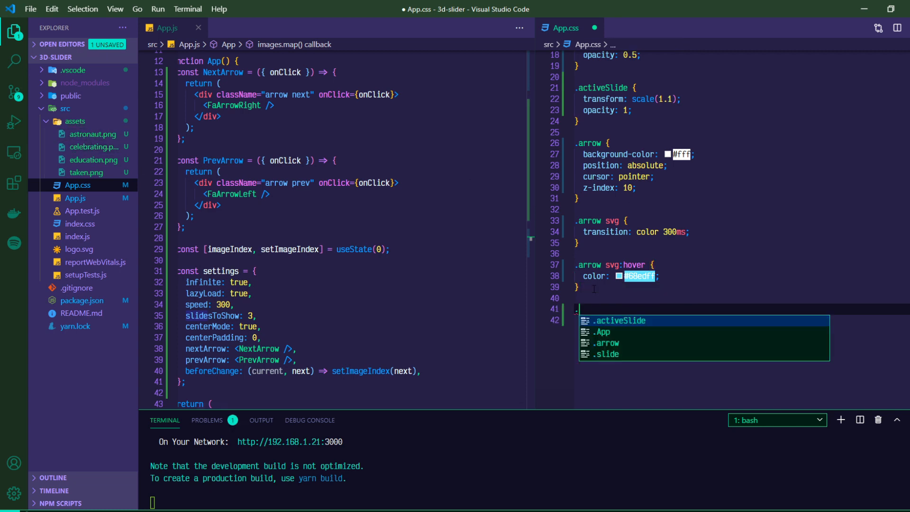
# Add a .next rule with right 0% and top 50%.
pyautogui.write('.next {')
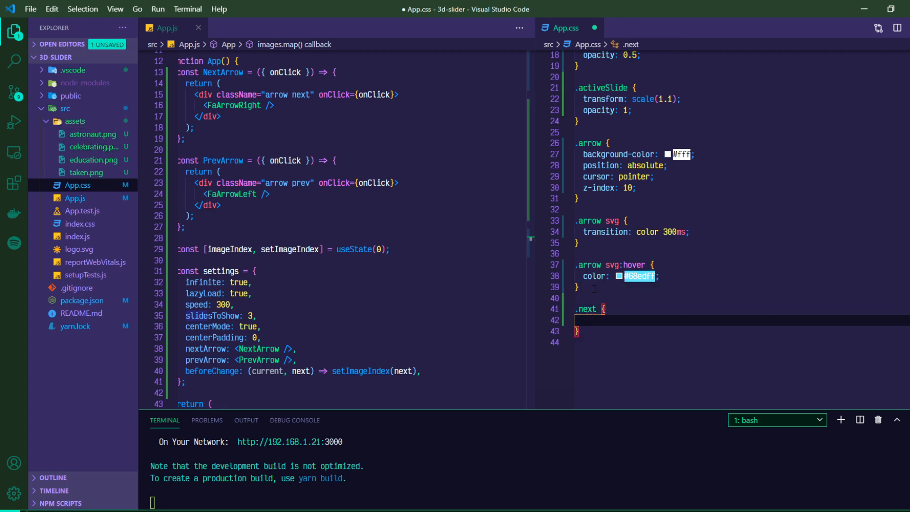
pyautogui.write('right: 0%')
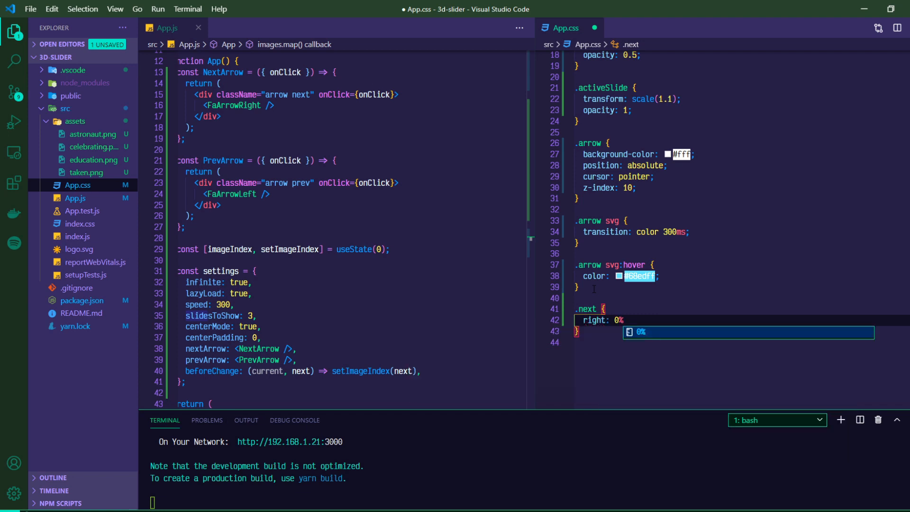
pyautogui.write('top: 50%;')
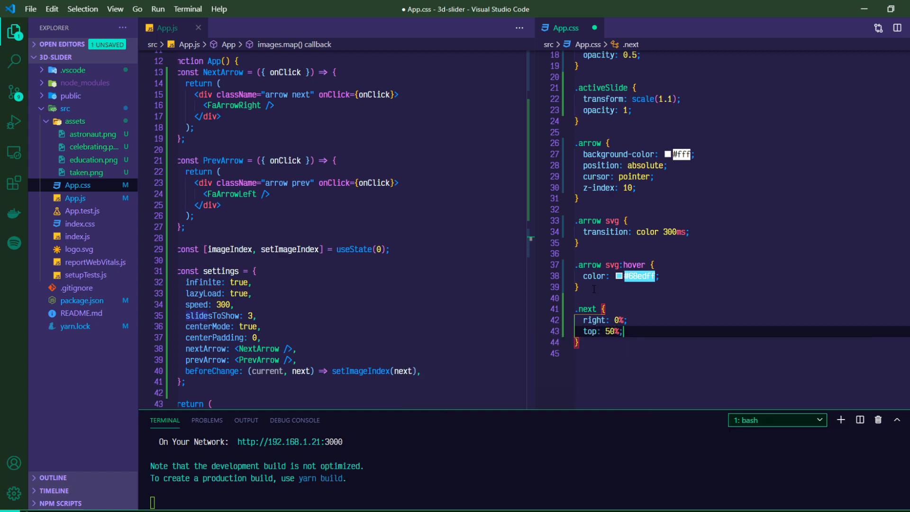
# Add a .prev rule with left 0% and top 50%.
pyautogui.write('.prev {')
pyautogui.write('left: 0%')
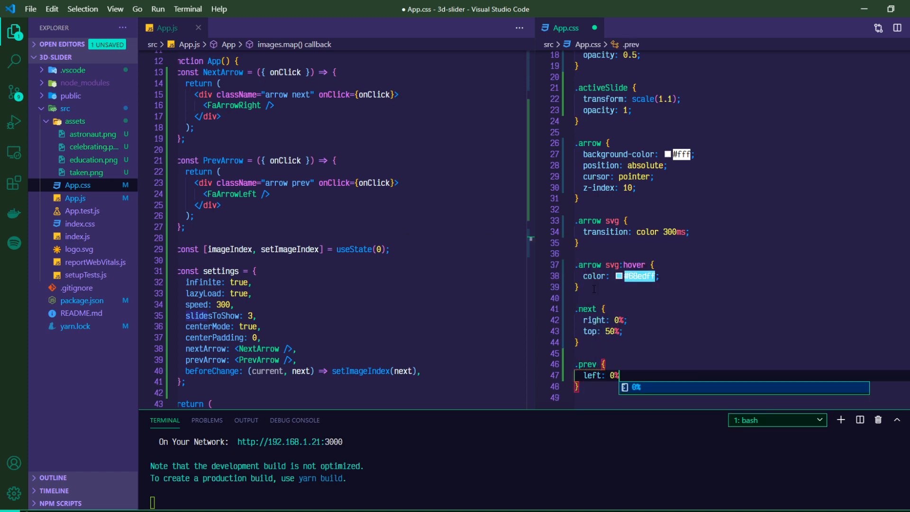
pyautogui.write('top:')
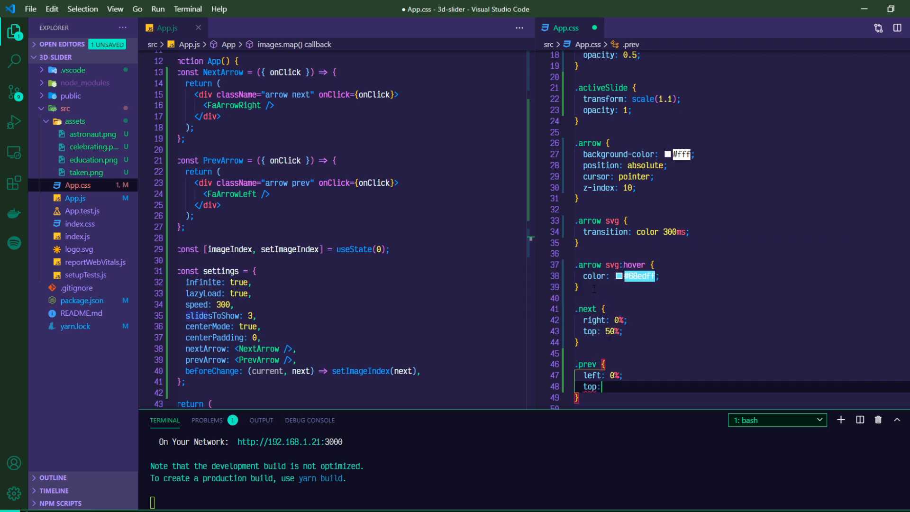
pyautogui.write('50%;')
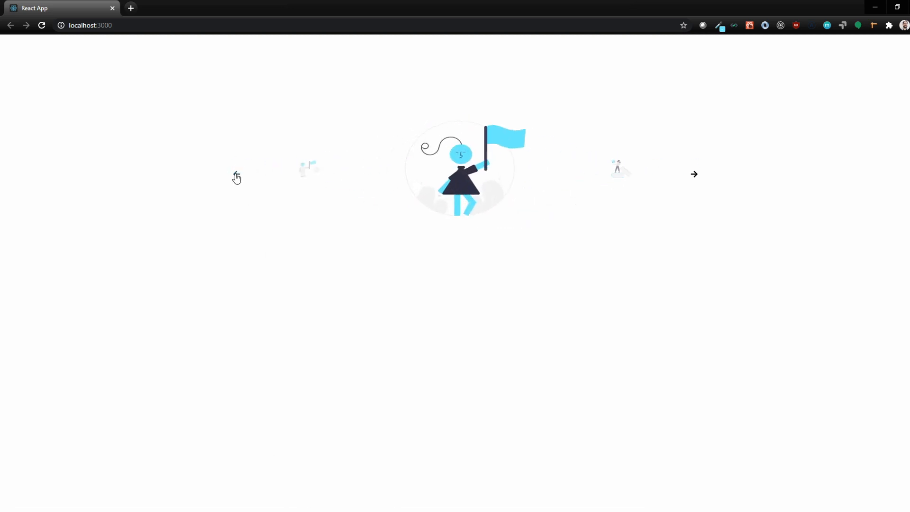
pyautogui.moveTo(320, 205)
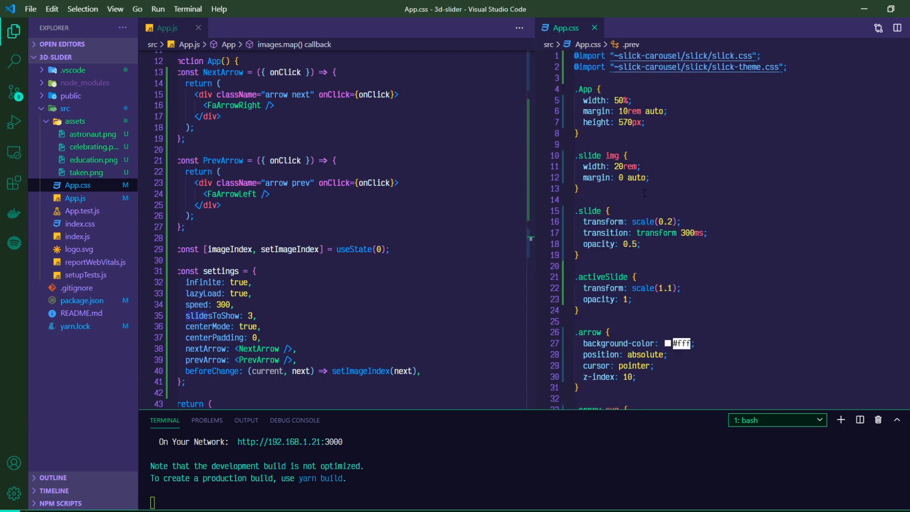
pyautogui.moveTo(569, 130)
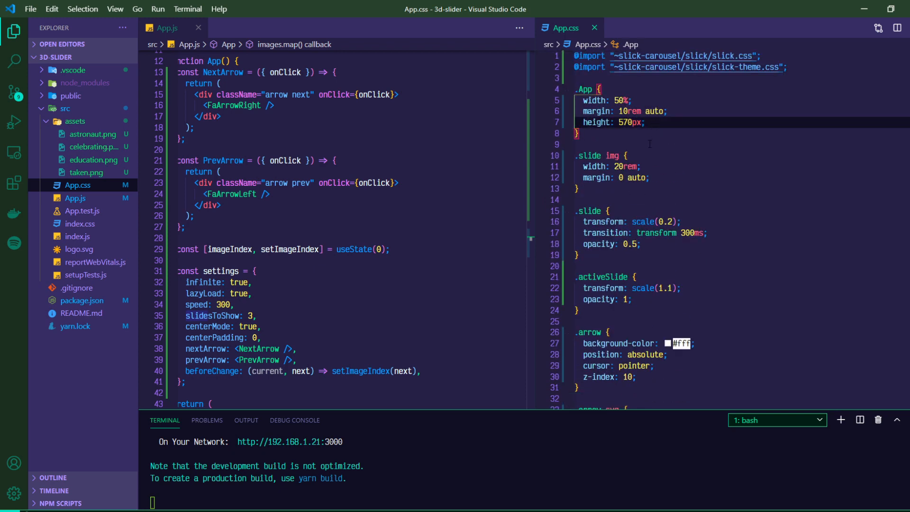
pyautogui.moveTo(666, 153)
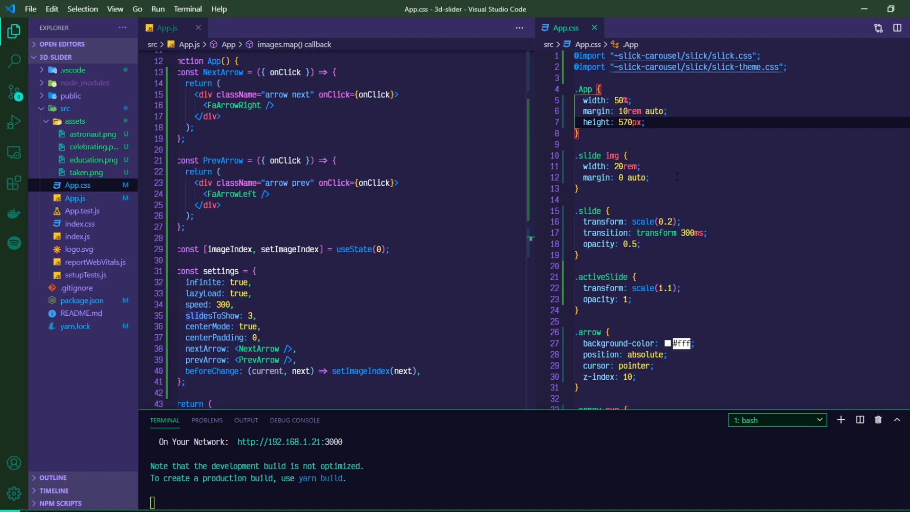
pyautogui.moveTo(684, 152)
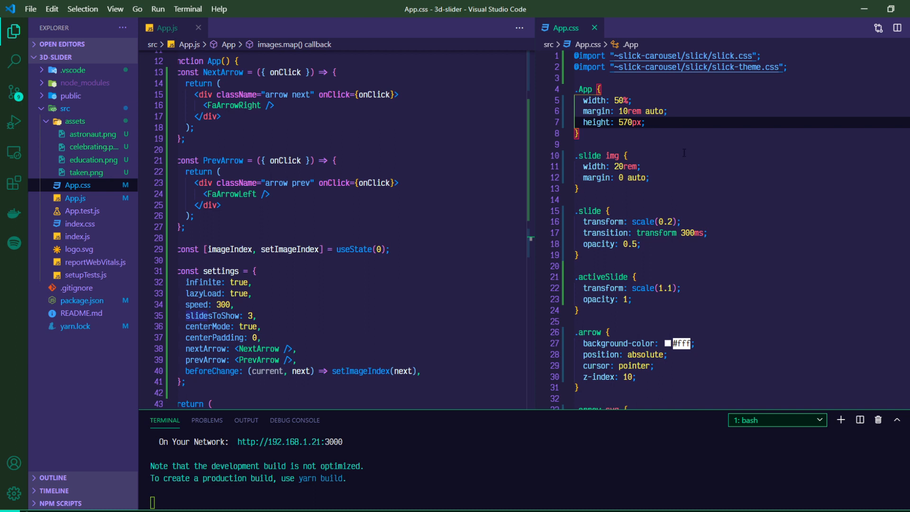